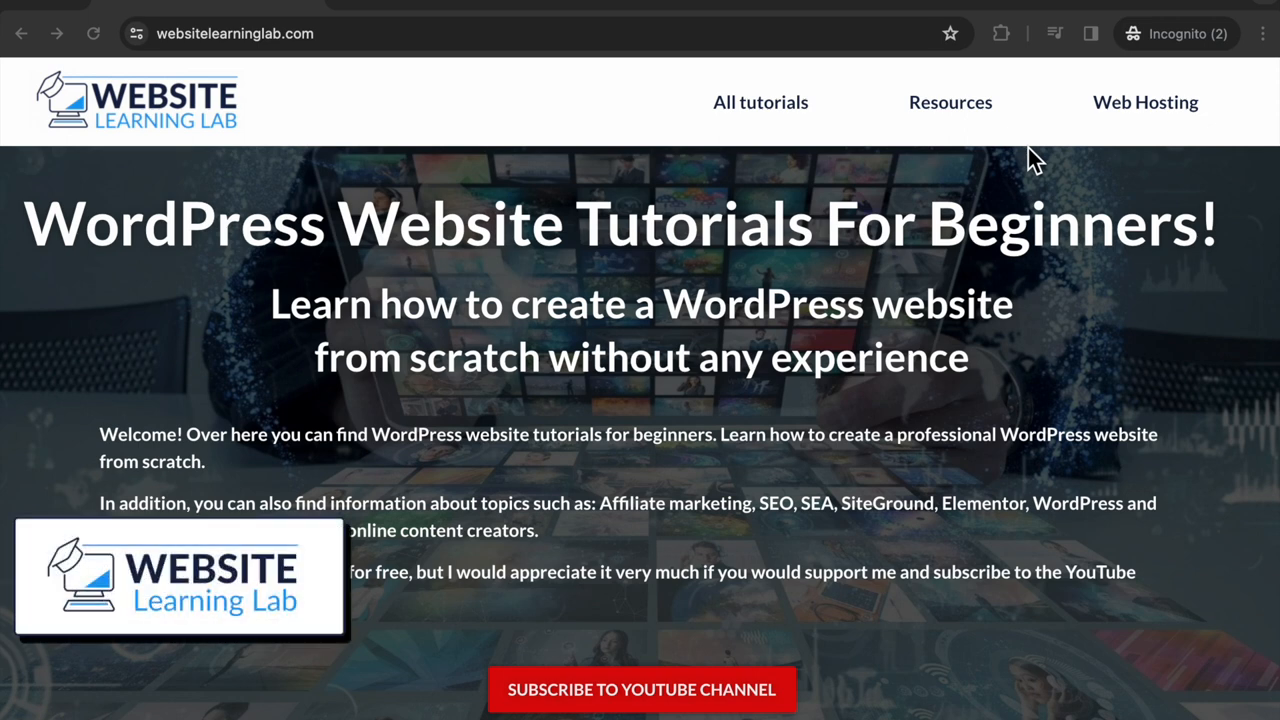
{"action": "mouse_move", "coordinate": [1044, 180]}
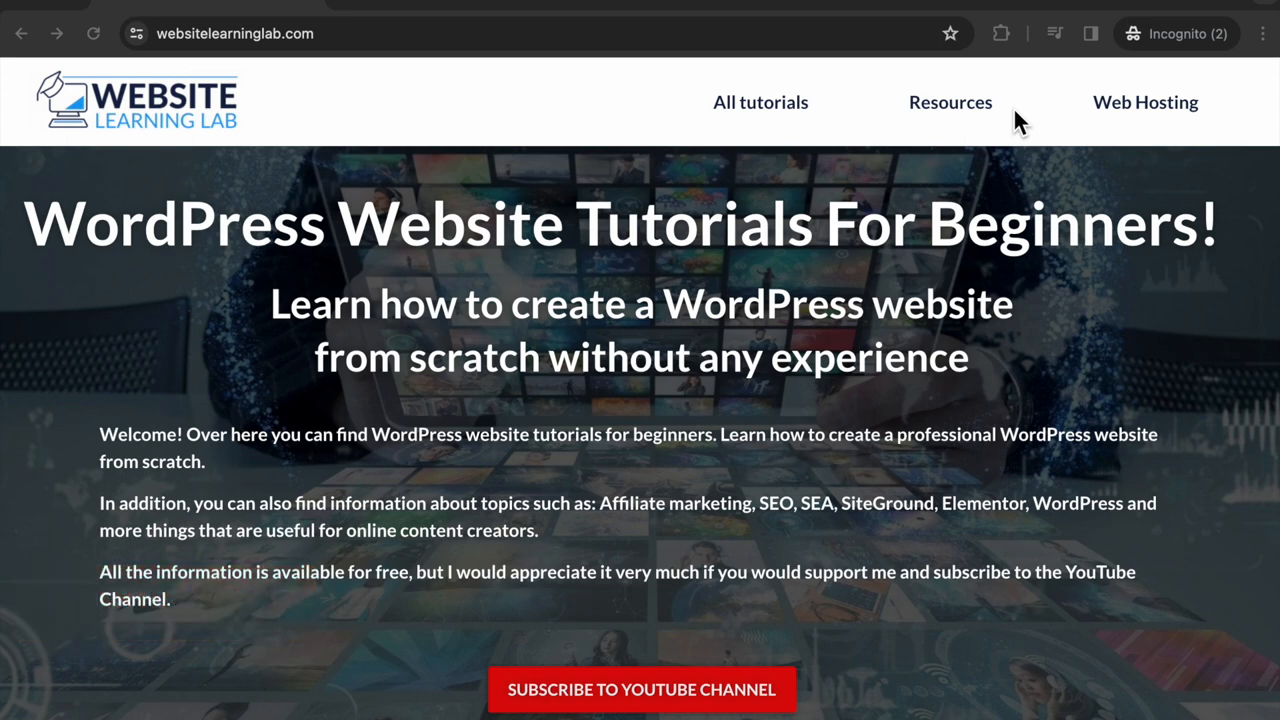
Step: Scroll the anchor-link tutorial article to bring its table of contents into view
{"action": "scroll", "scroll_direction": "down", "scroll_amount": 3}
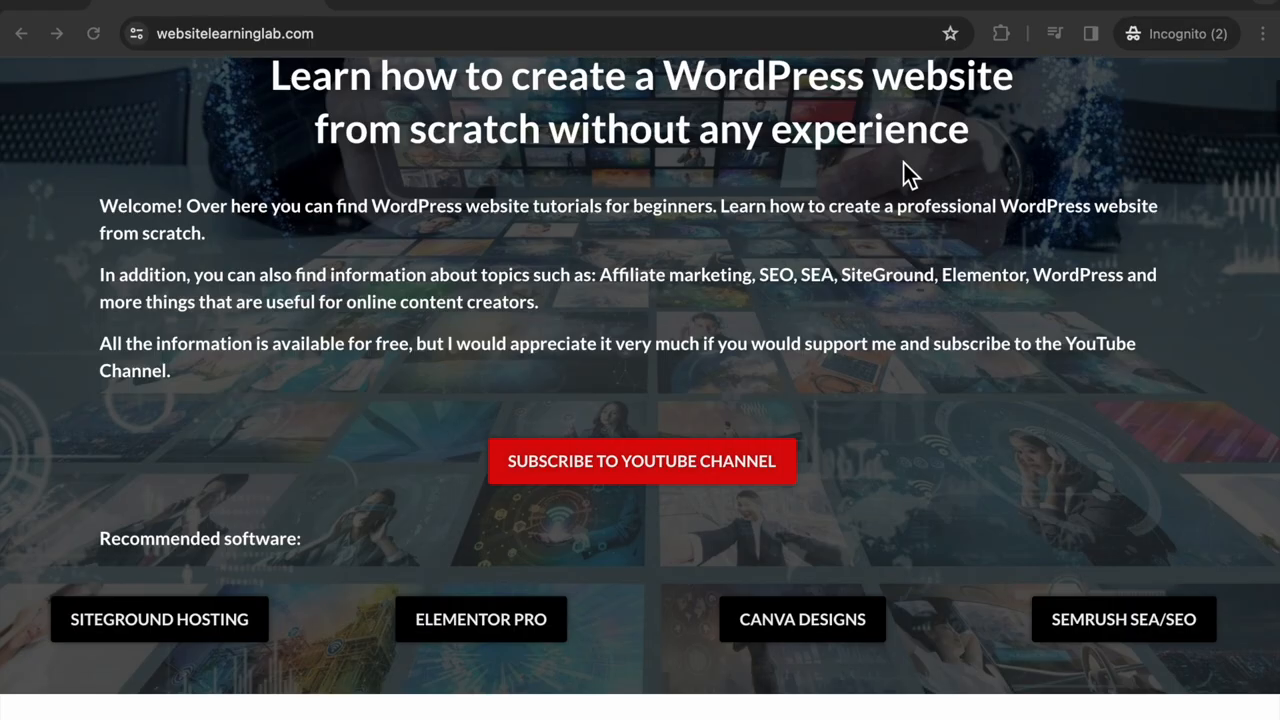
{"action": "scroll", "scroll_direction": "down", "scroll_amount": 3}
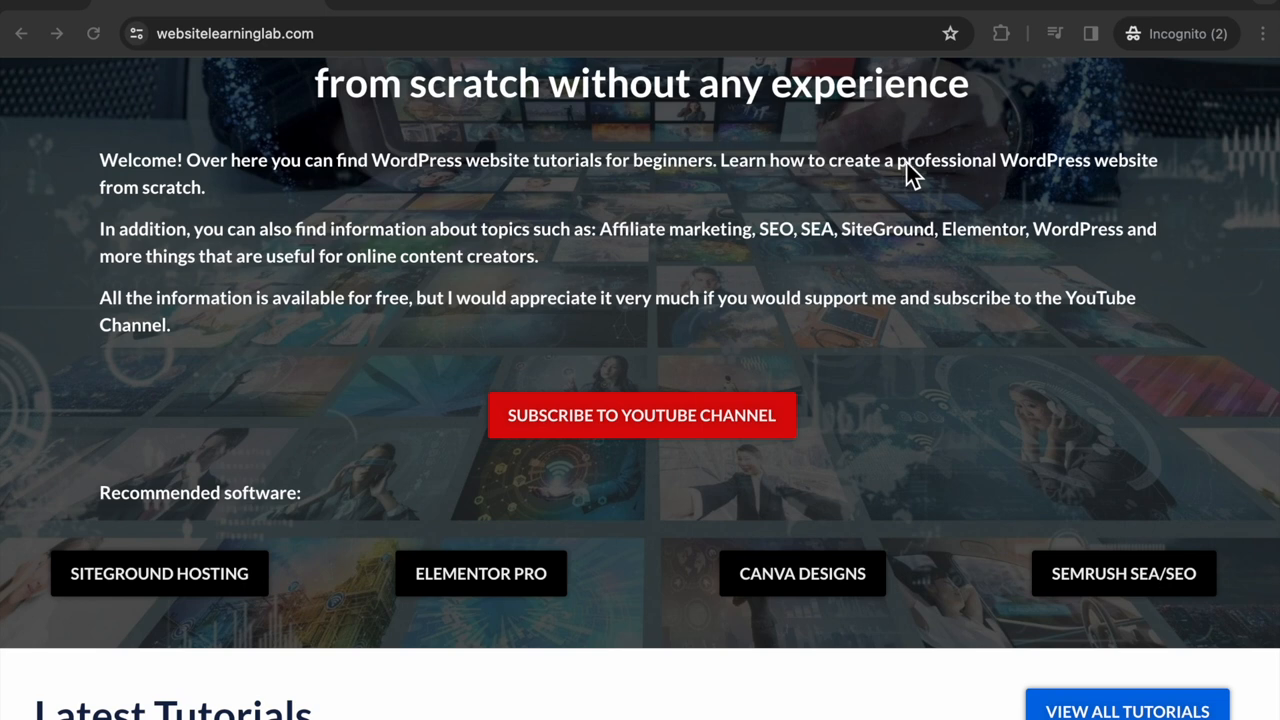
{"action": "scroll", "scroll_direction": "down", "scroll_amount": 3}
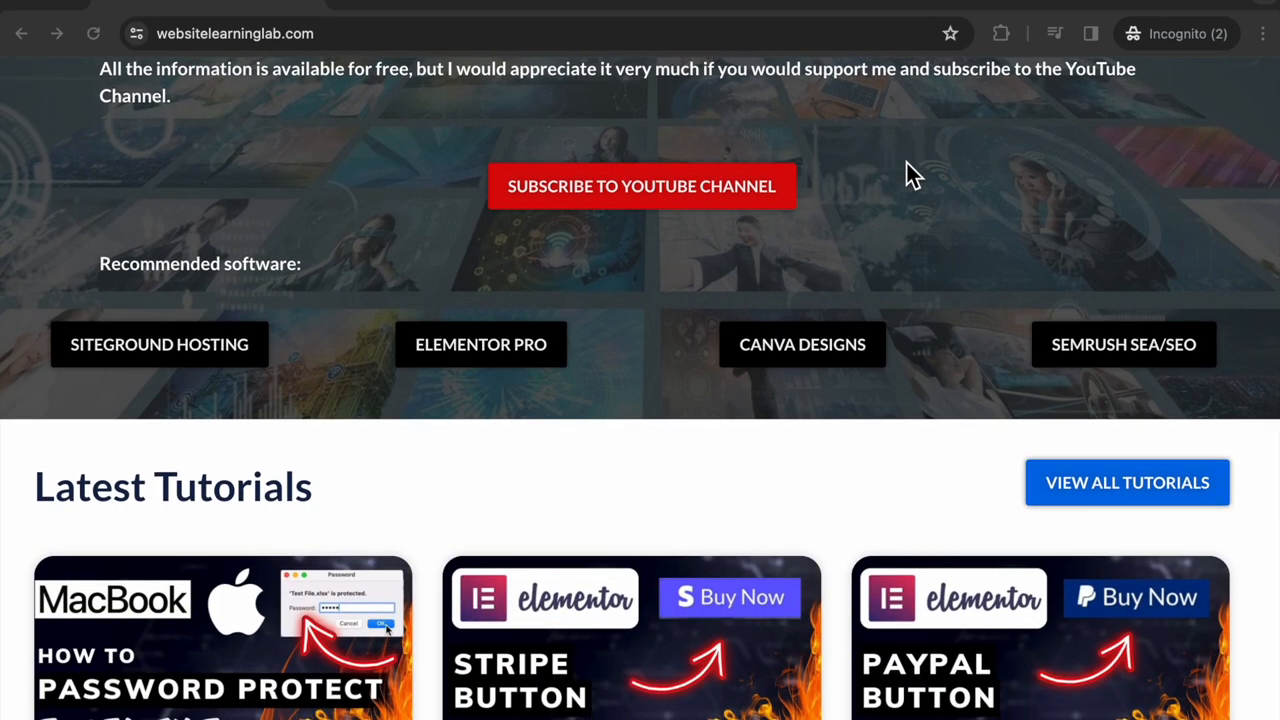
{"action": "scroll", "scroll_direction": "up", "scroll_amount": 3}
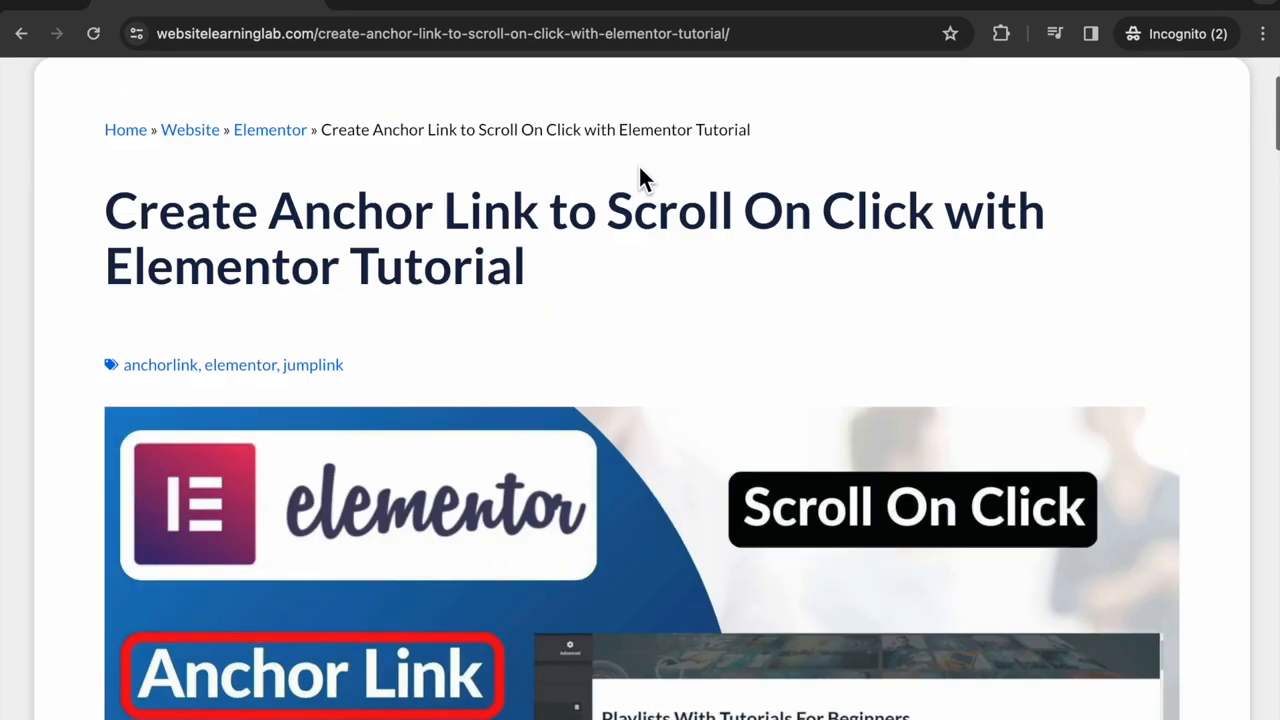
{"action": "scroll", "scroll_direction": "up", "scroll_amount": 3}
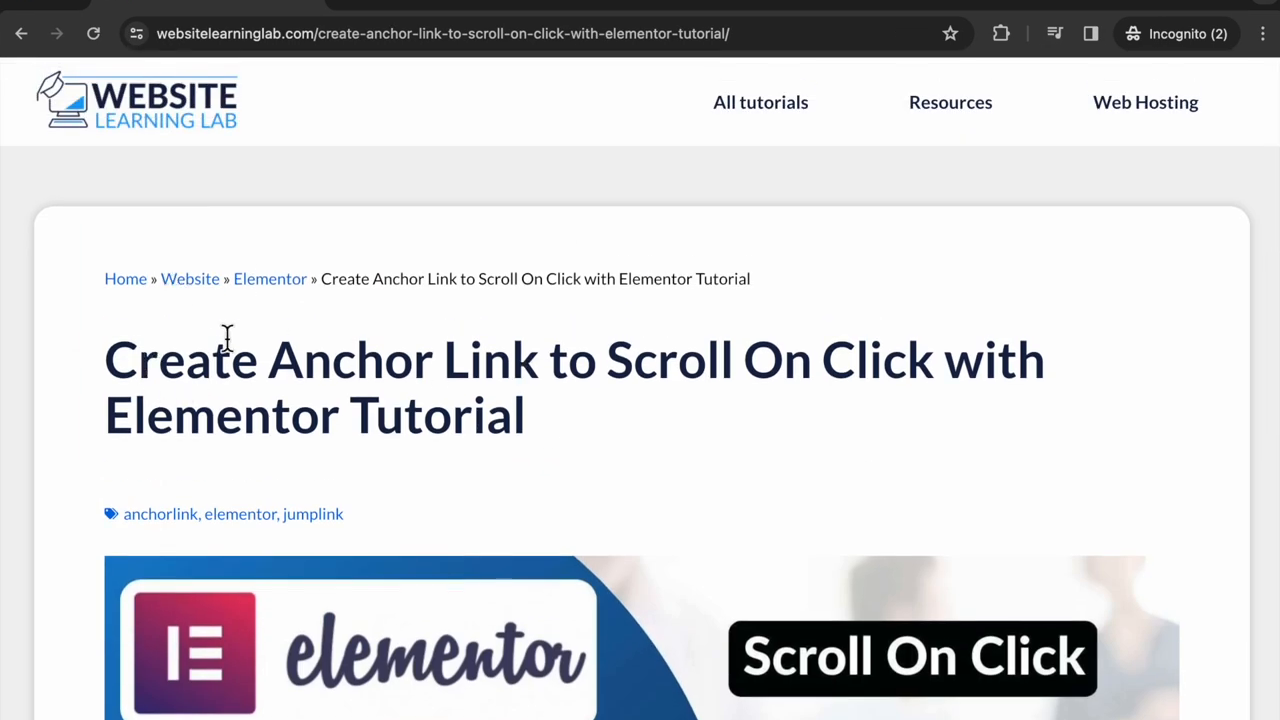
{"action": "mouse_move", "coordinate": [804, 376]}
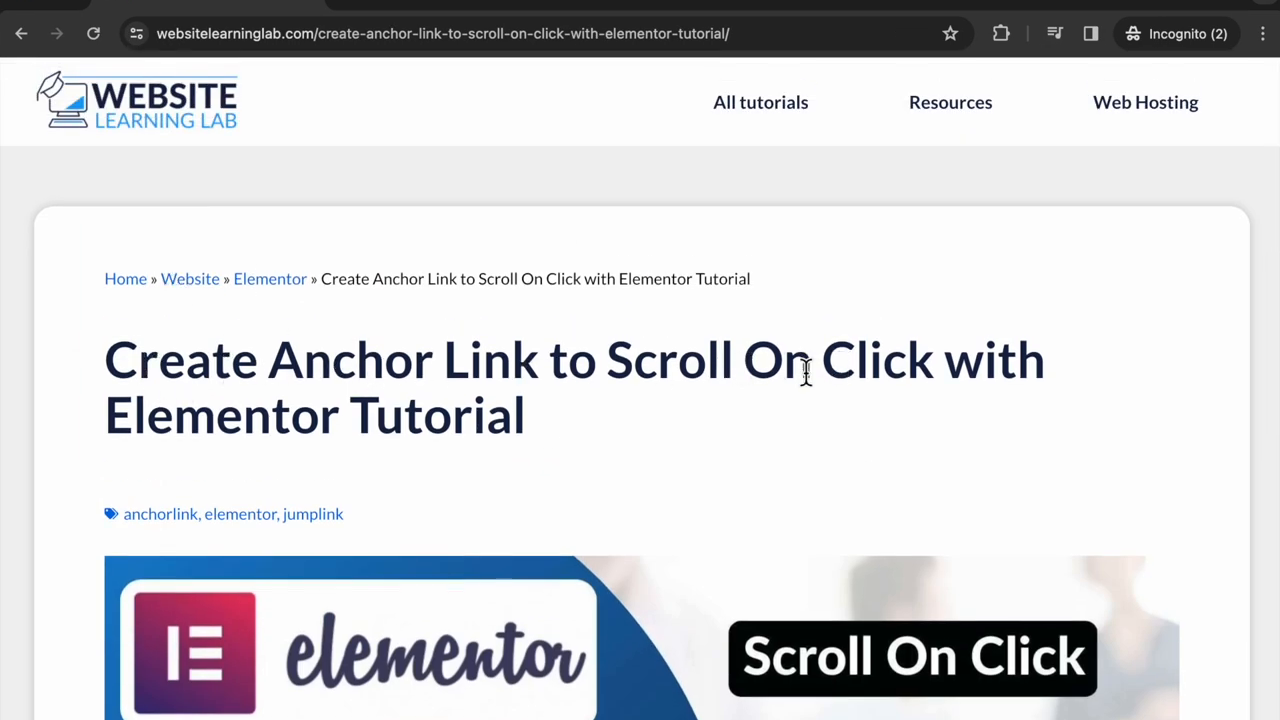
{"action": "scroll", "scroll_direction": "down", "scroll_amount": 3}
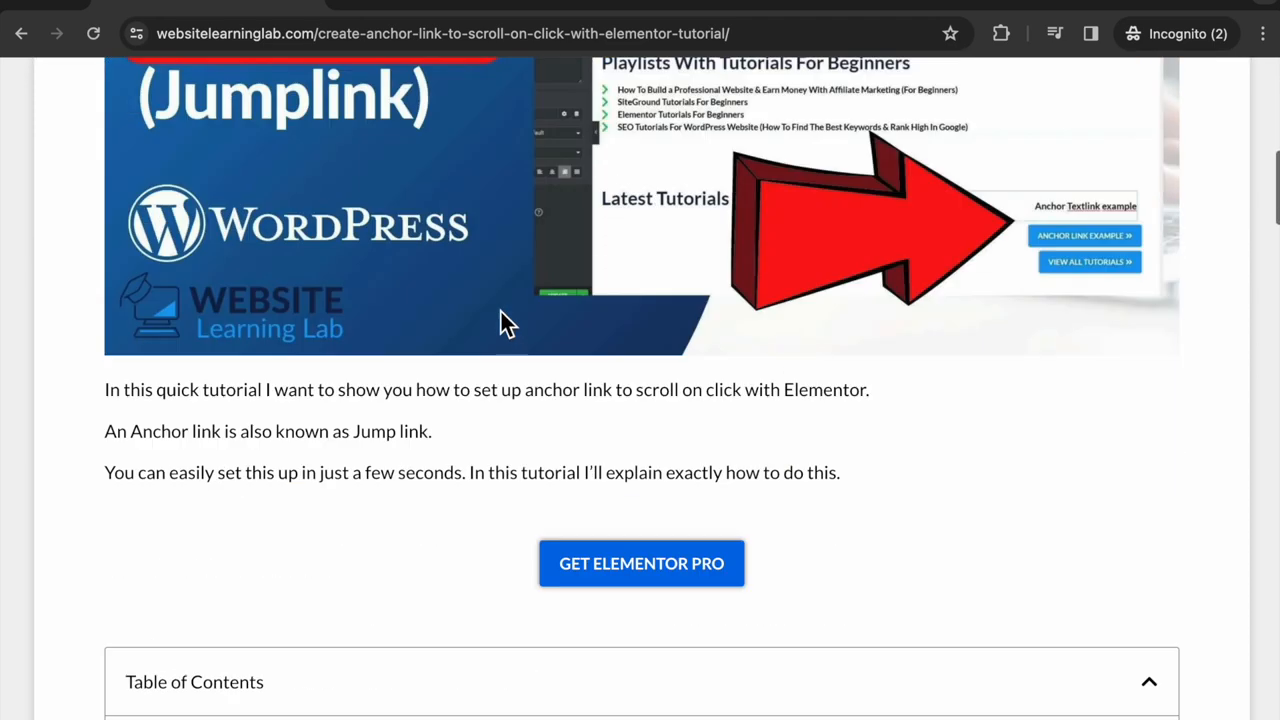
{"action": "scroll", "scroll_direction": "down", "scroll_amount": 3}
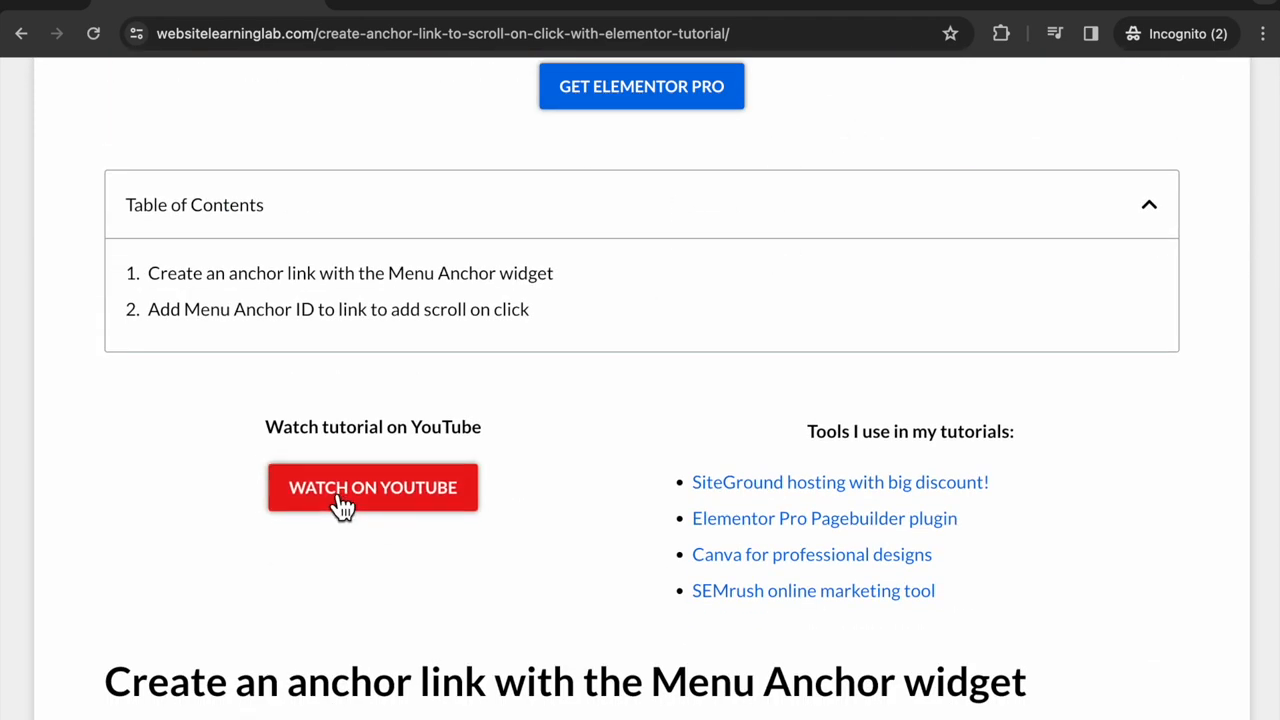
Step: Watch the companion video on YouTube up to the Recommended Resources jump demo
{"action": "left_click", "coordinate": [372, 488]}
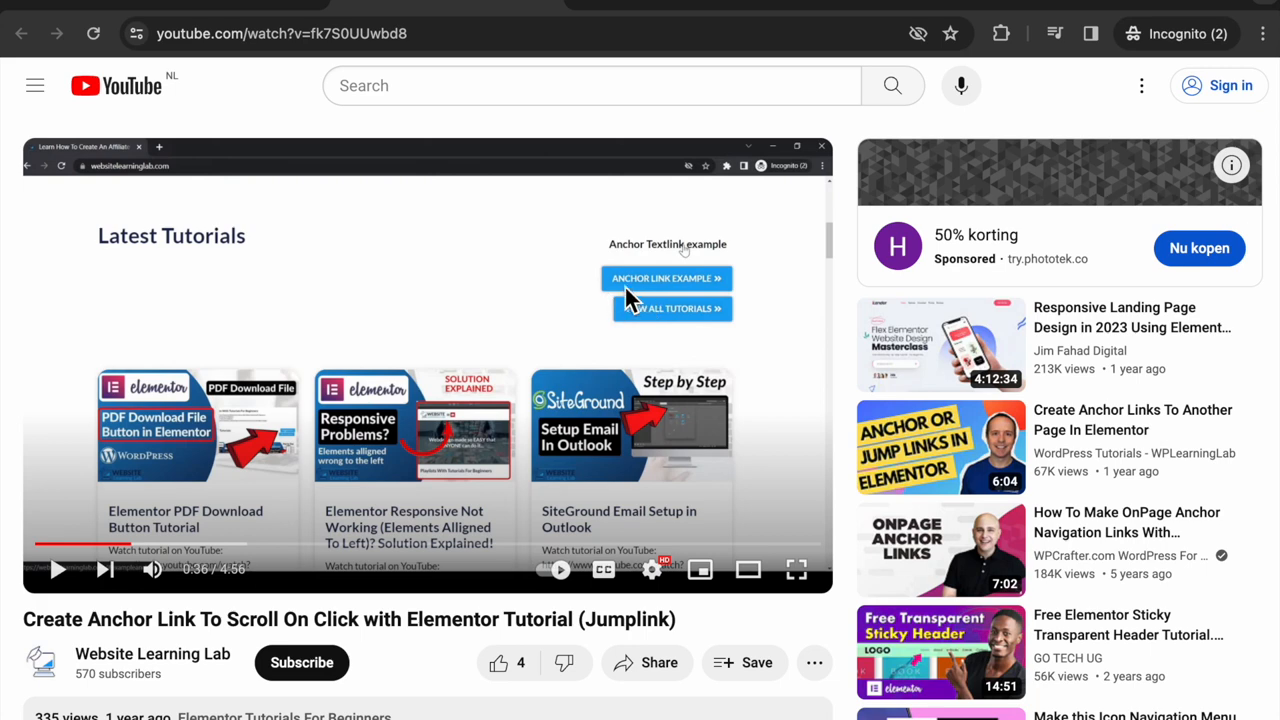
{"action": "mouse_move", "coordinate": [722, 296]}
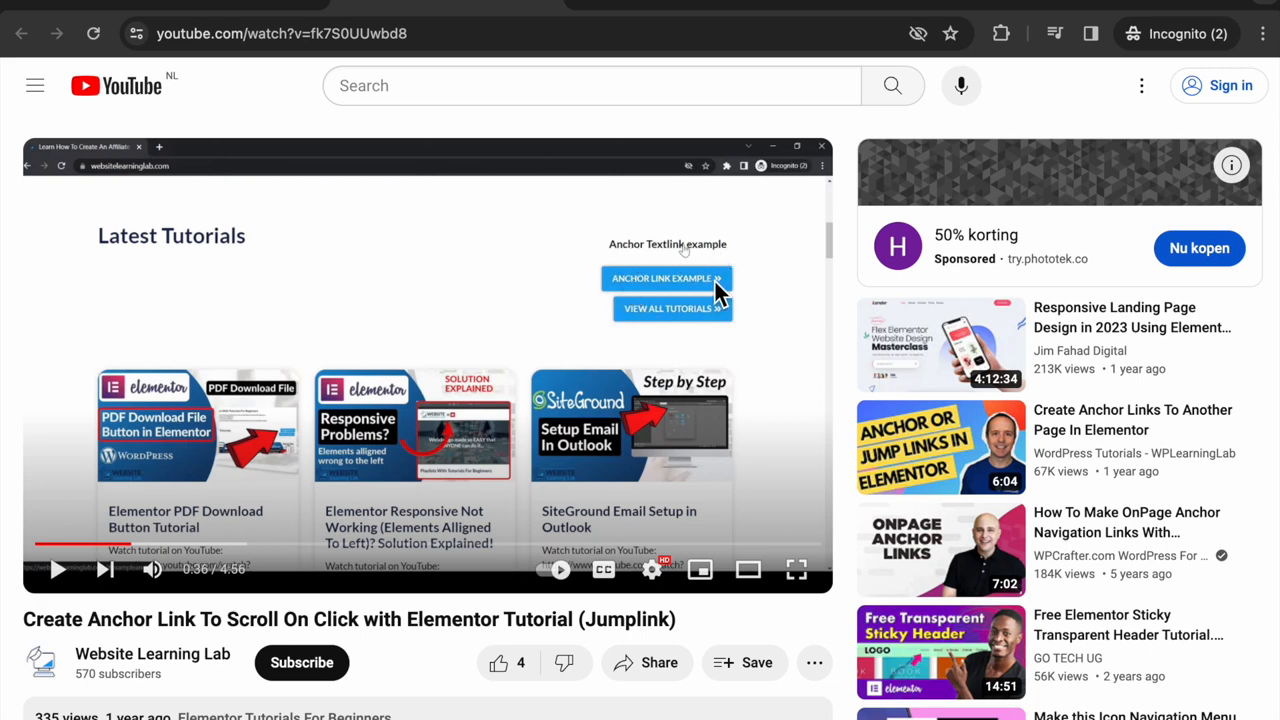
{"action": "mouse_move", "coordinate": [718, 292]}
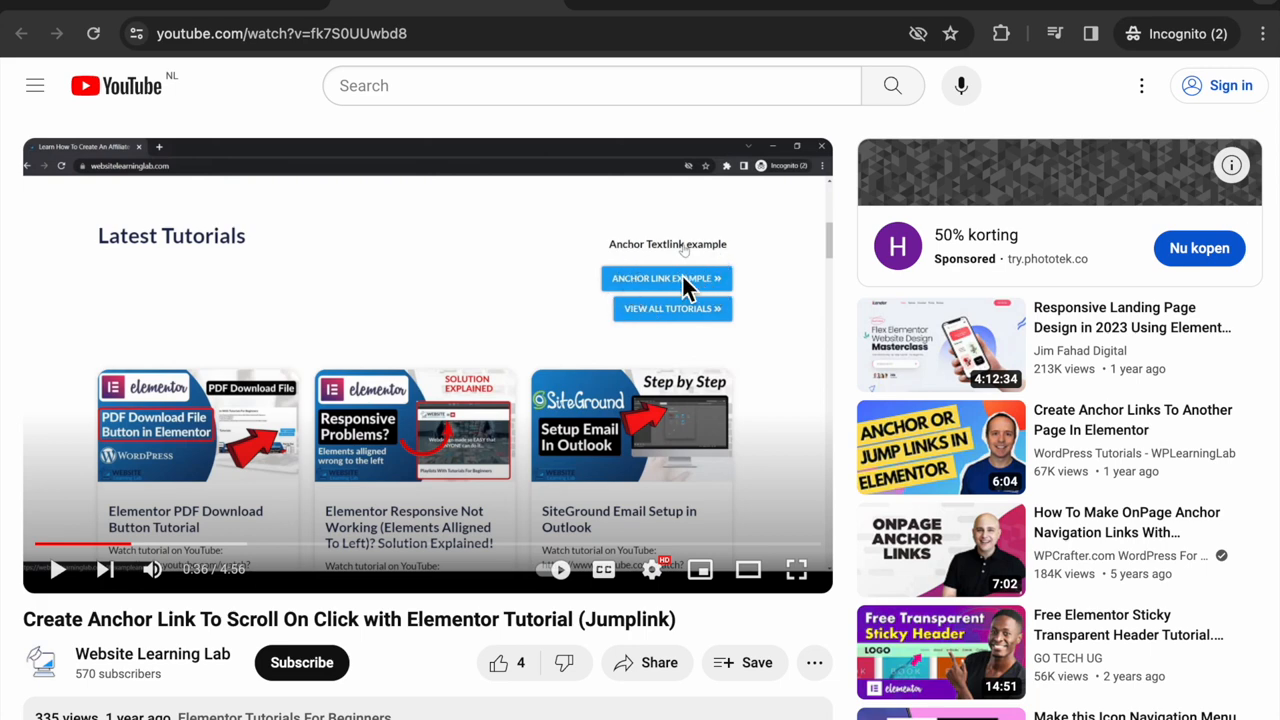
{"action": "mouse_move", "coordinate": [452, 404]}
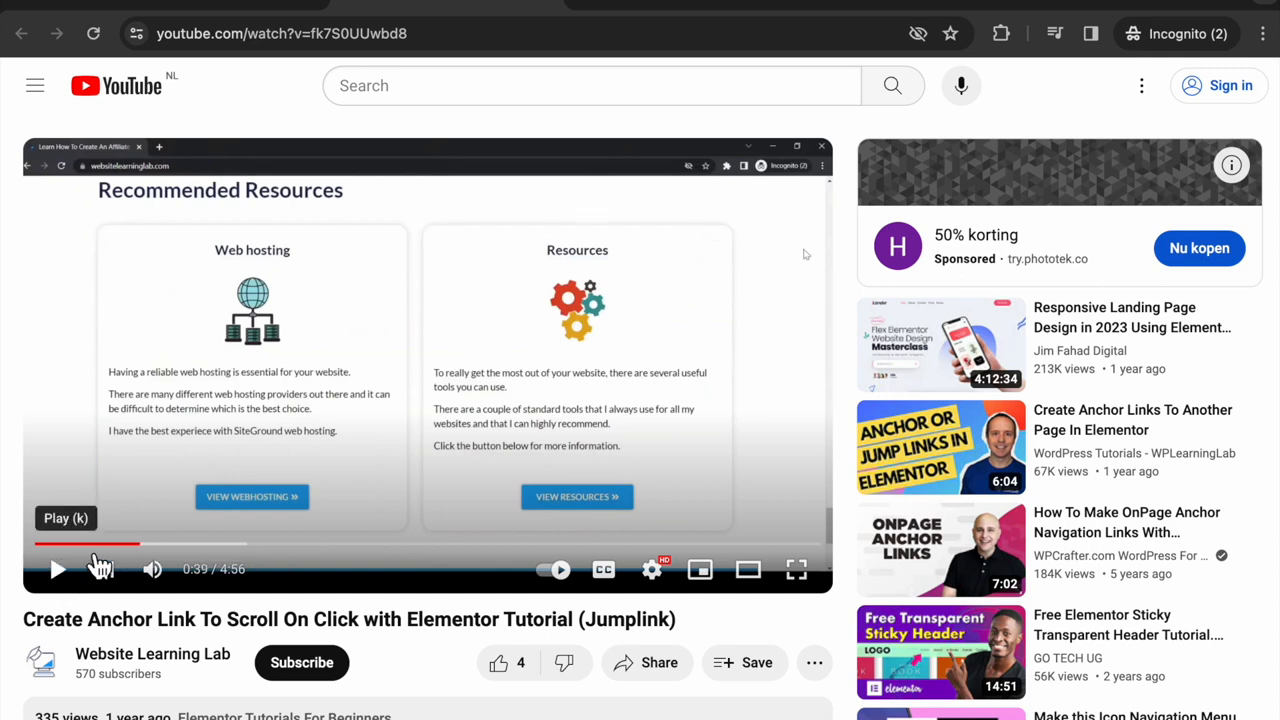
{"action": "mouse_move", "coordinate": [780, 204]}
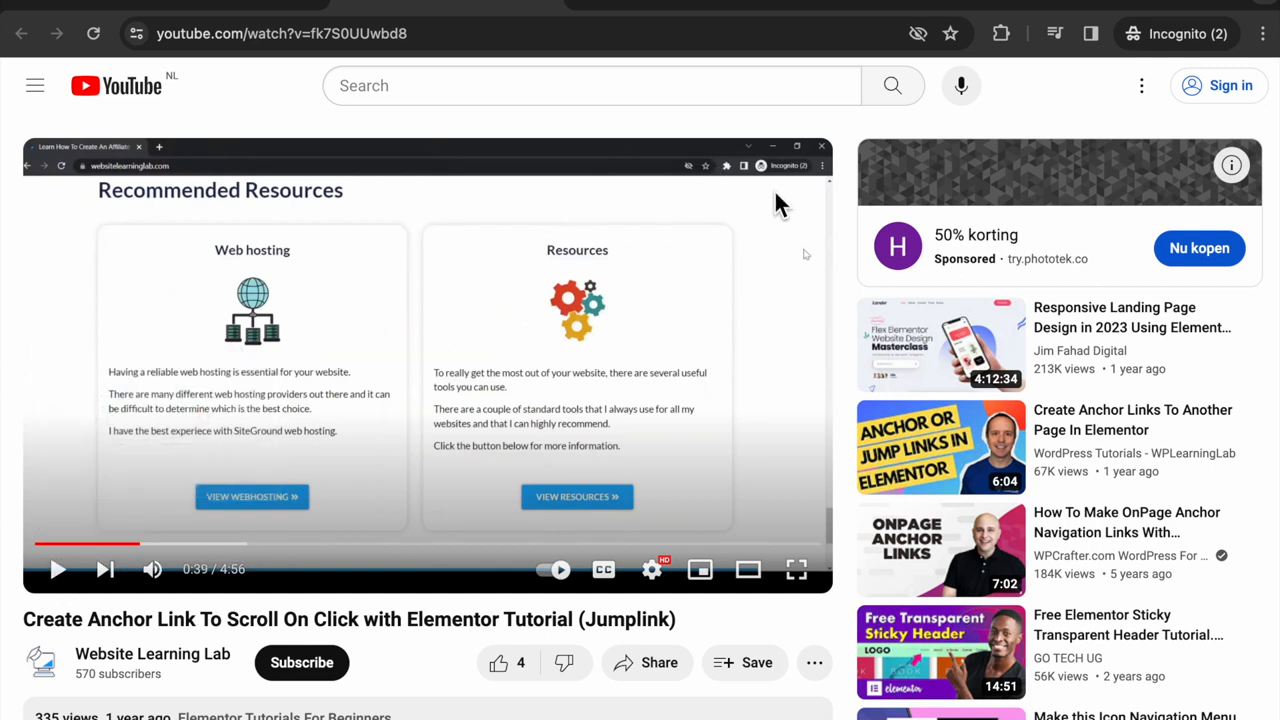
{"action": "mouse_move", "coordinate": [190, 276]}
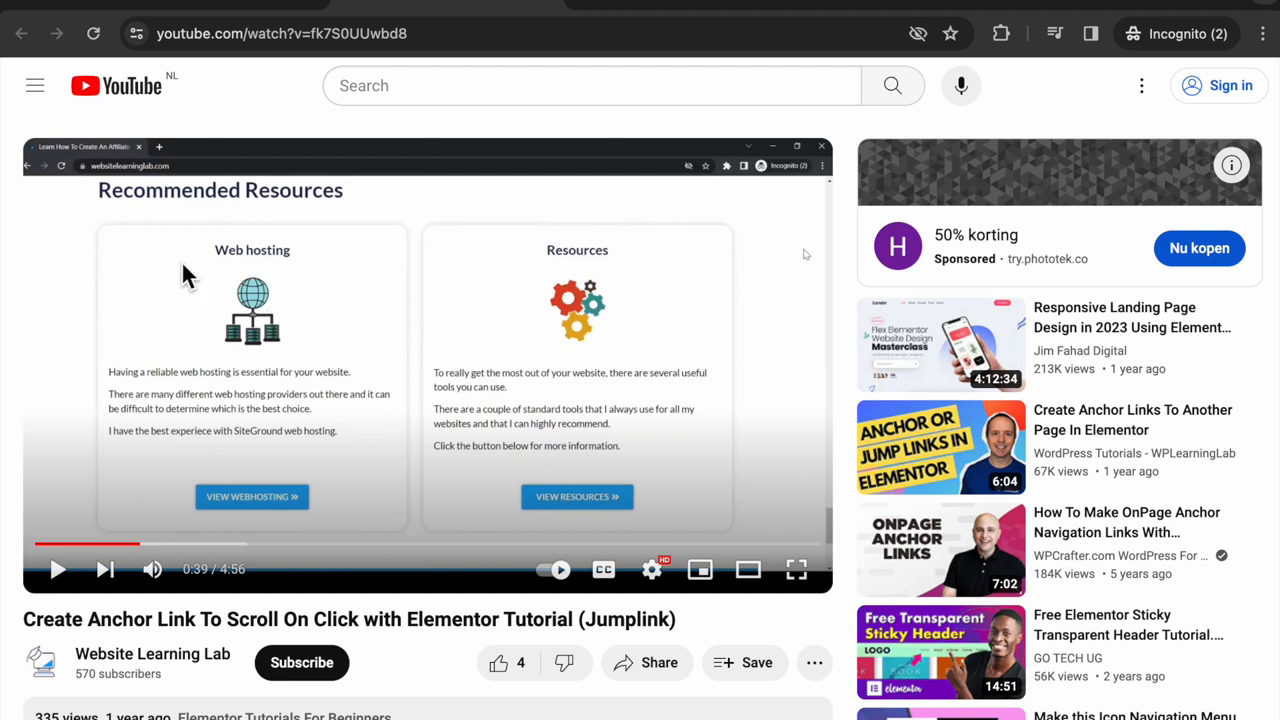
{"action": "mouse_move", "coordinate": [290, 204]}
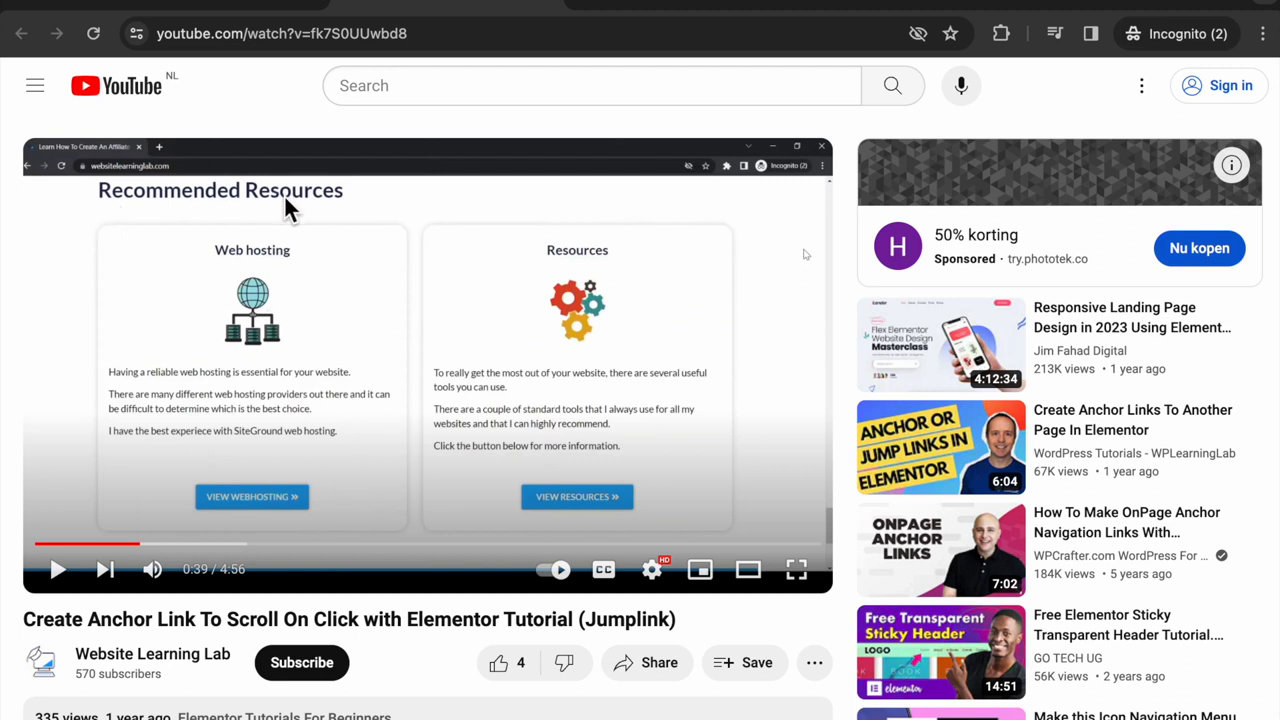
{"action": "mouse_move", "coordinate": [676, 8]}
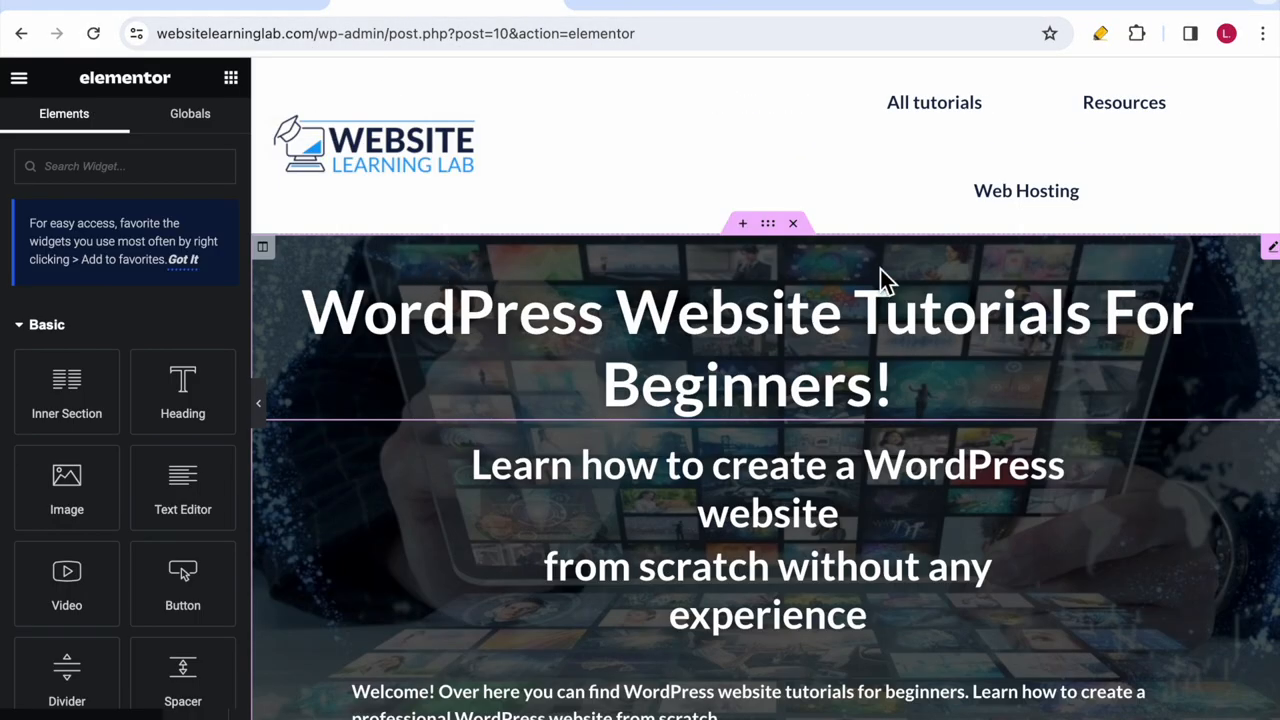
Step: Scroll the homepage in Elementor and select the Recommended Resources heading section
{"action": "scroll", "scroll_direction": "up", "scroll_amount": 3}
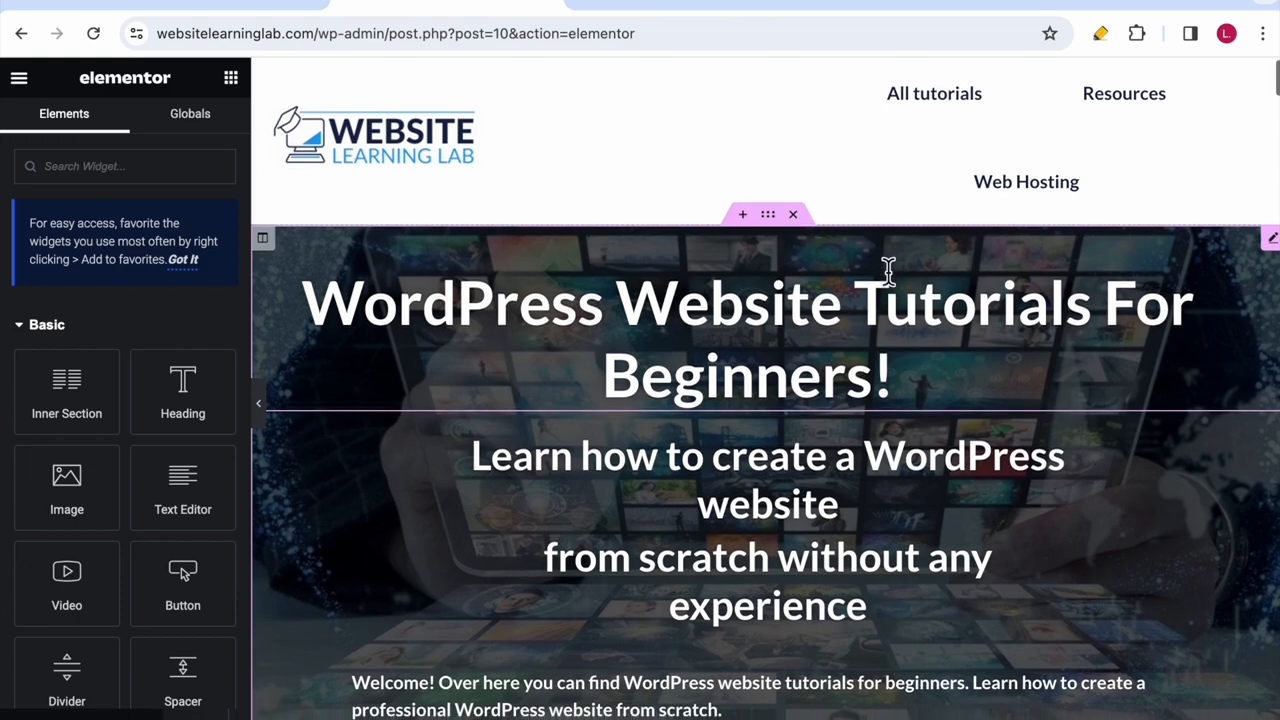
{"action": "scroll", "scroll_direction": "down", "scroll_amount": 3}
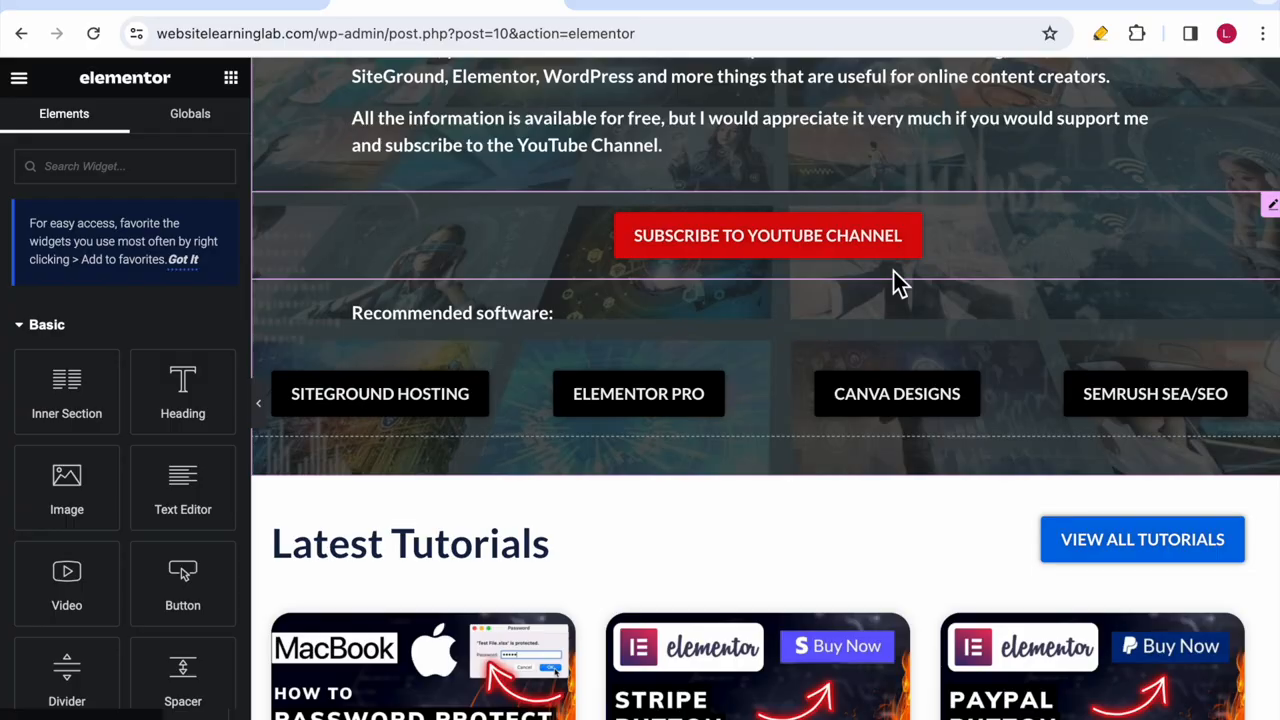
{"action": "scroll", "scroll_direction": "down", "scroll_amount": 3}
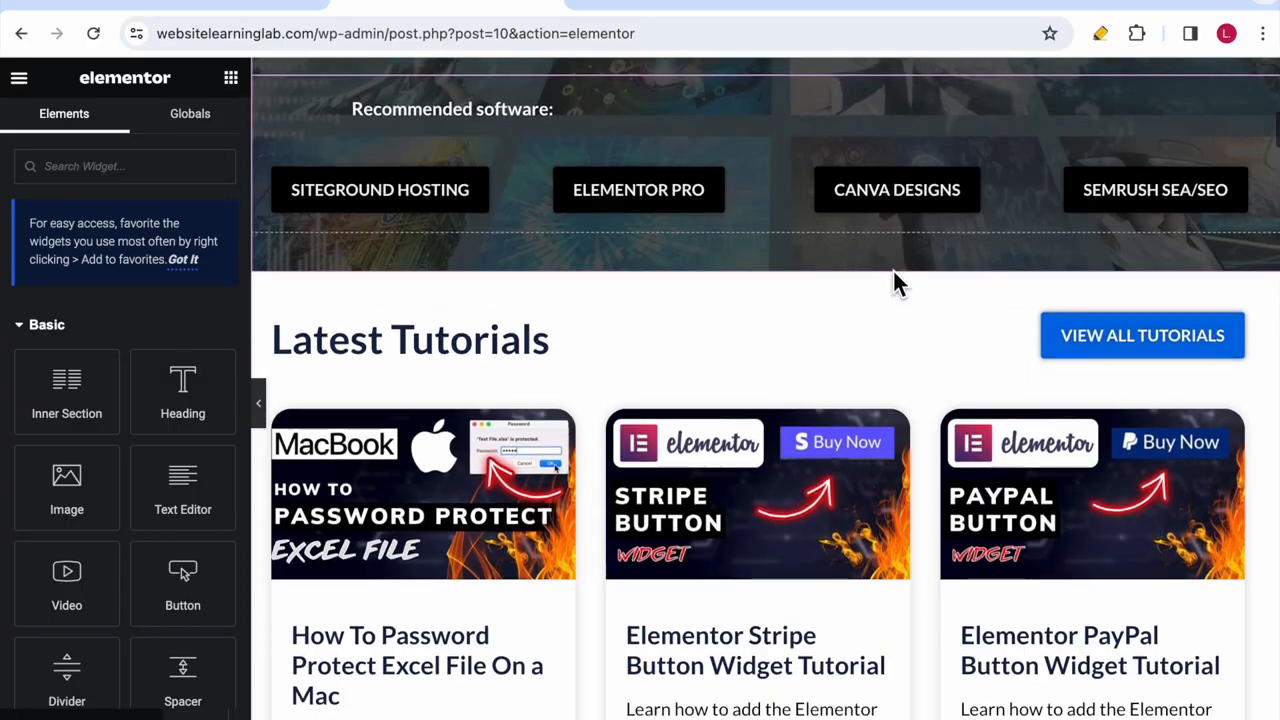
{"action": "scroll", "scroll_direction": "down", "scroll_amount": 3}
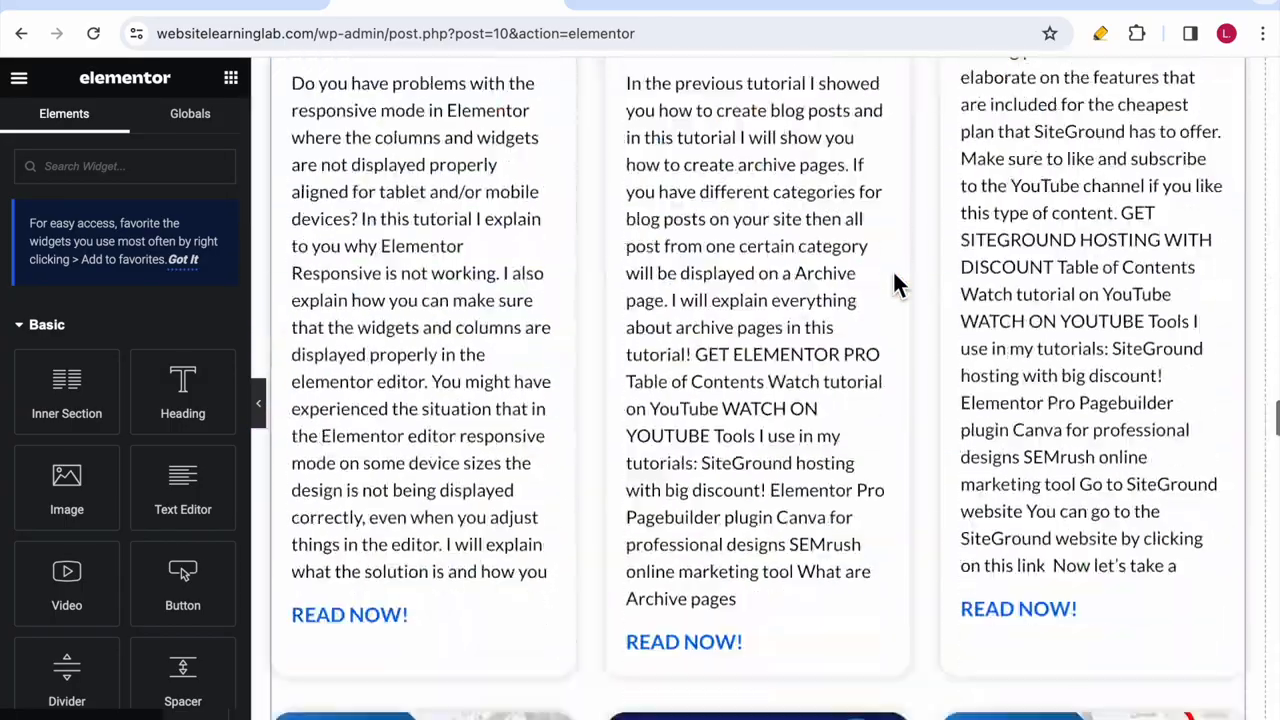
{"action": "scroll", "scroll_direction": "up", "scroll_amount": 3}
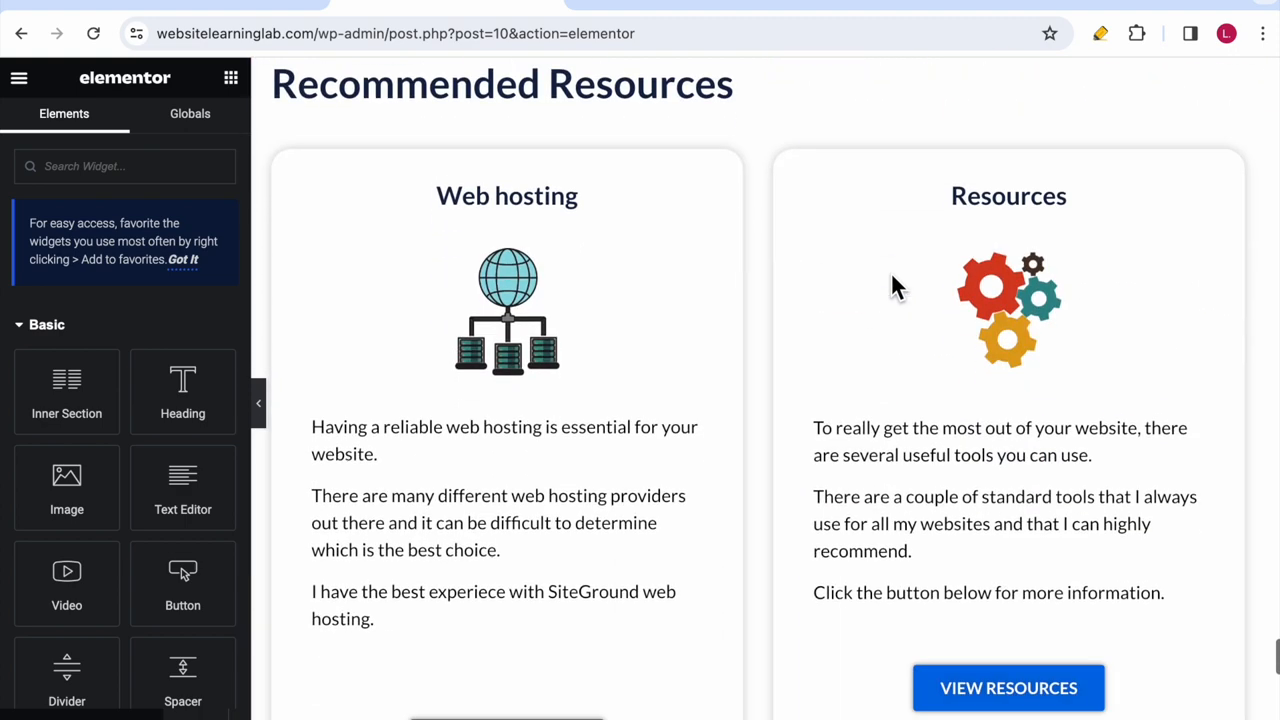
{"action": "left_click", "coordinate": [502, 84]}
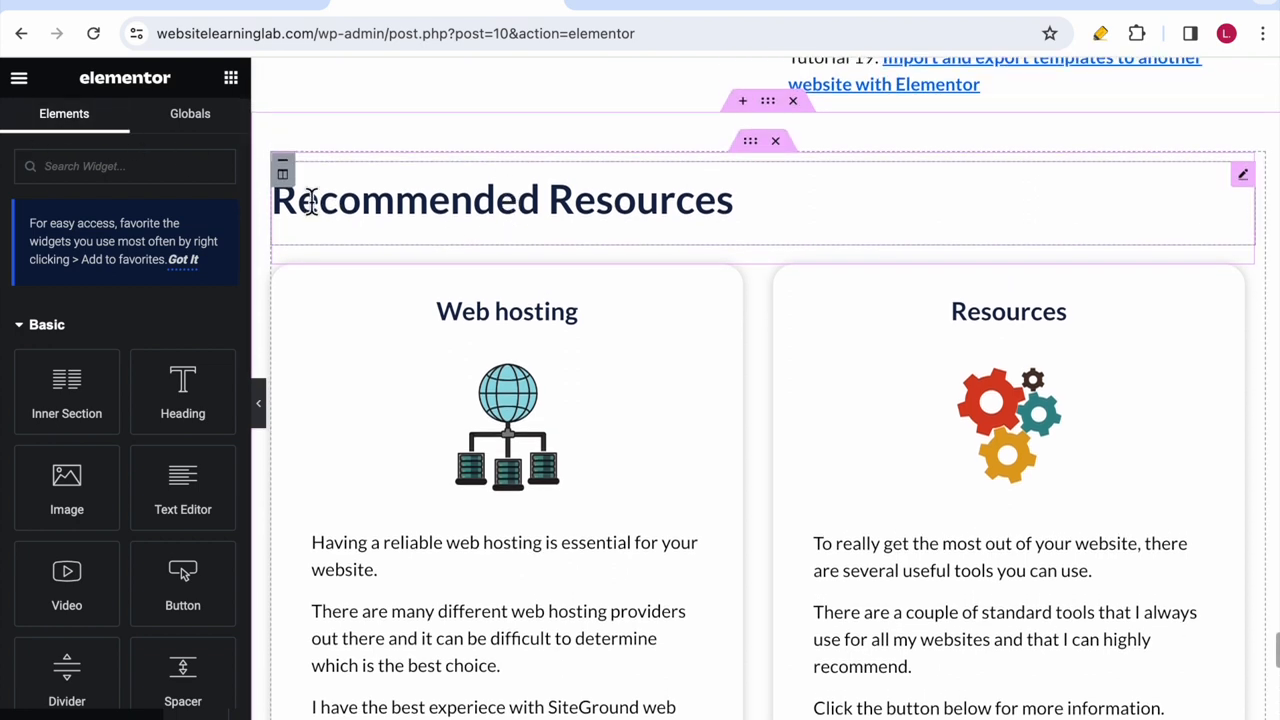
{"action": "scroll", "scroll_direction": "up", "scroll_amount": 3}
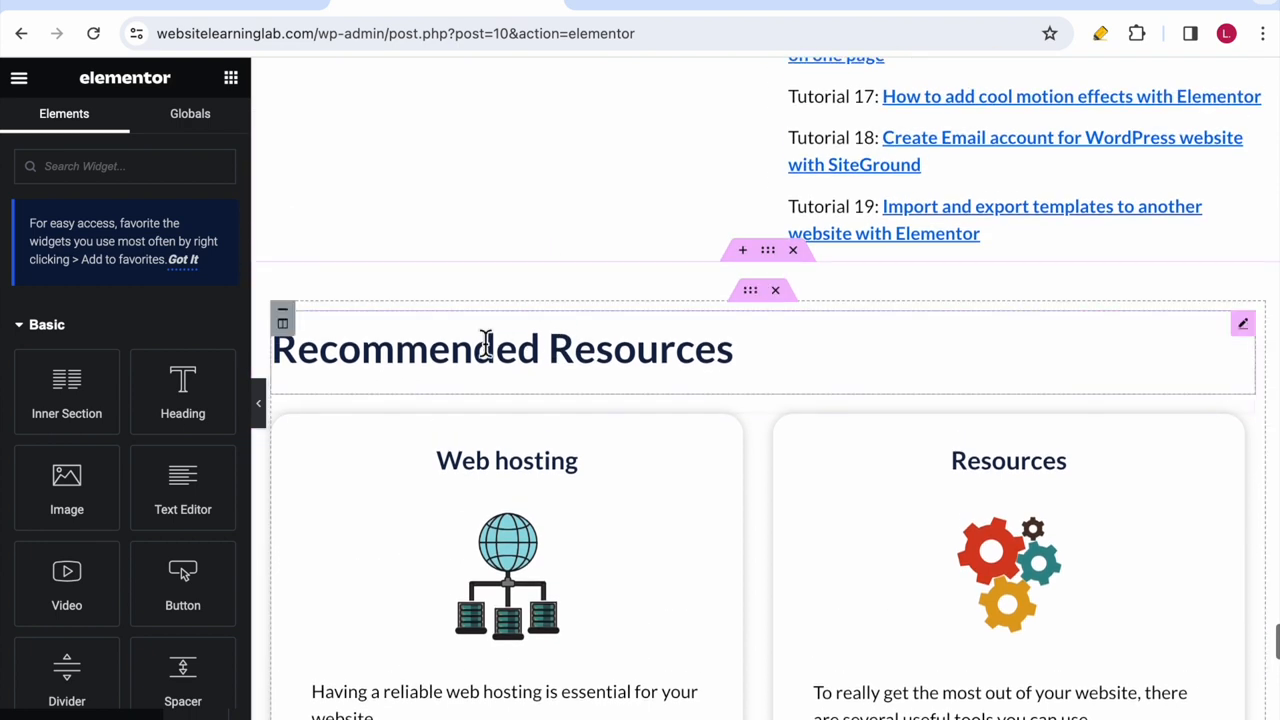
{"action": "mouse_move", "coordinate": [370, 324]}
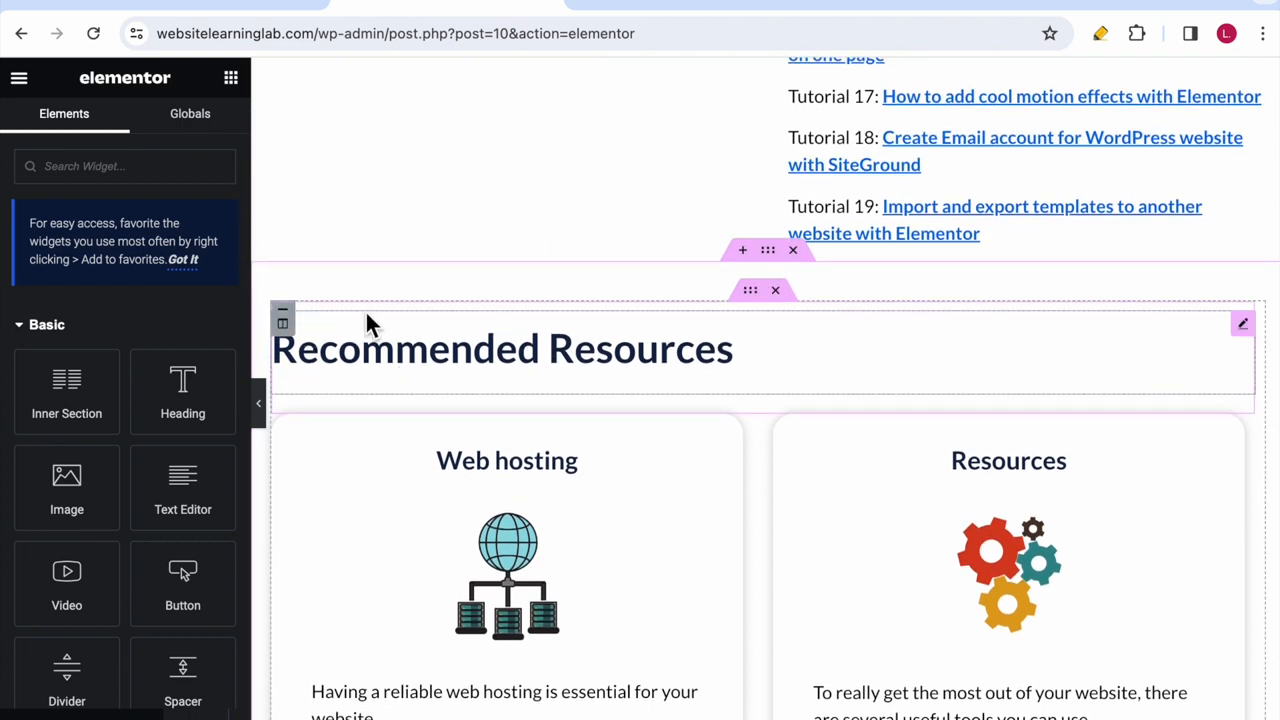
Step: Add a Menu Anchor widget above Recommended Resources with the ID 'testtutorial'
{"action": "left_click", "coordinate": [124, 166]}
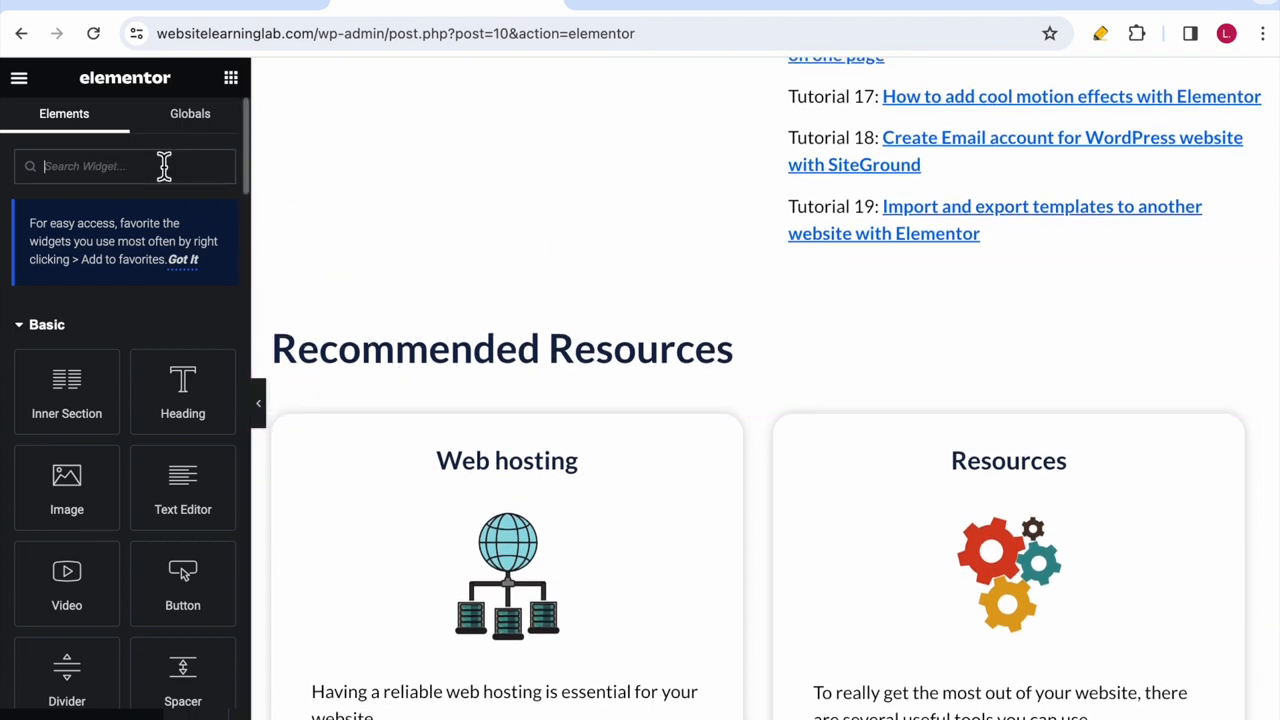
{"action": "type", "text": "menu anch"}
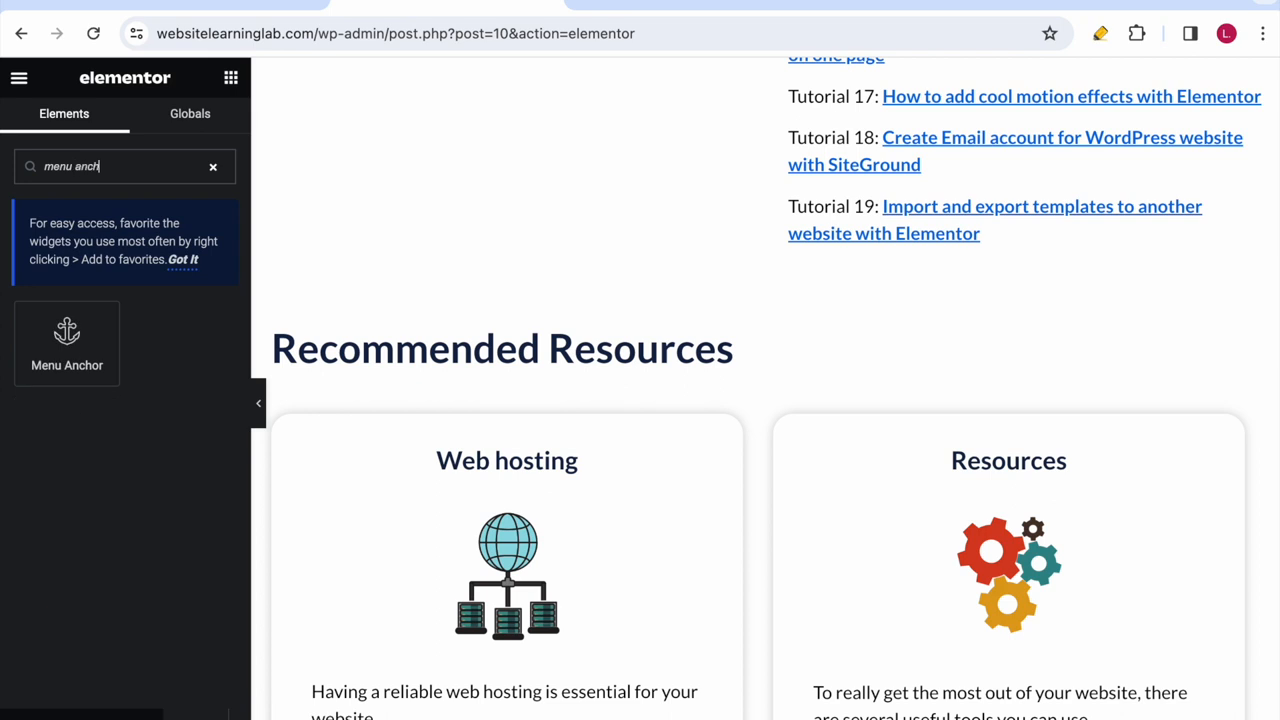
{"action": "left_click_drag", "start_coordinate": [68, 344], "coordinate": [84, 380]}
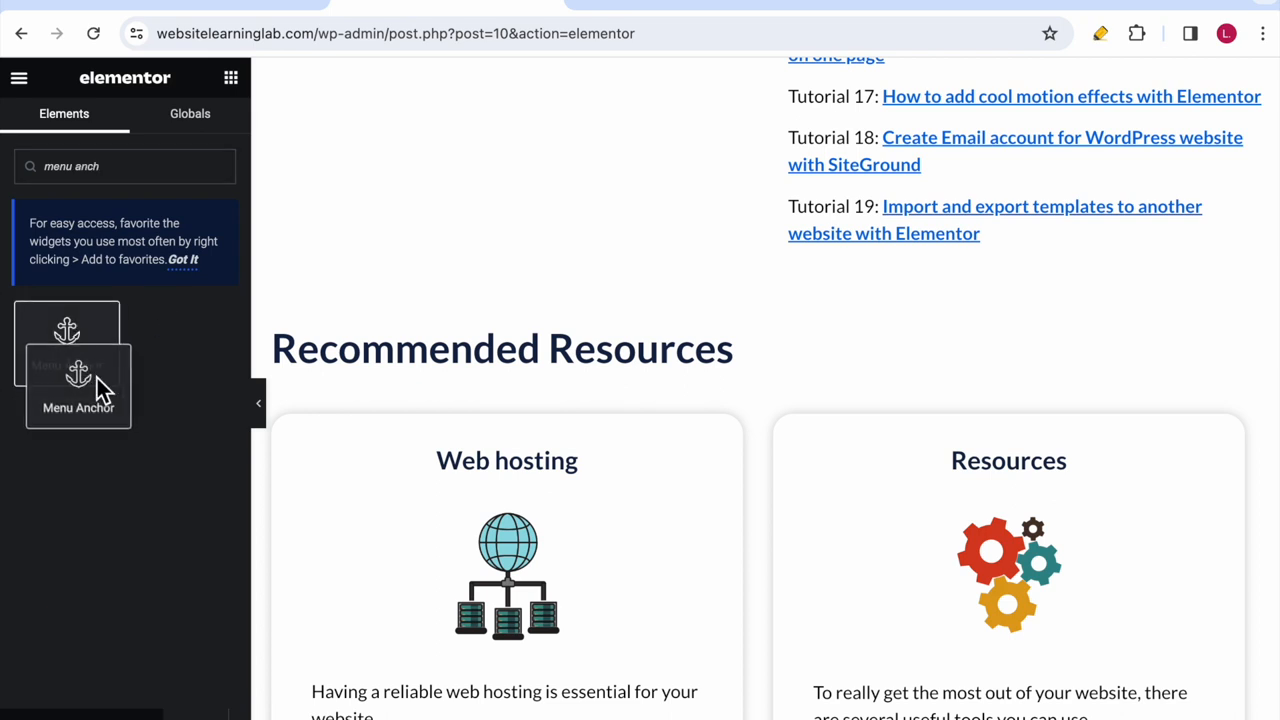
{"action": "left_click_drag", "start_coordinate": [78, 364], "coordinate": [764, 332]}
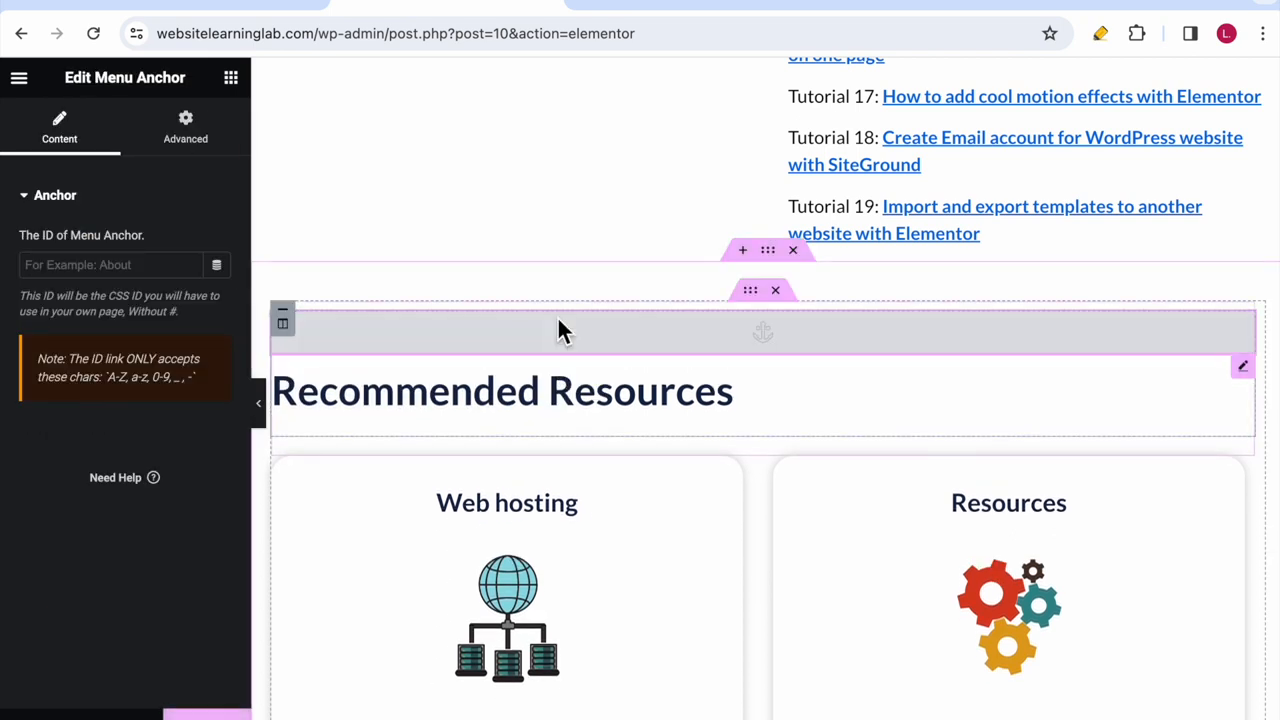
{"action": "mouse_move", "coordinate": [1130, 336]}
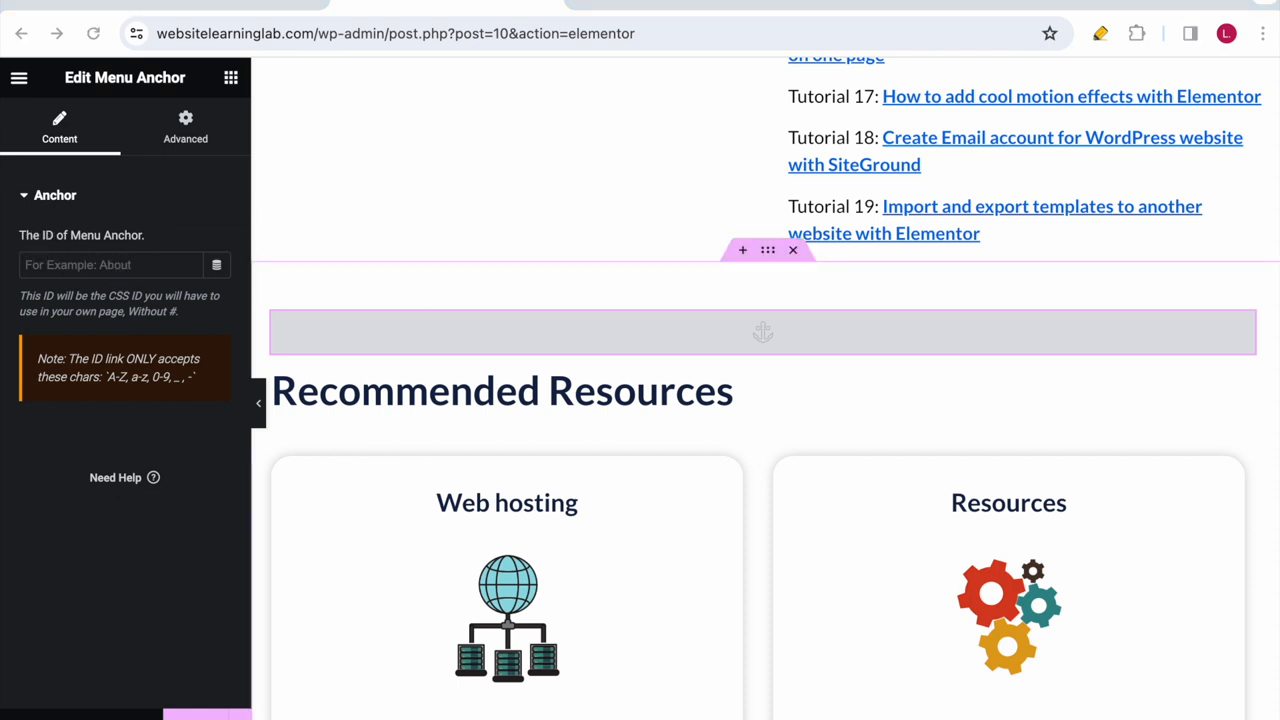
{"action": "mouse_move", "coordinate": [348, 410]}
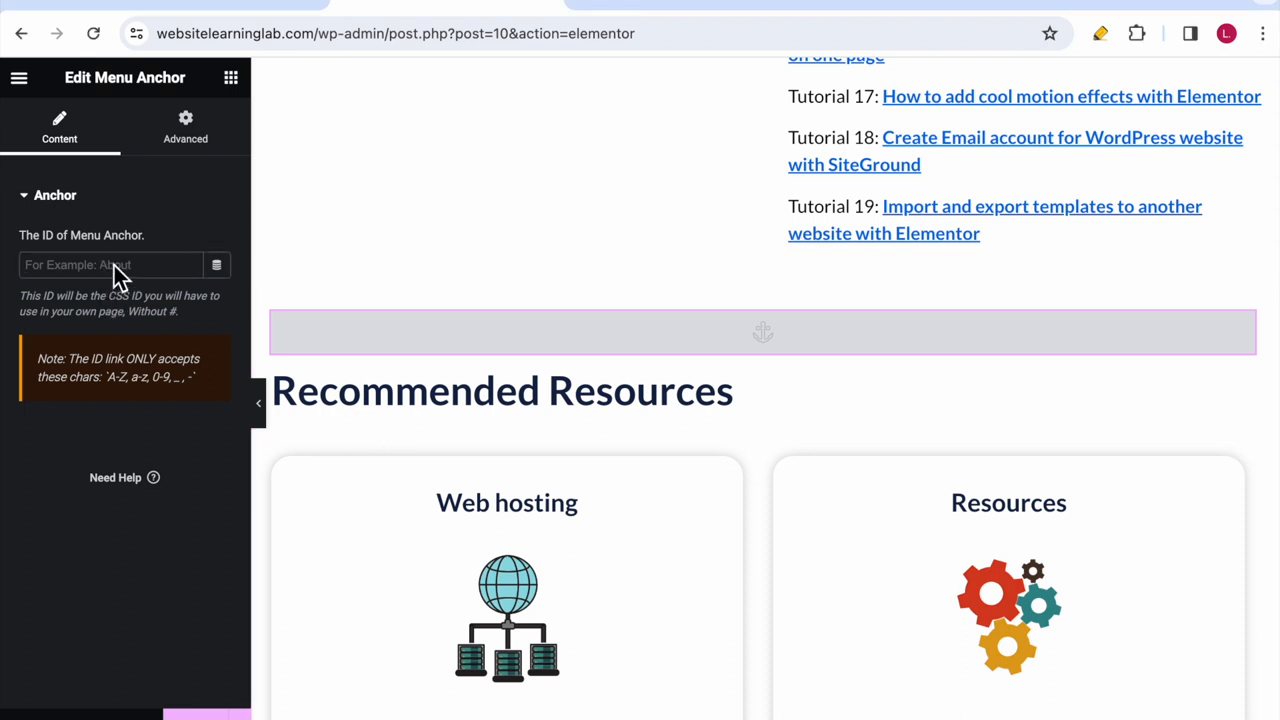
{"action": "type", "text": "testtutorial"}
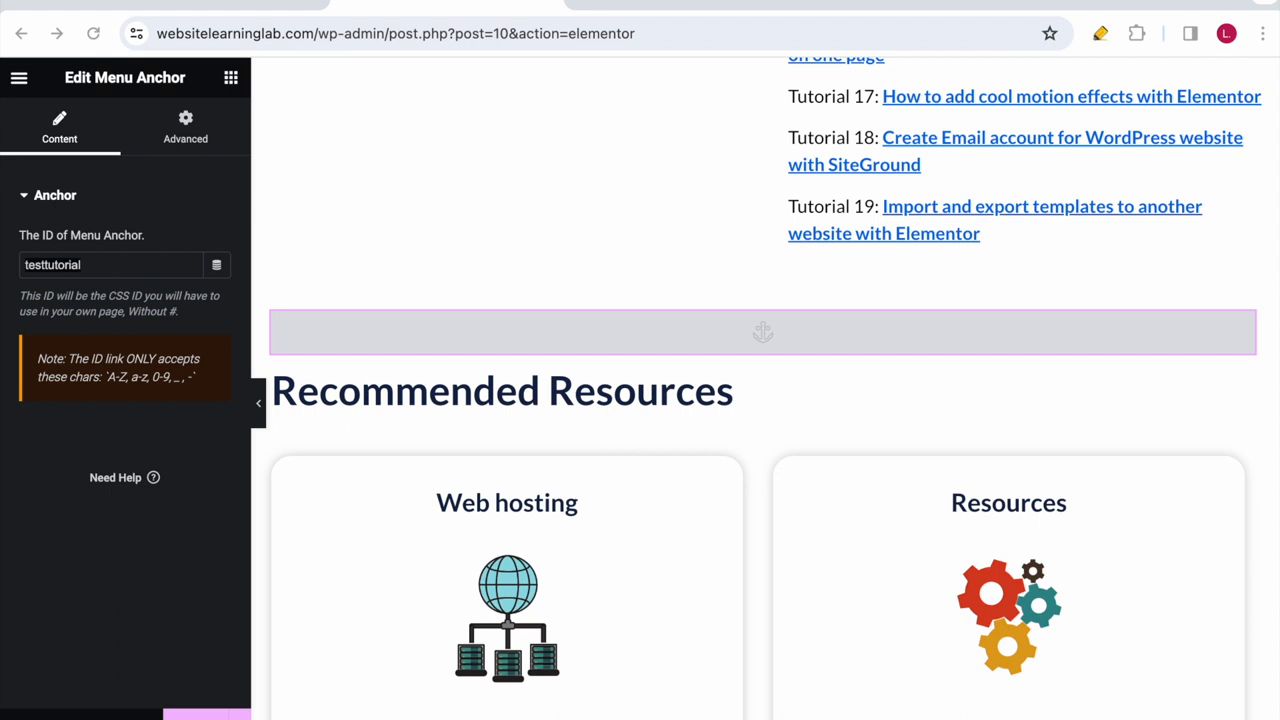
{"action": "mouse_move", "coordinate": [464, 456]}
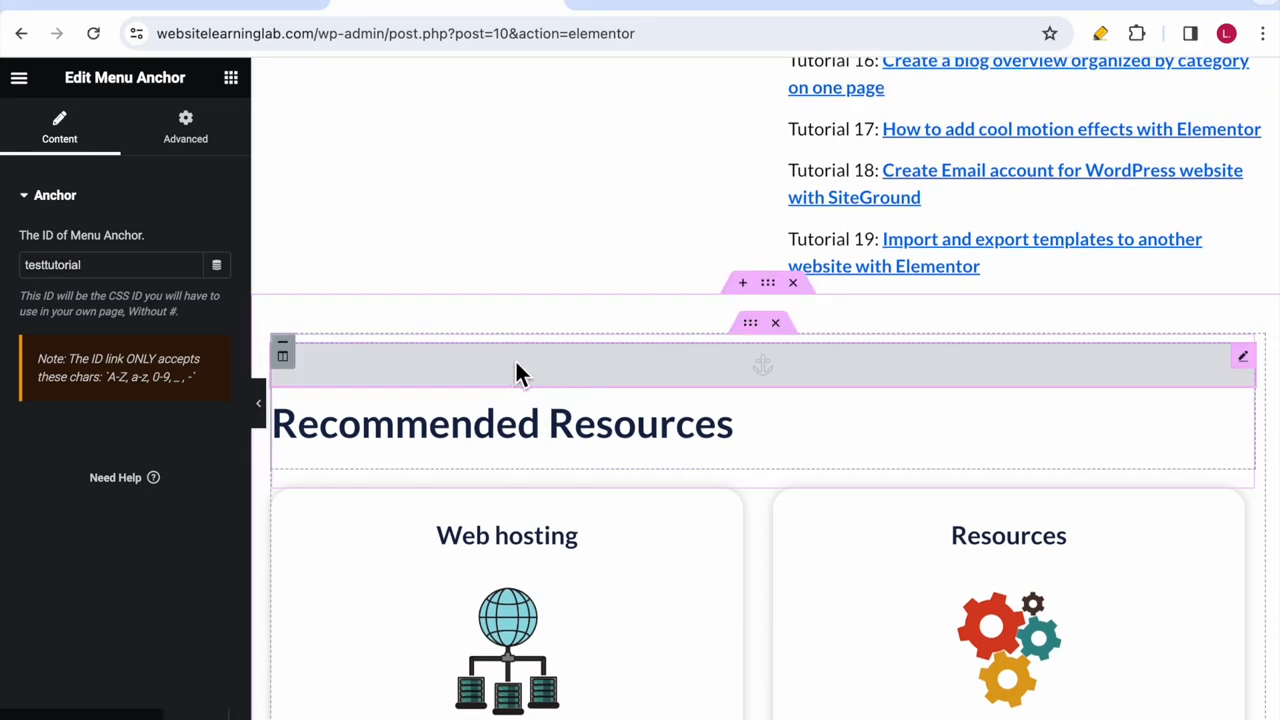
{"action": "mouse_move", "coordinate": [1050, 378]}
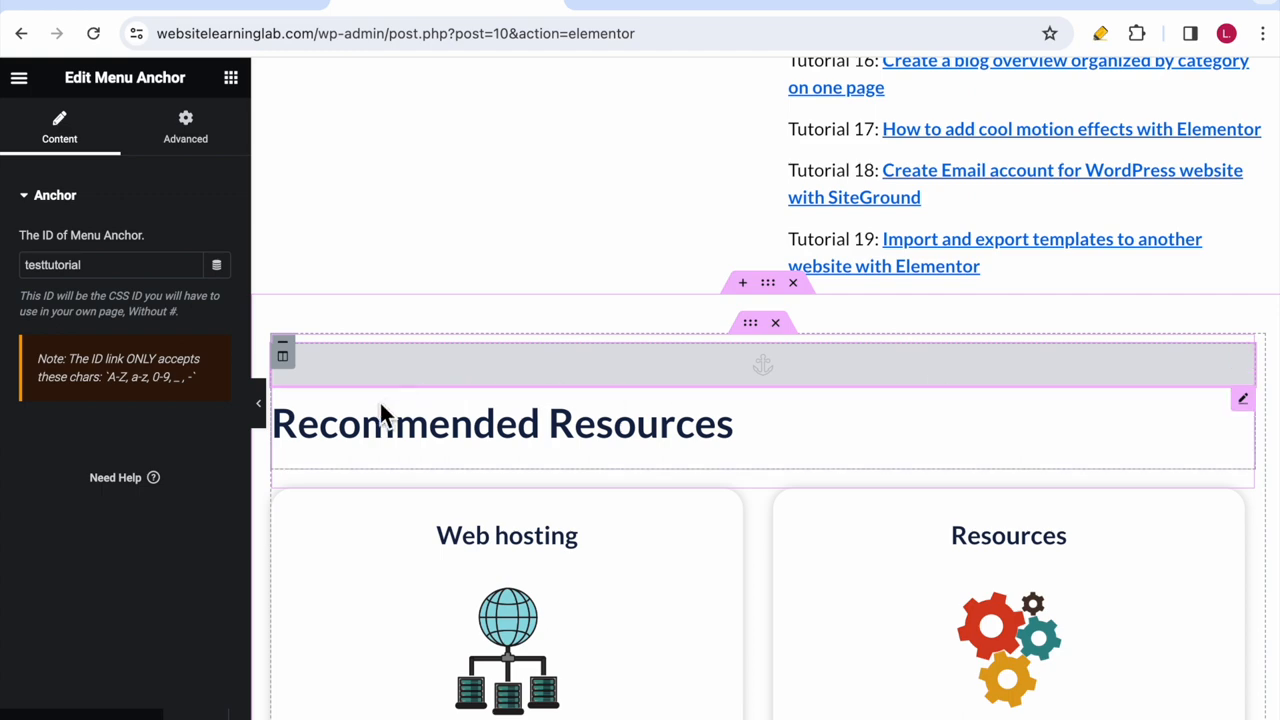
{"action": "mouse_move", "coordinate": [550, 432]}
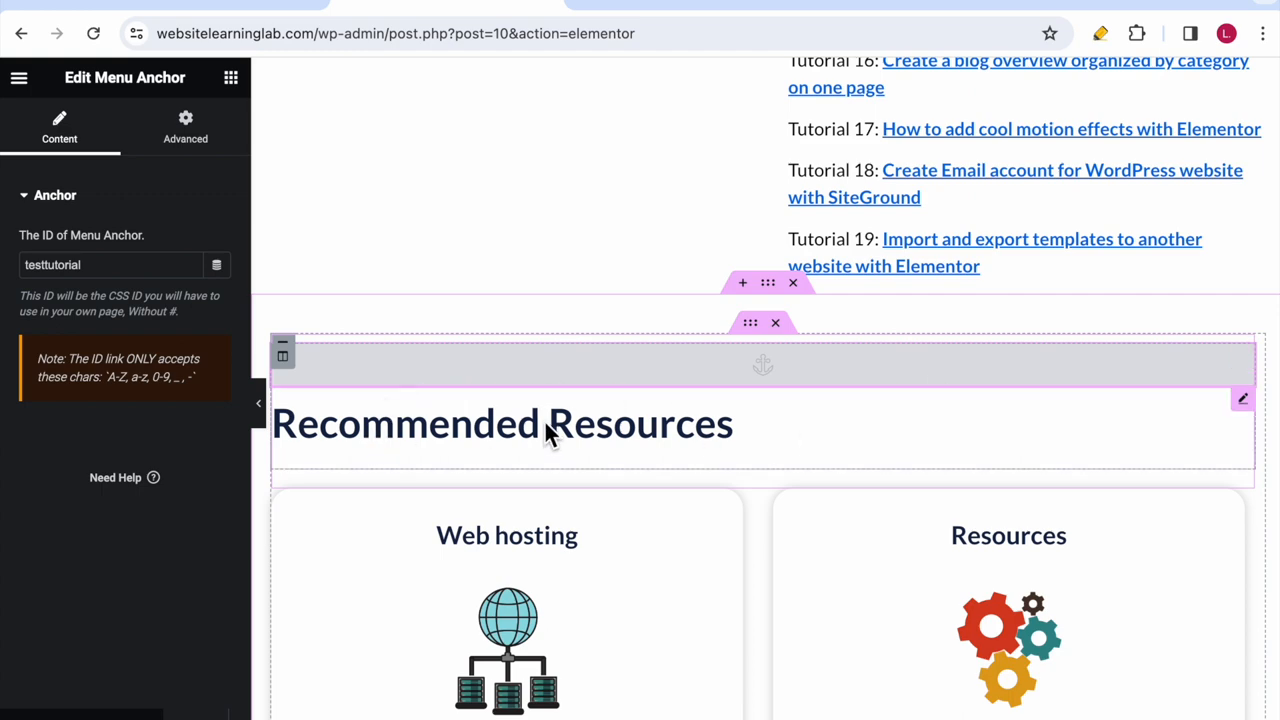
Step: Follow the live Resources link to /resources/, then view the homepage's Recommended Resources section
{"action": "scroll", "scroll_direction": "down", "scroll_amount": 3}
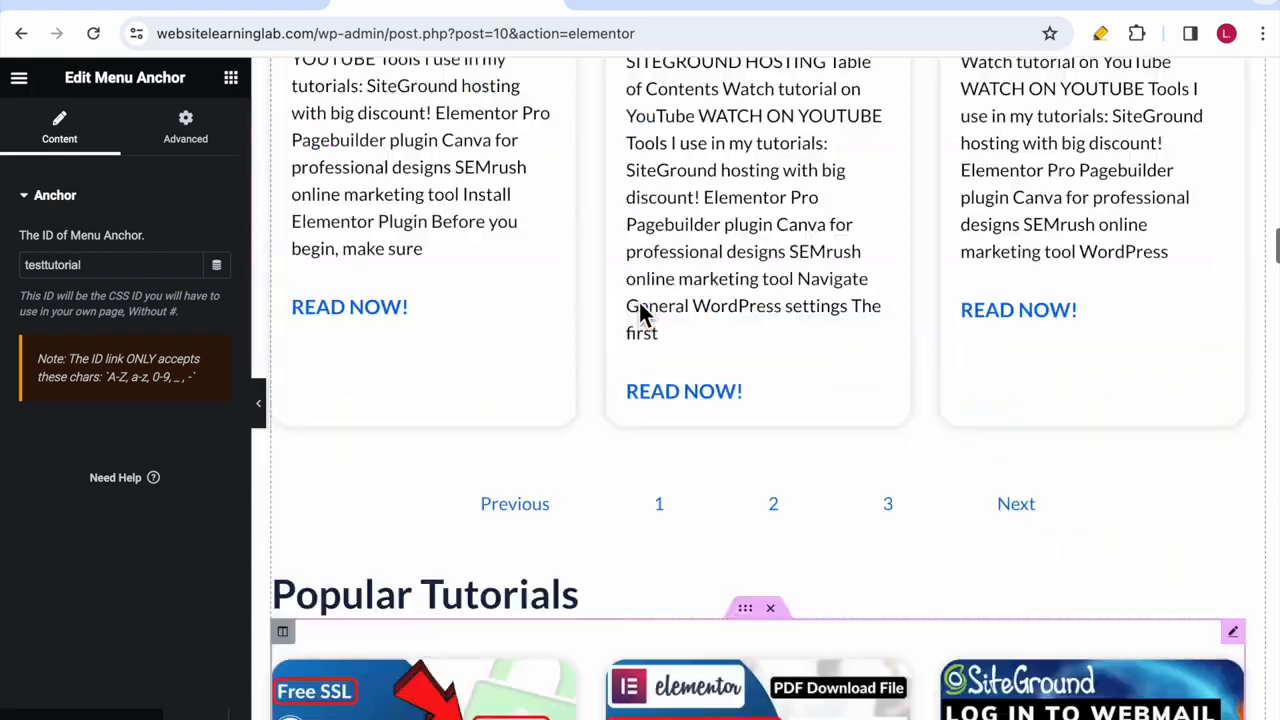
{"action": "scroll", "scroll_direction": "up", "scroll_amount": 3}
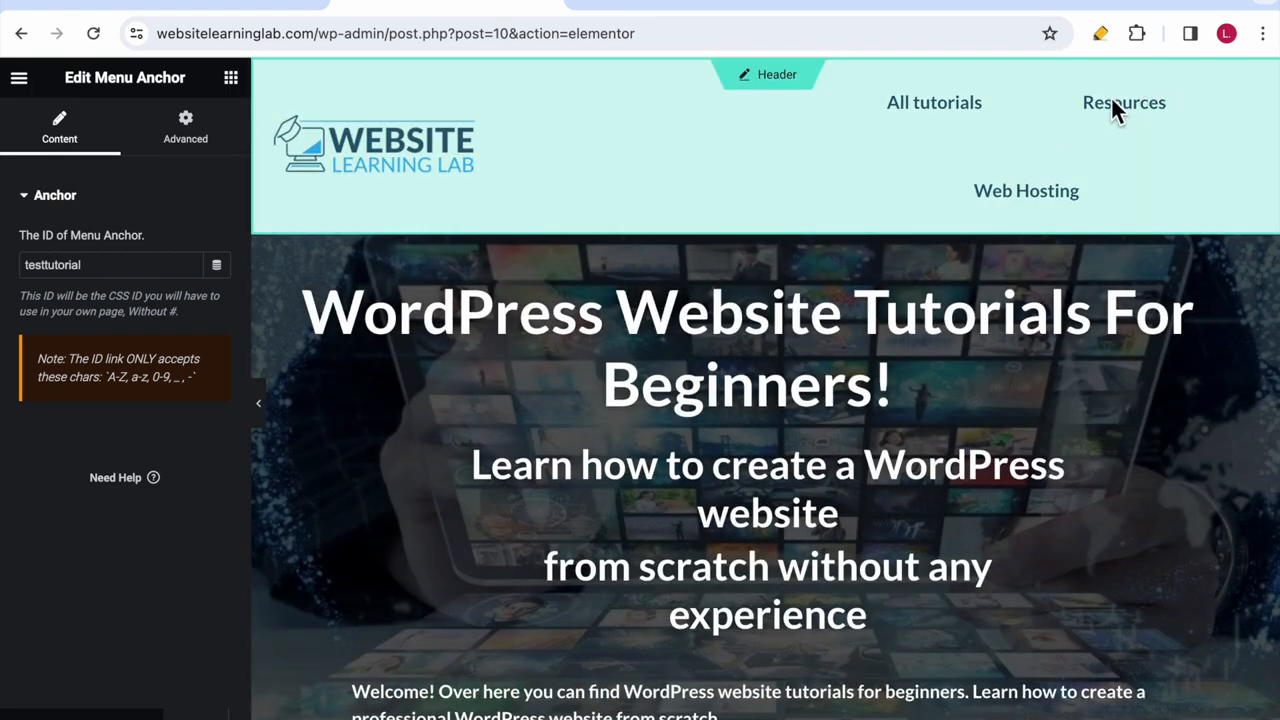
{"action": "mouse_move", "coordinate": [1100, 118]}
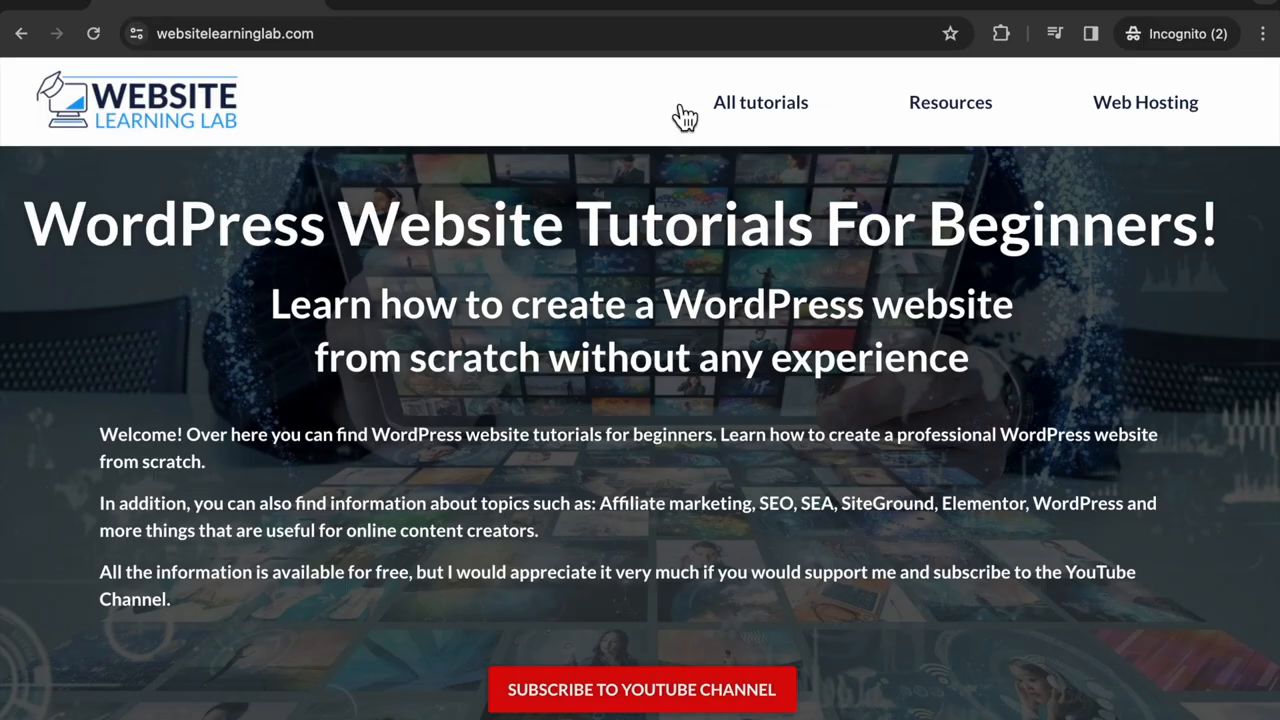
{"action": "mouse_move", "coordinate": [936, 136]}
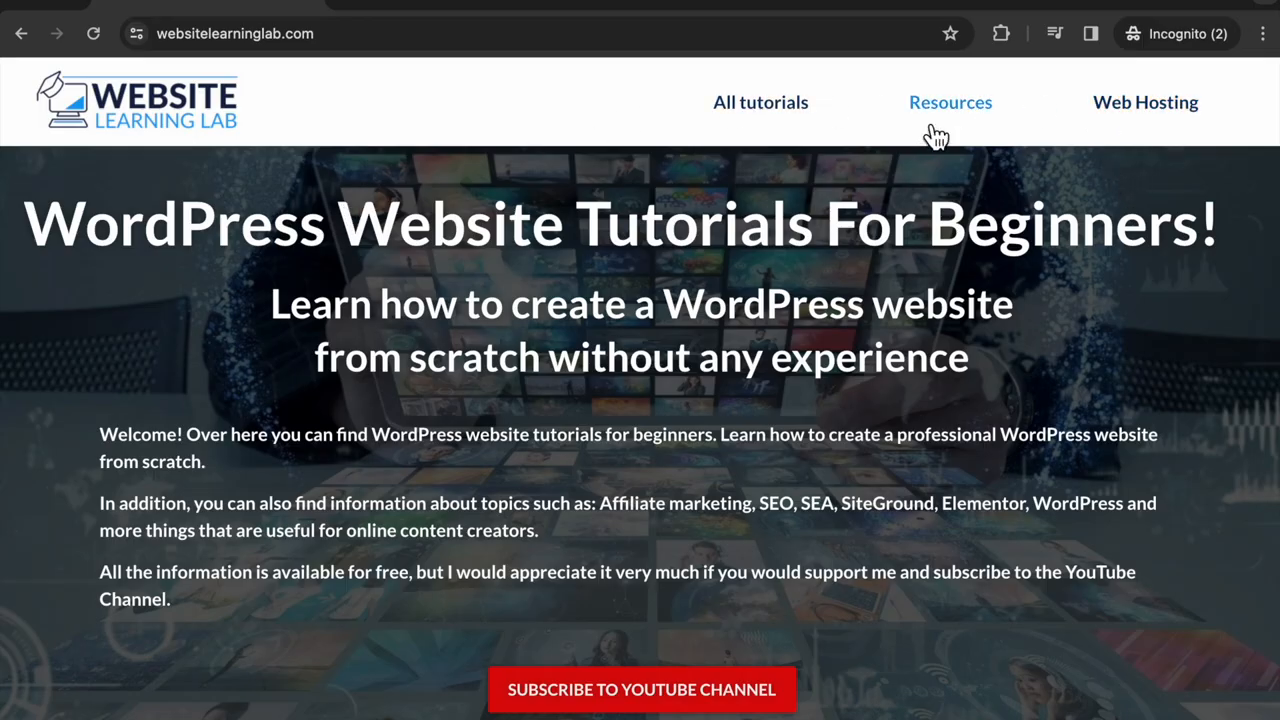
{"action": "left_click", "coordinate": [950, 102]}
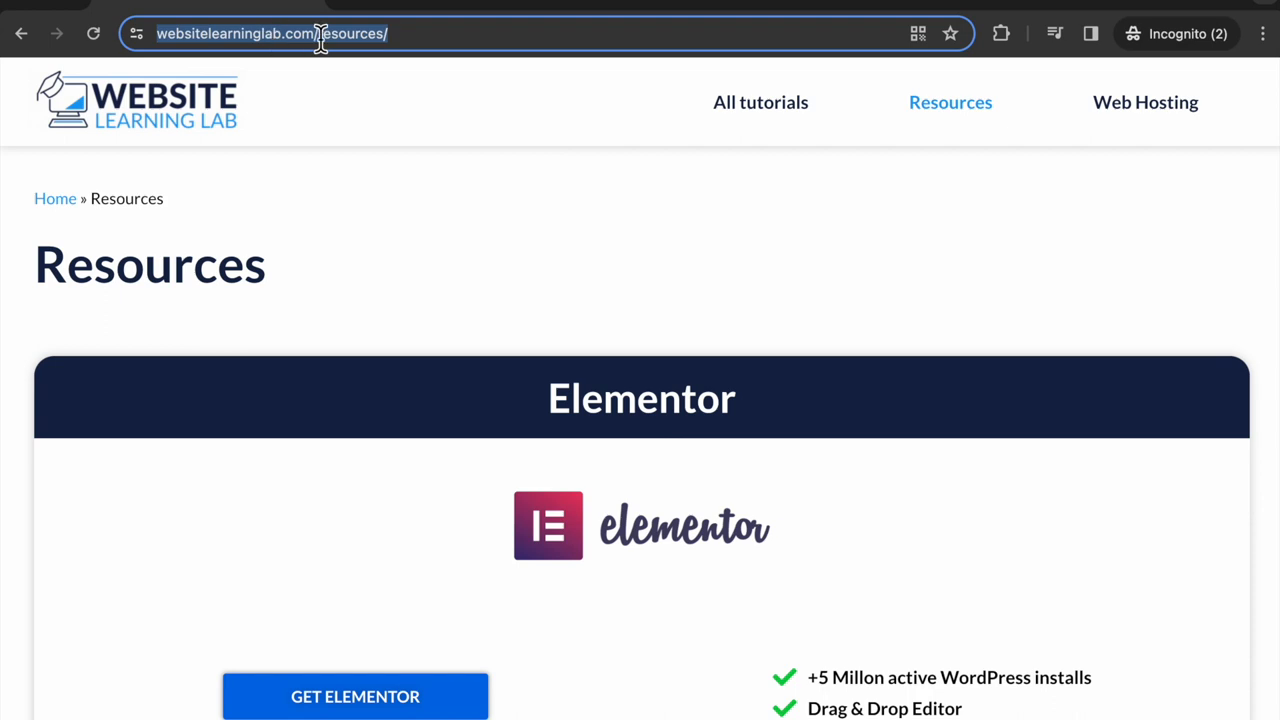
{"action": "mouse_move", "coordinate": [322, 192]}
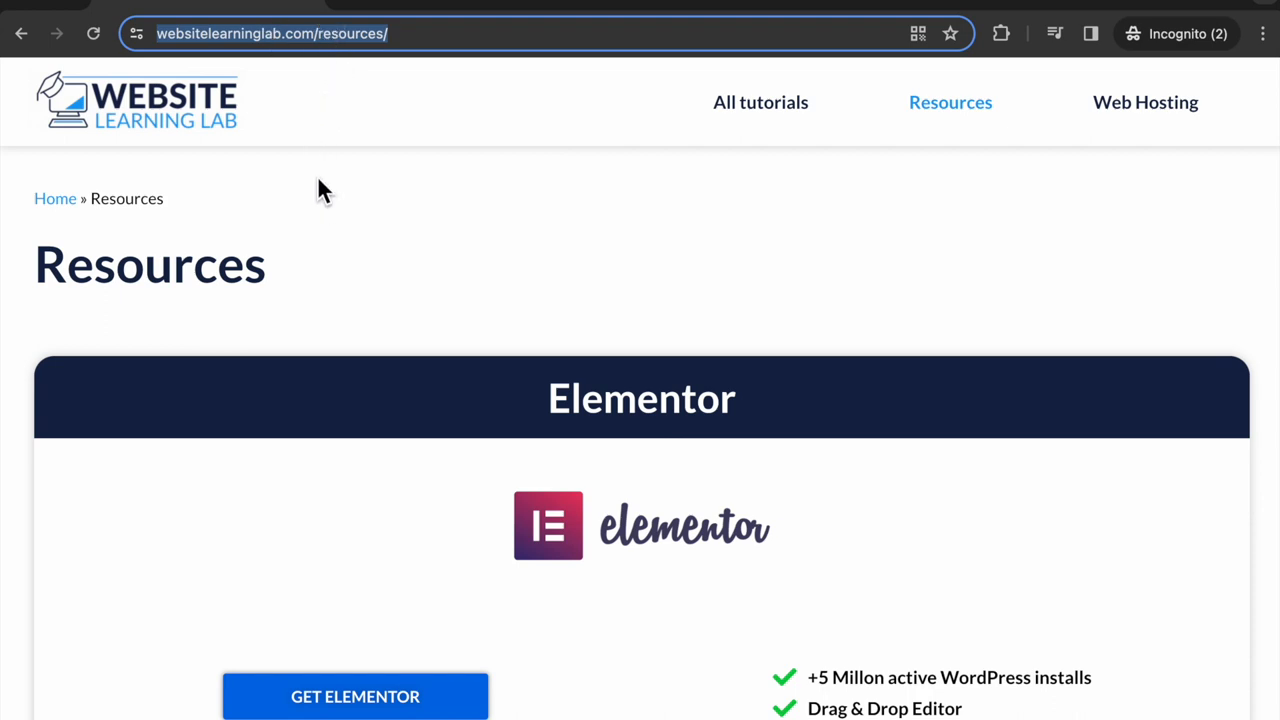
{"action": "mouse_move", "coordinate": [70, 260]}
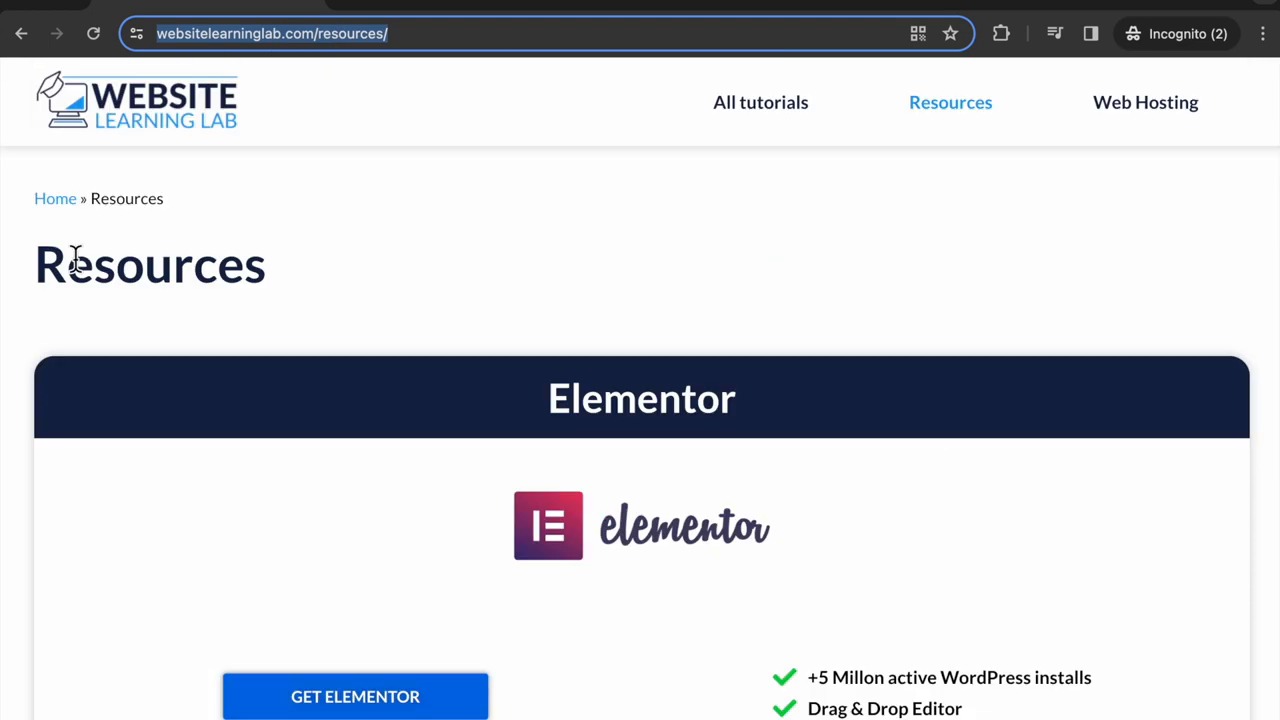
{"action": "mouse_move", "coordinate": [360, 304]}
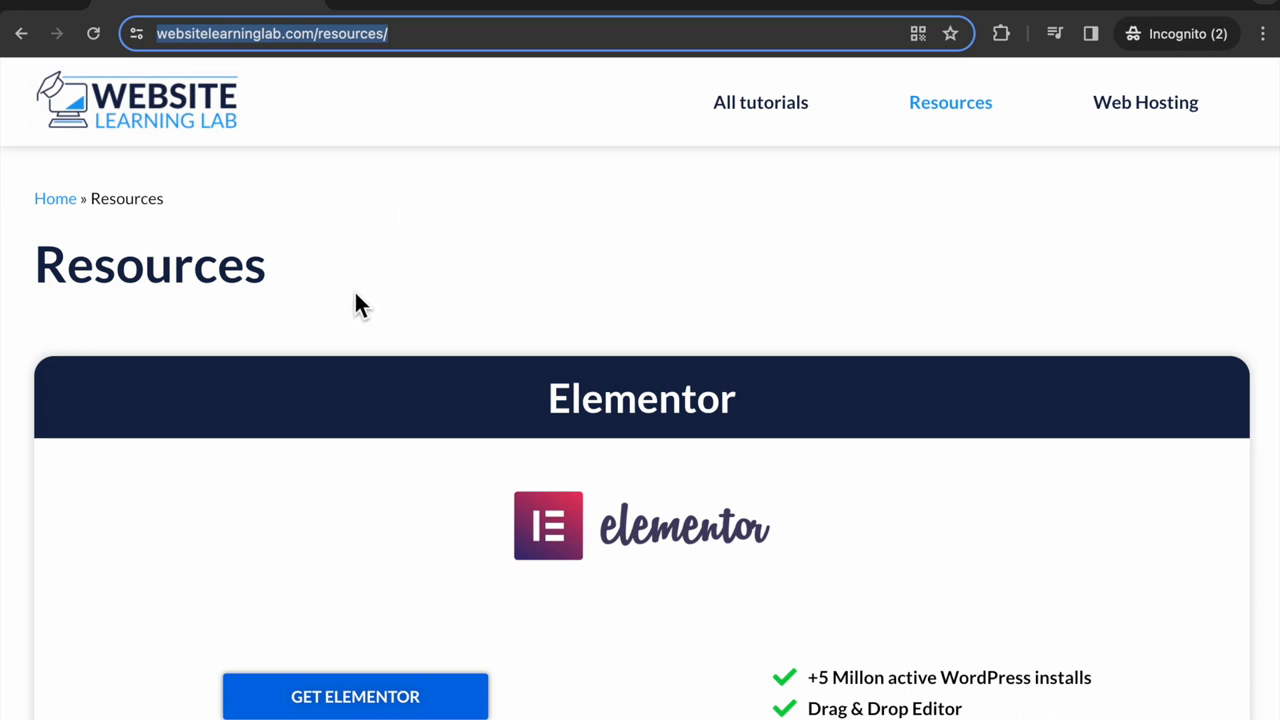
{"action": "mouse_move", "coordinate": [948, 110]}
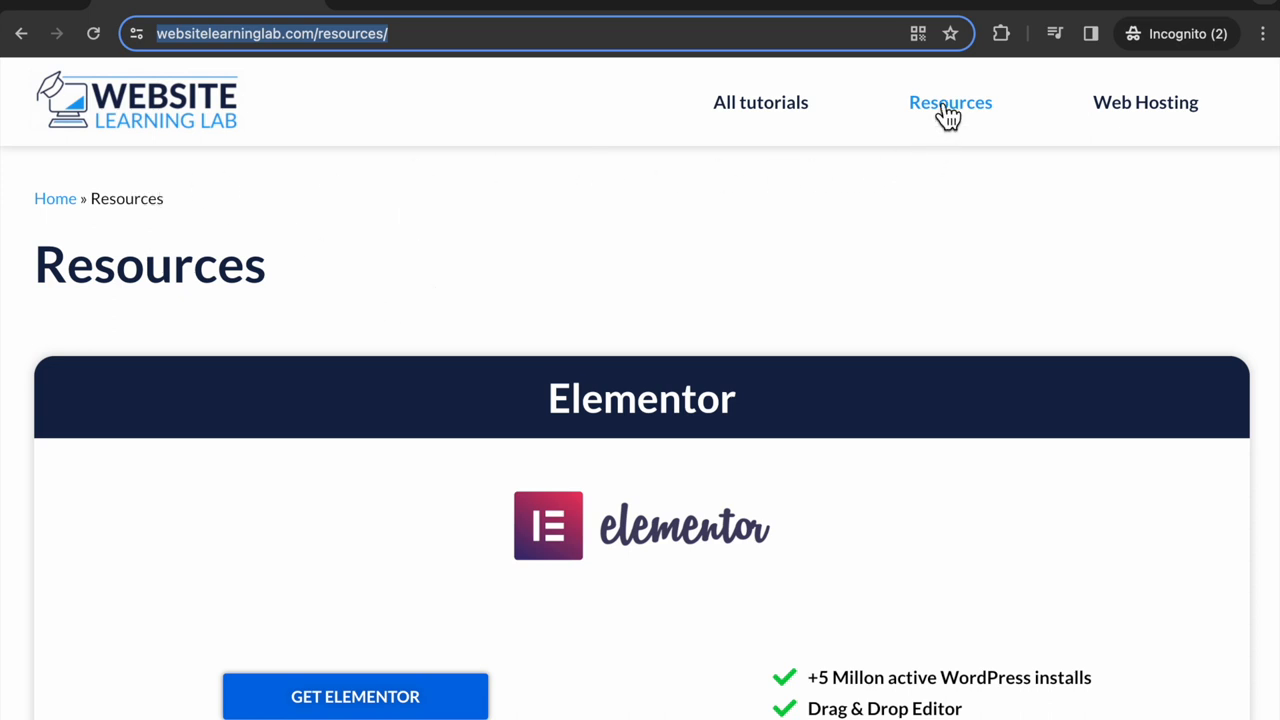
{"action": "mouse_move", "coordinate": [124, 60]}
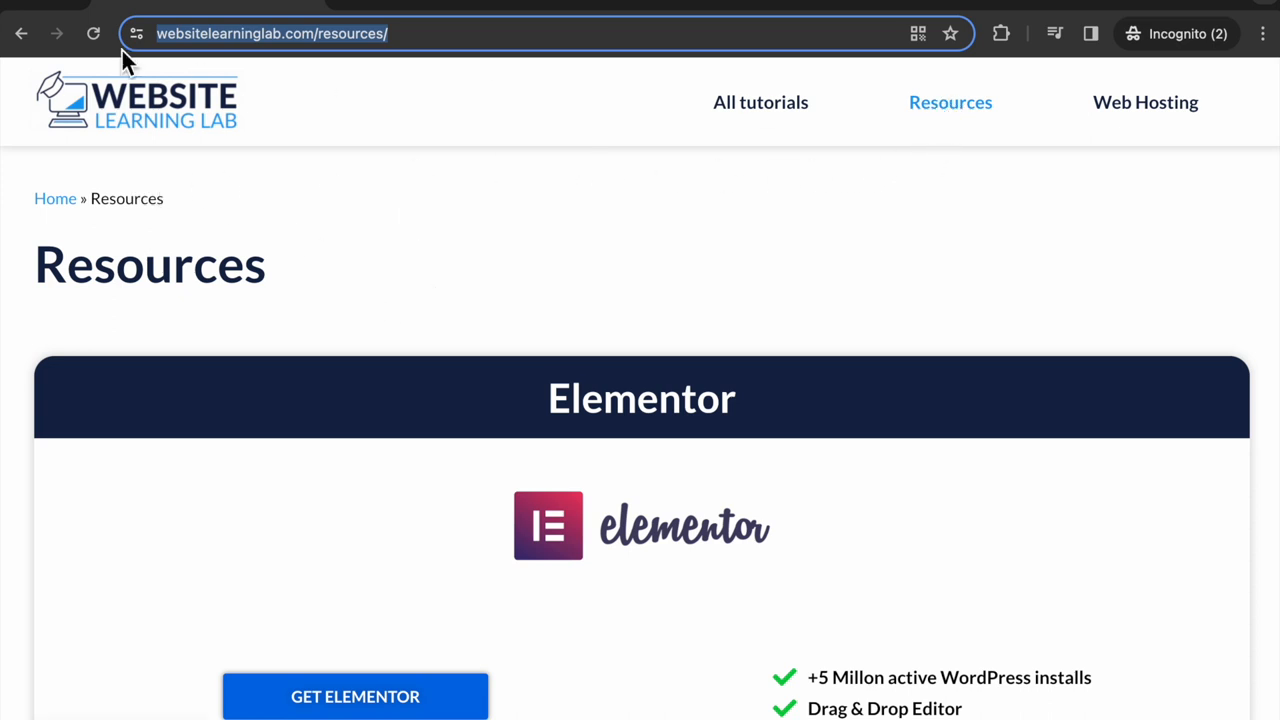
{"action": "mouse_move", "coordinate": [584, 444]}
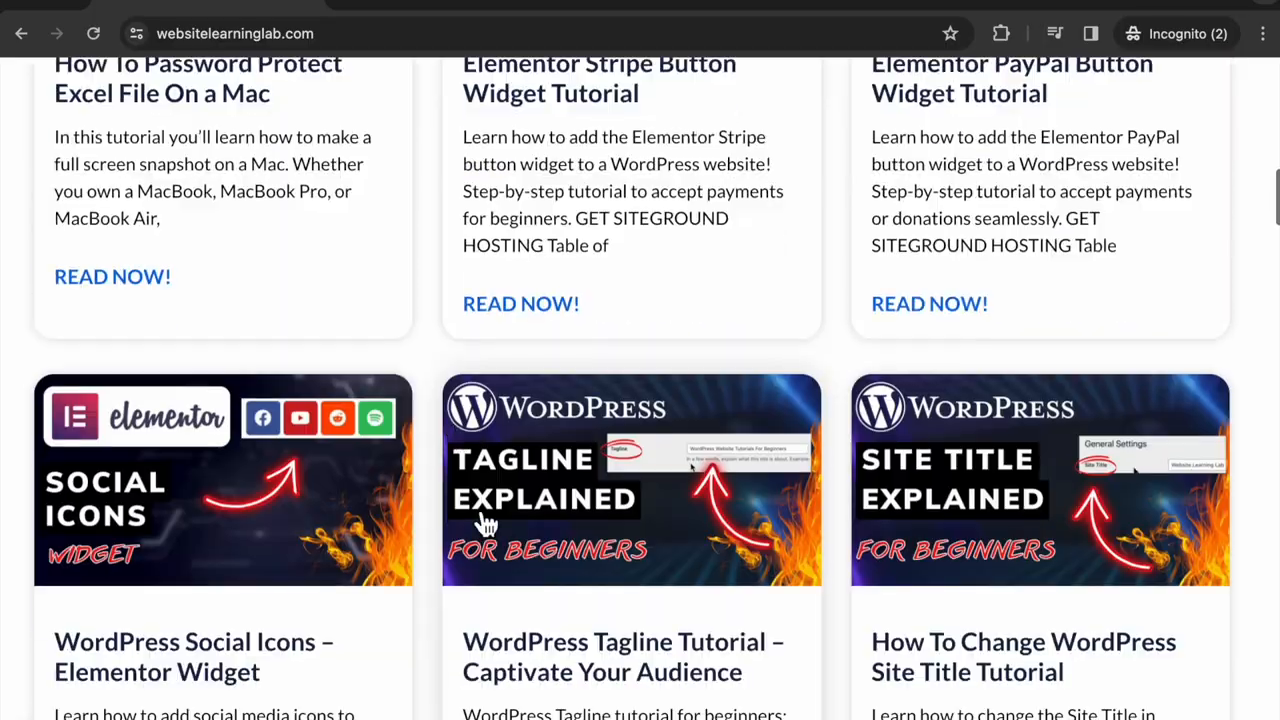
{"action": "scroll", "scroll_direction": "down", "scroll_amount": 3}
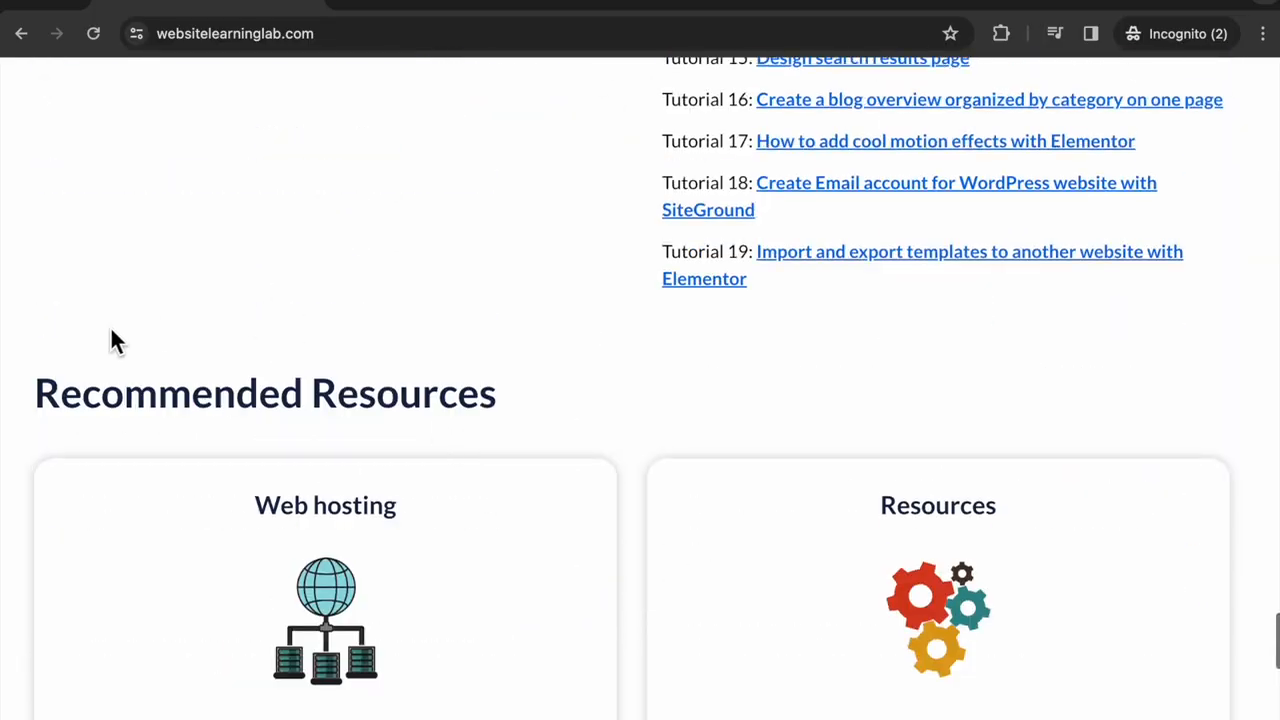
{"action": "mouse_move", "coordinate": [372, 378]}
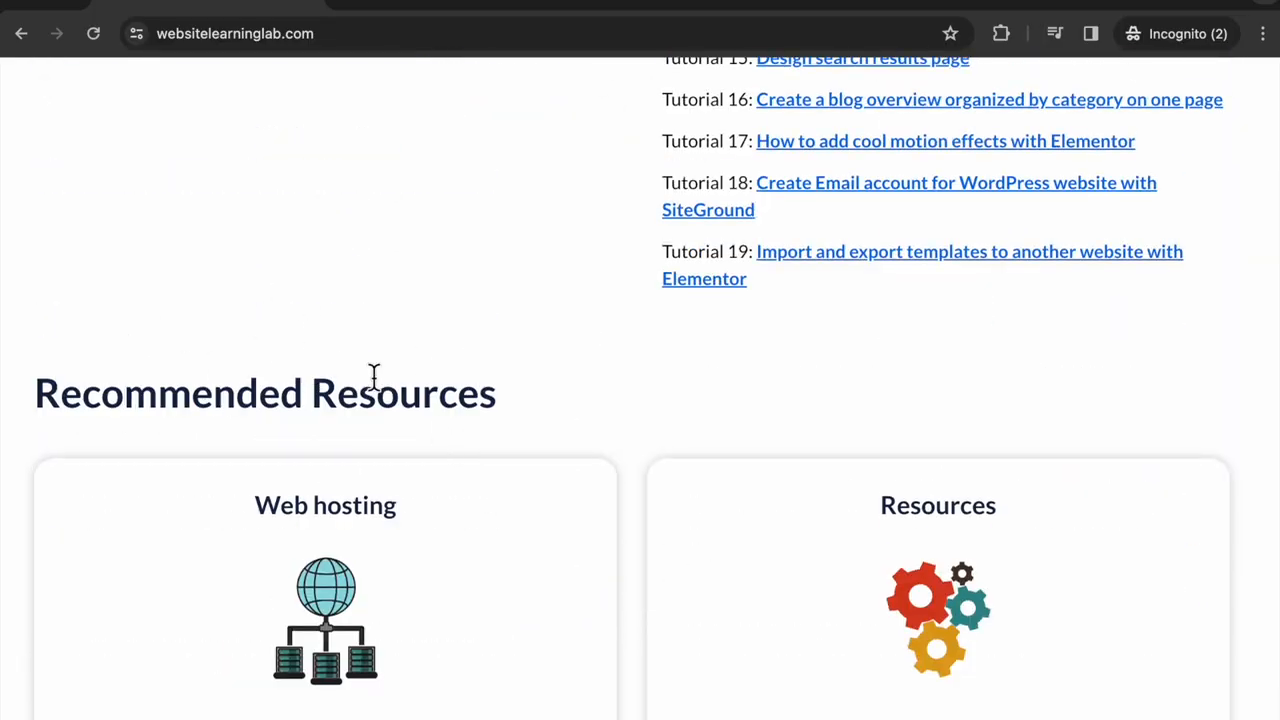
{"action": "mouse_move", "coordinate": [388, 14]}
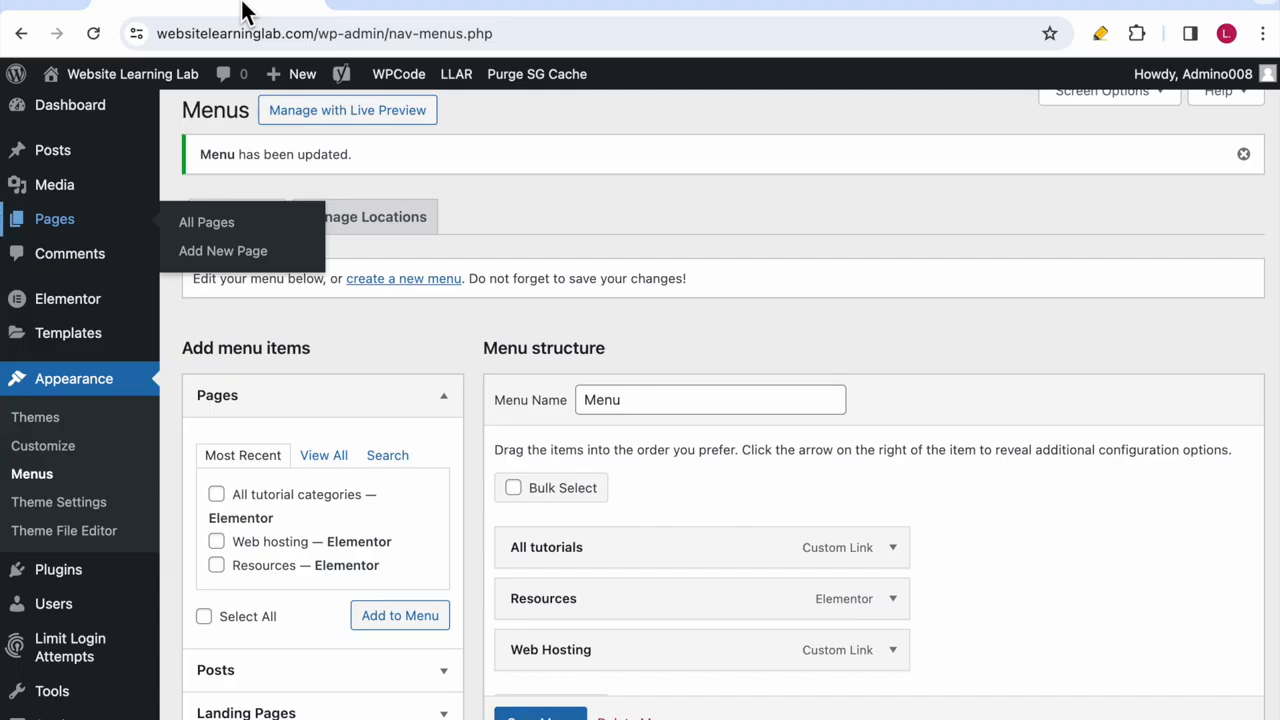
Step: Expand the Resources page item in Menu structure and remove it from the menu
{"action": "scroll", "scroll_direction": "down", "scroll_amount": 3}
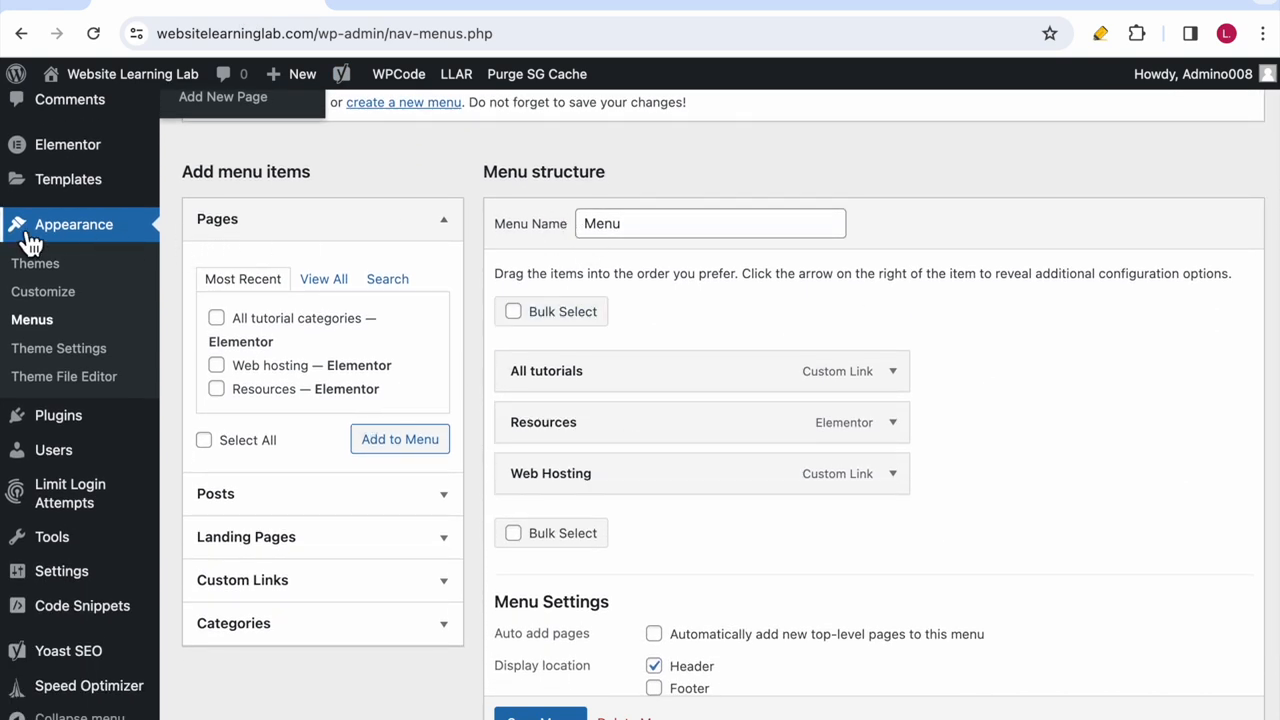
{"action": "mouse_move", "coordinate": [40, 336]}
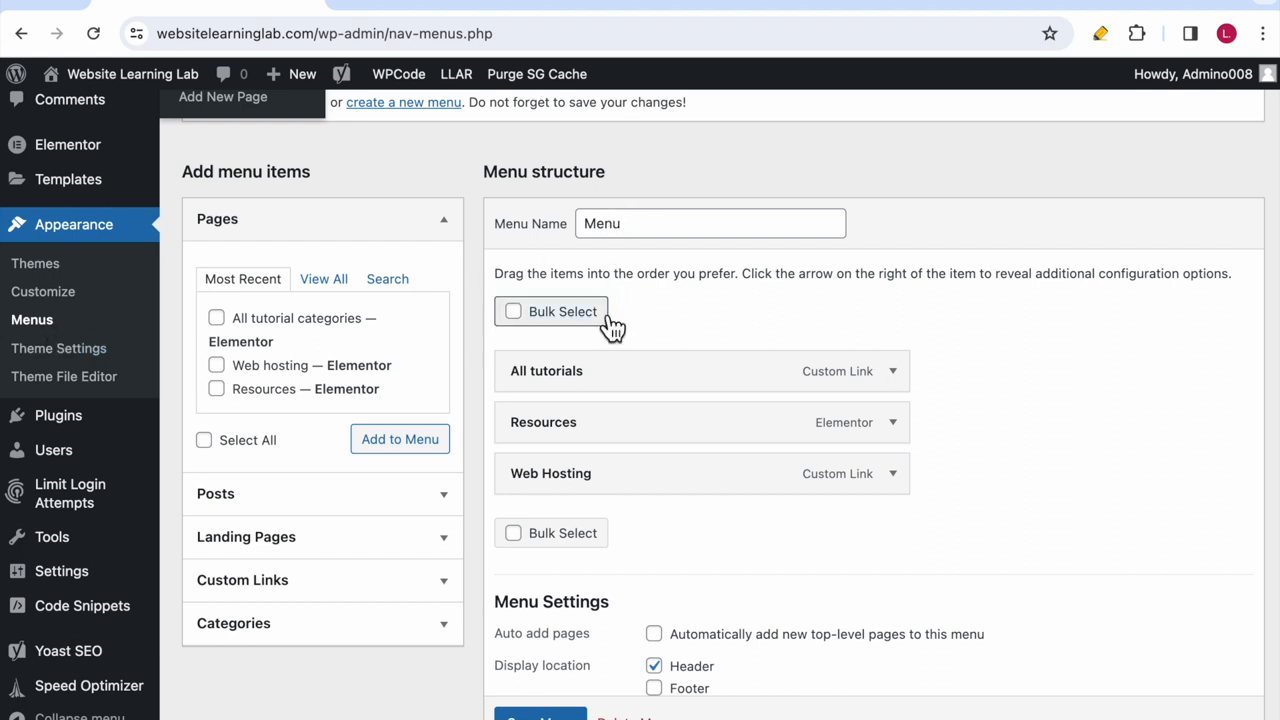
{"action": "mouse_move", "coordinate": [624, 384]}
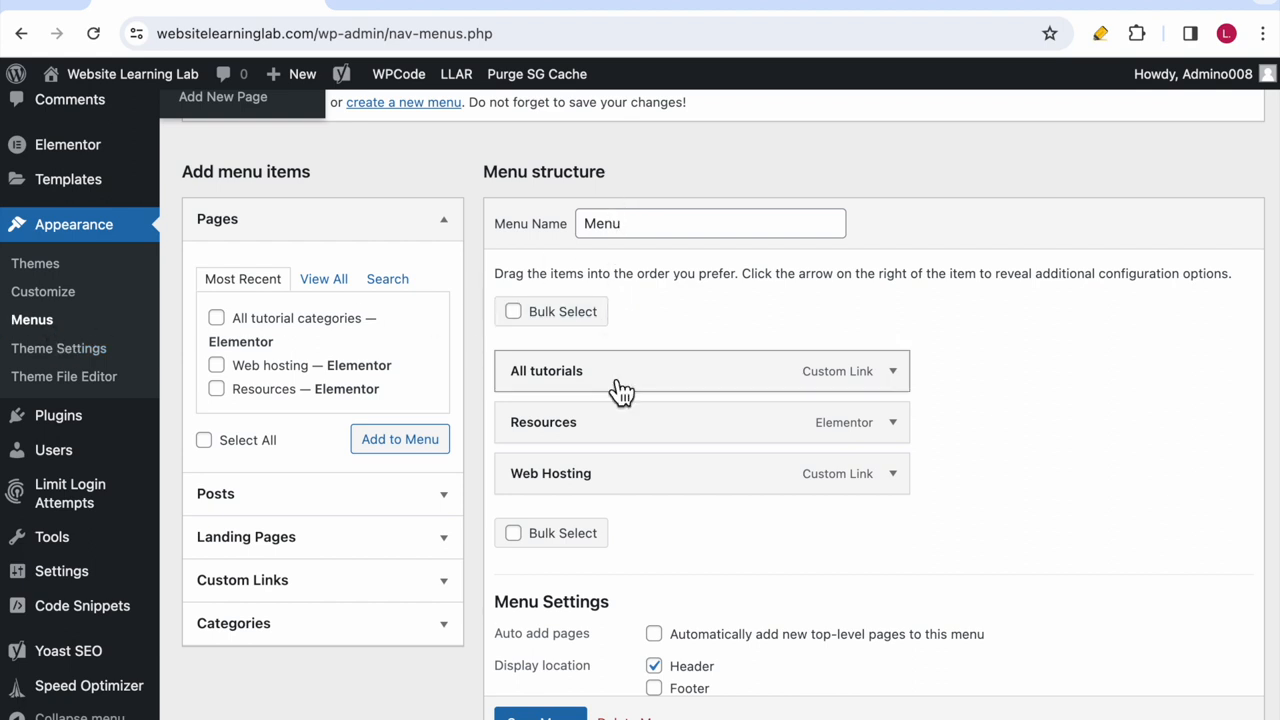
{"action": "left_click", "coordinate": [888, 422]}
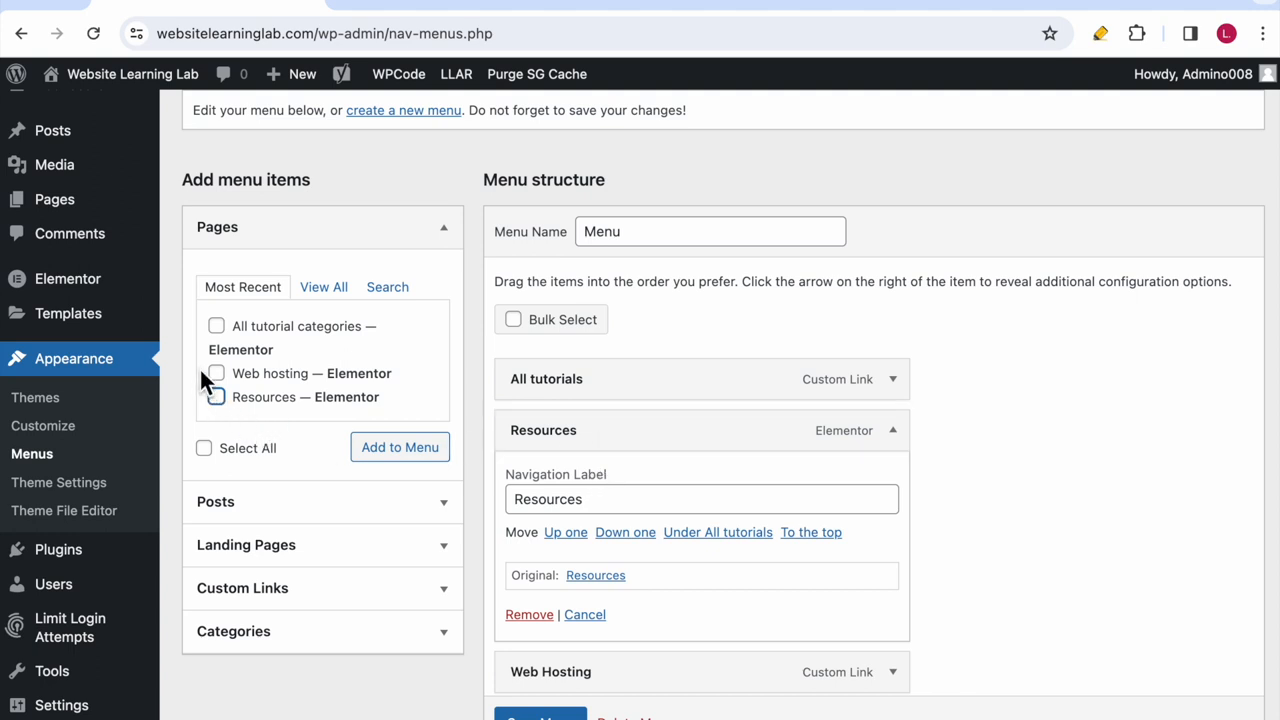
{"action": "mouse_move", "coordinate": [248, 414]}
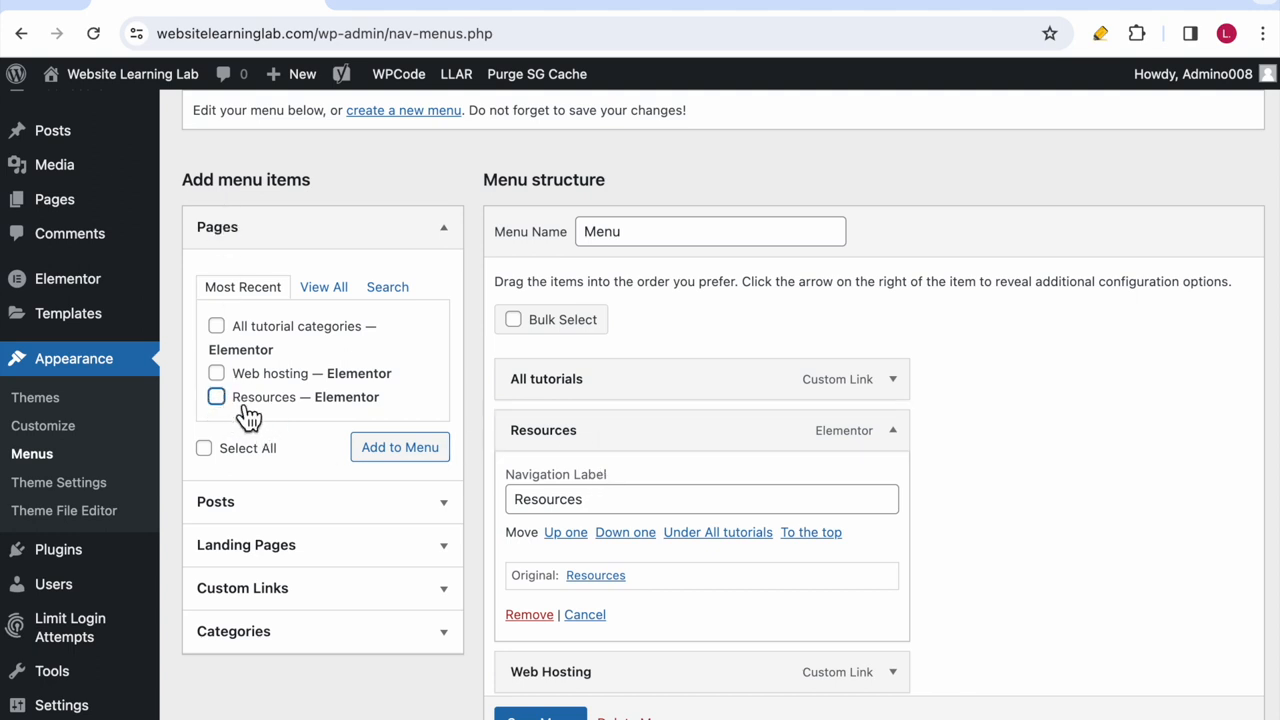
{"action": "mouse_move", "coordinate": [318, 424]}
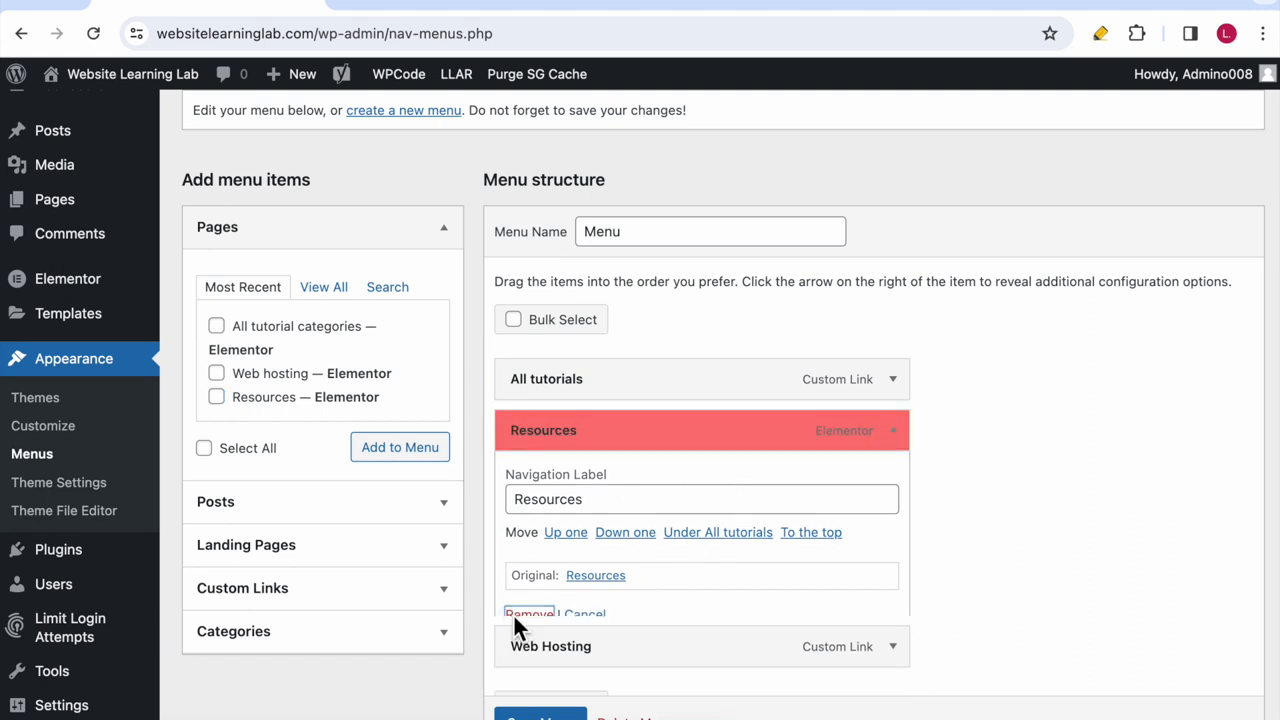
{"action": "left_click", "coordinate": [528, 614]}
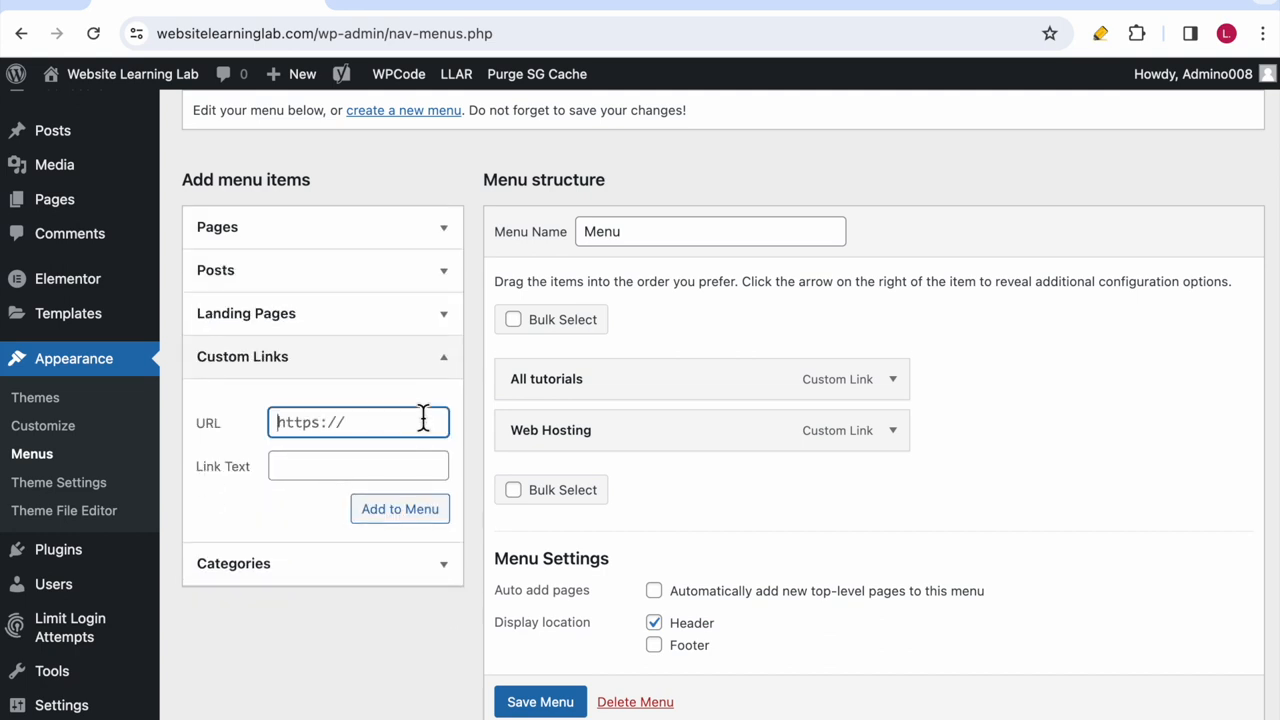
{"action": "mouse_move", "coordinate": [1116, 700]}
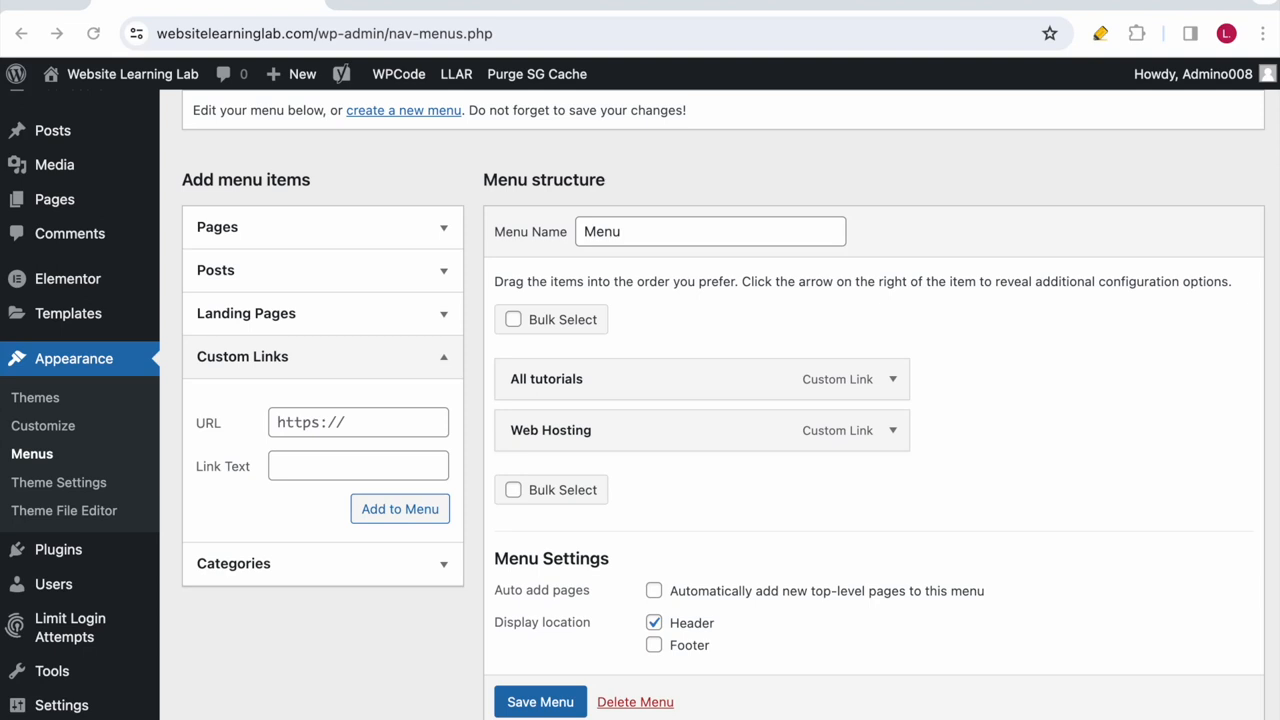
{"action": "type", "text": "websitelearninglab."}
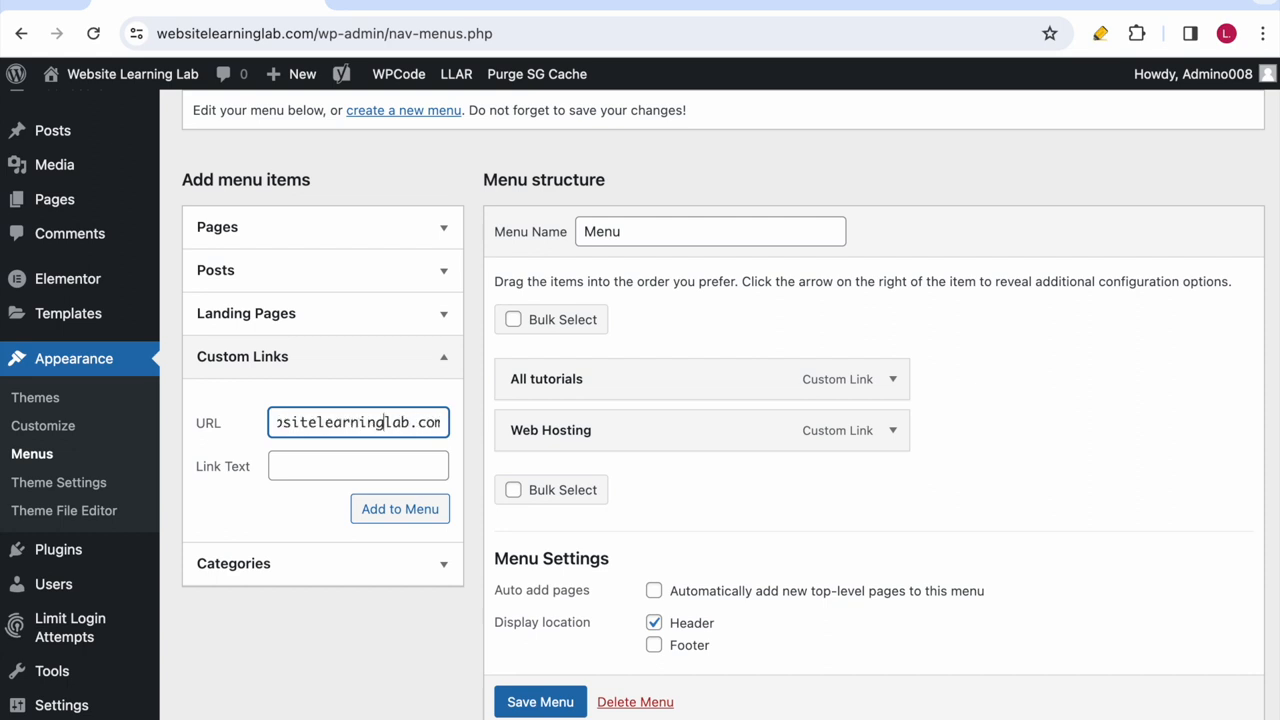
{"action": "type", "text": "#testtutorial"}
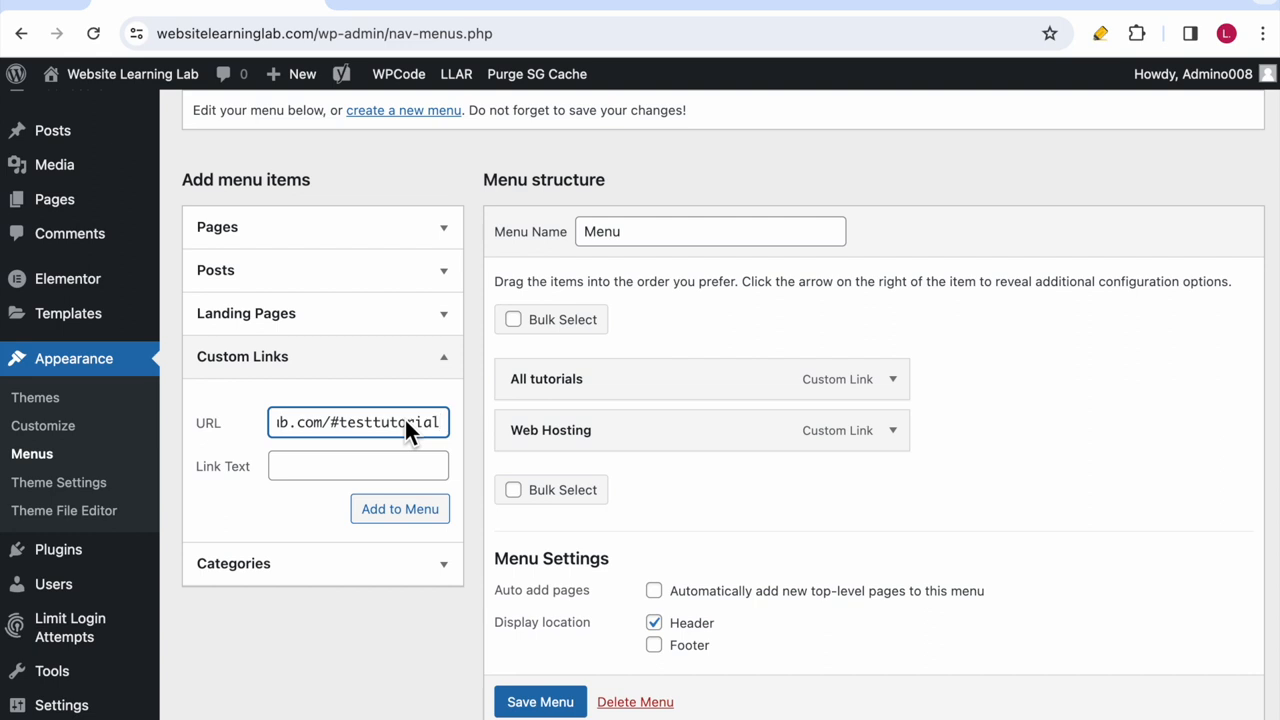
{"action": "left_click", "coordinate": [358, 464]}
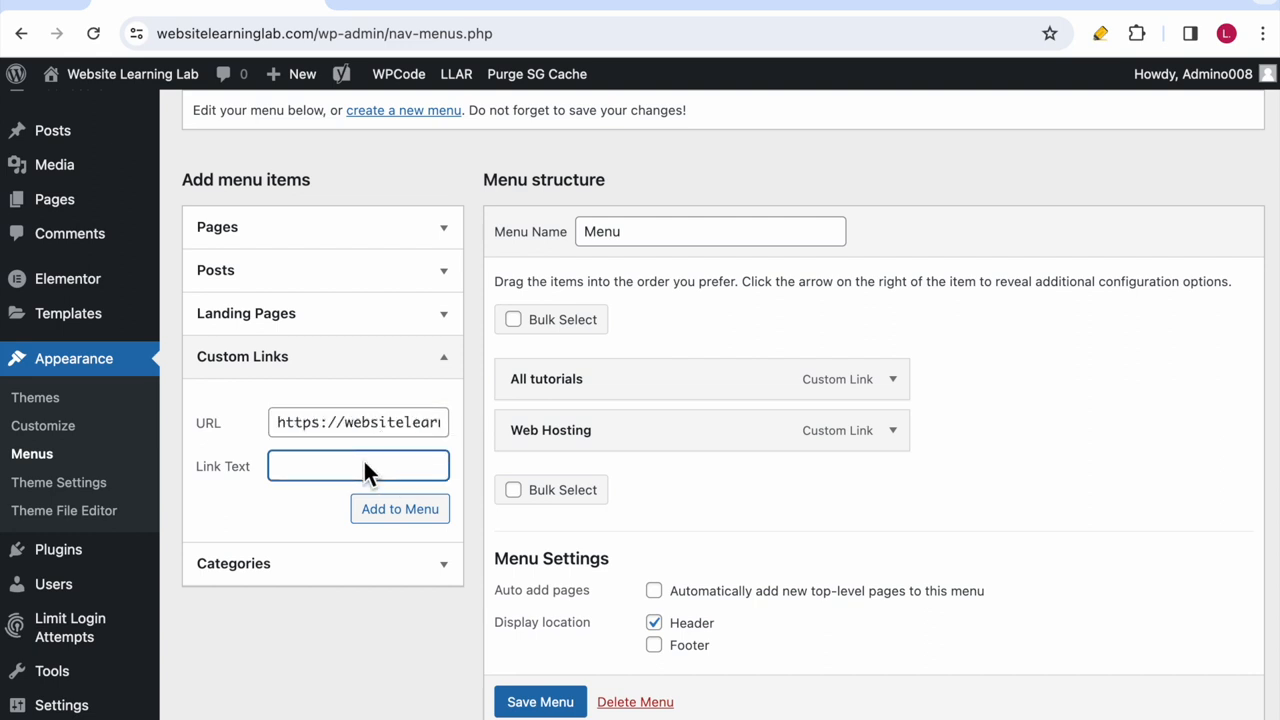
{"action": "type", "text": "Resour"}
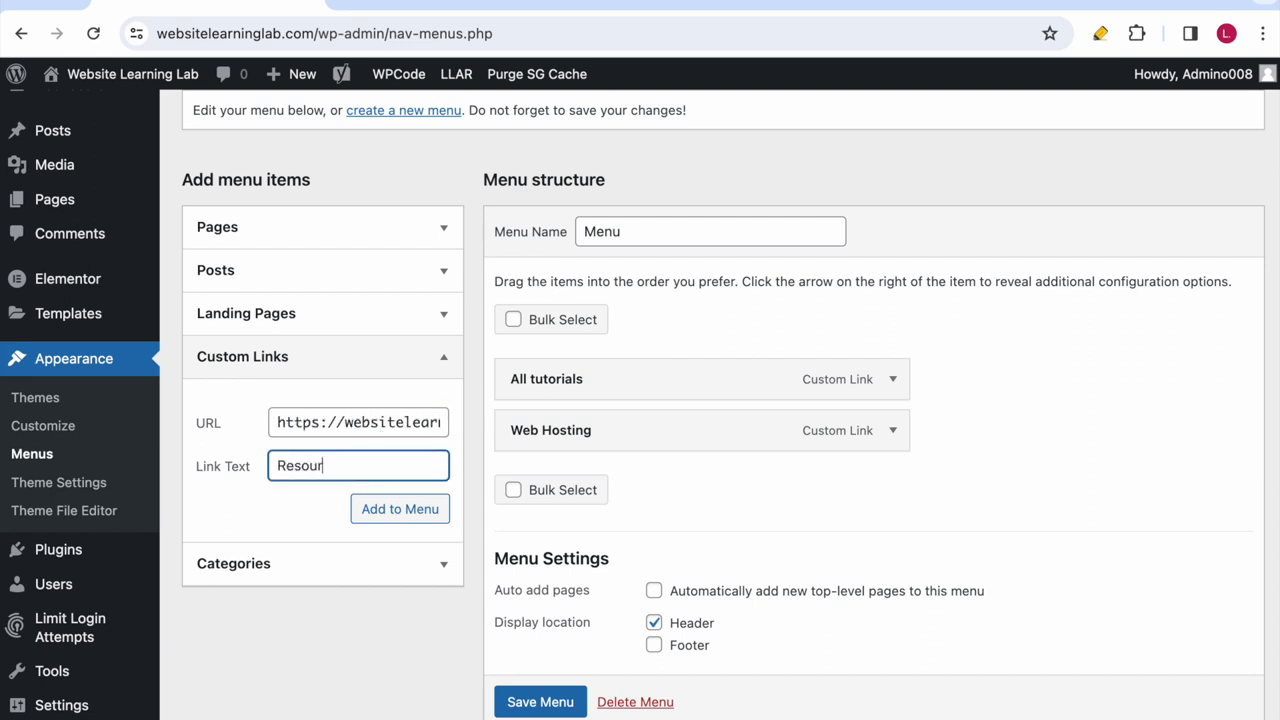
{"action": "type", "text": "ces"}
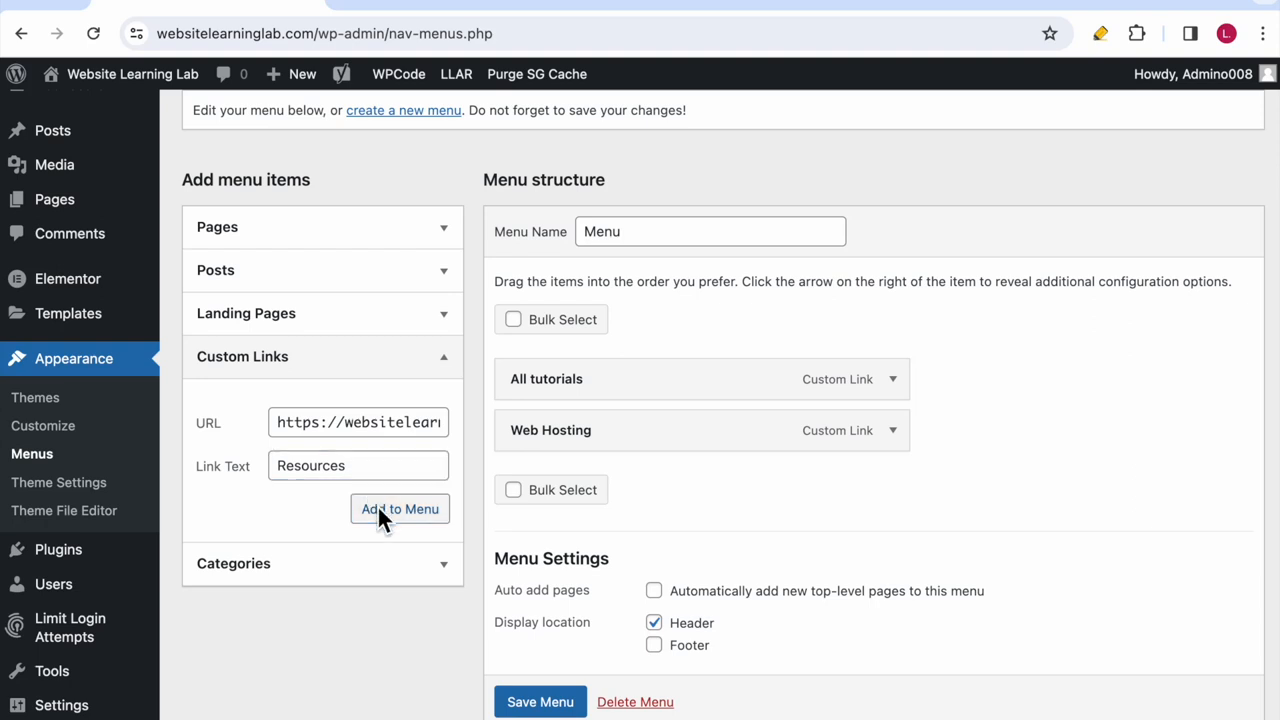
{"action": "left_click", "coordinate": [400, 508]}
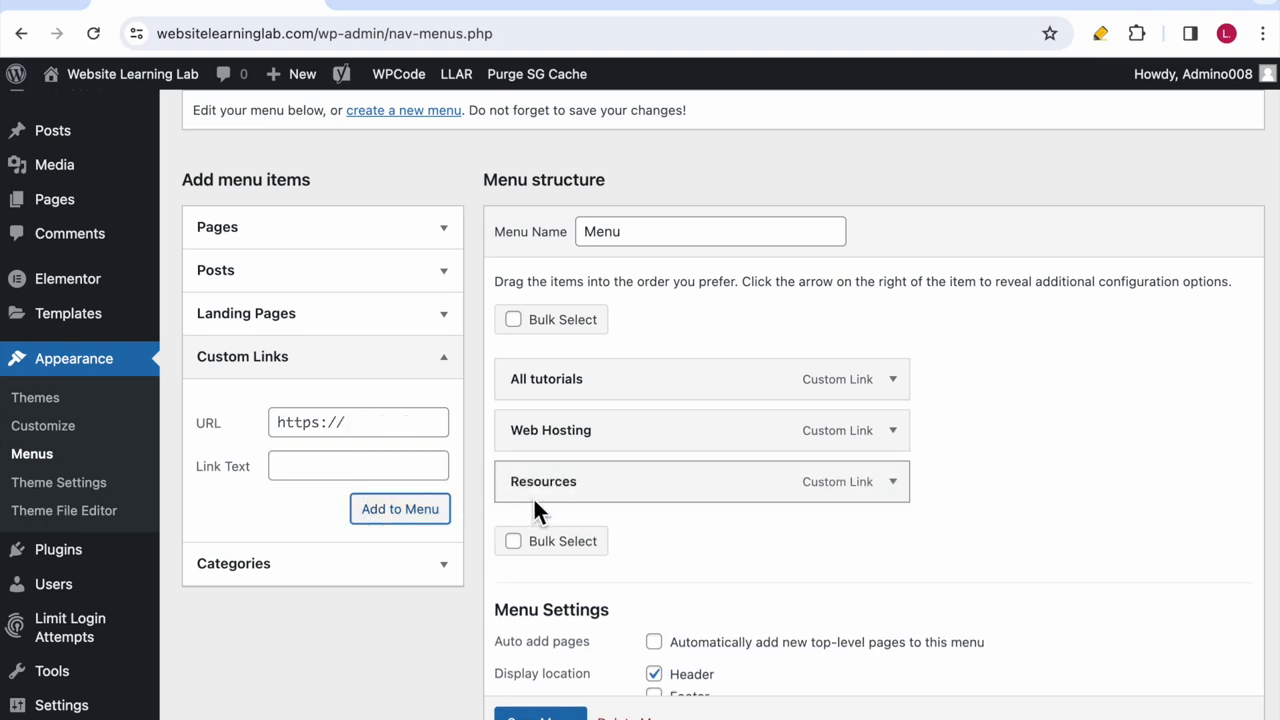
{"action": "mouse_move", "coordinate": [892, 504]}
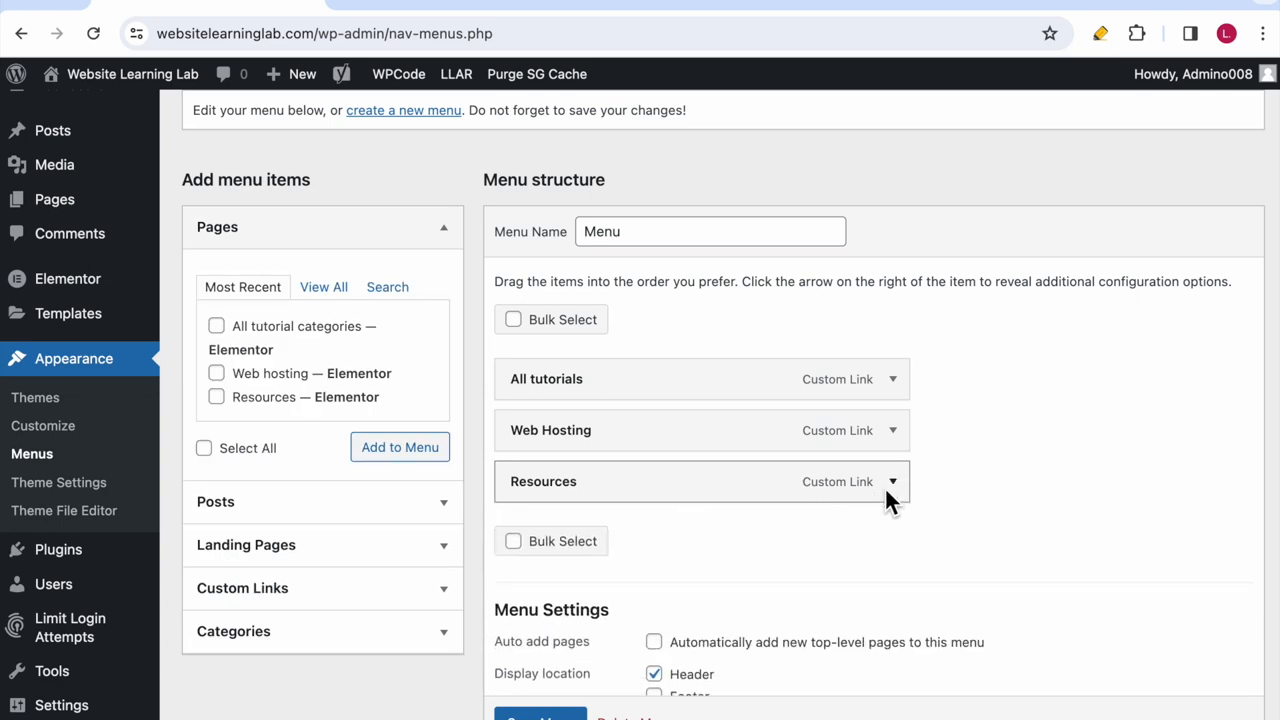
Step: Review the new Resources entry's settings and save the updated menu
{"action": "left_click", "coordinate": [892, 480]}
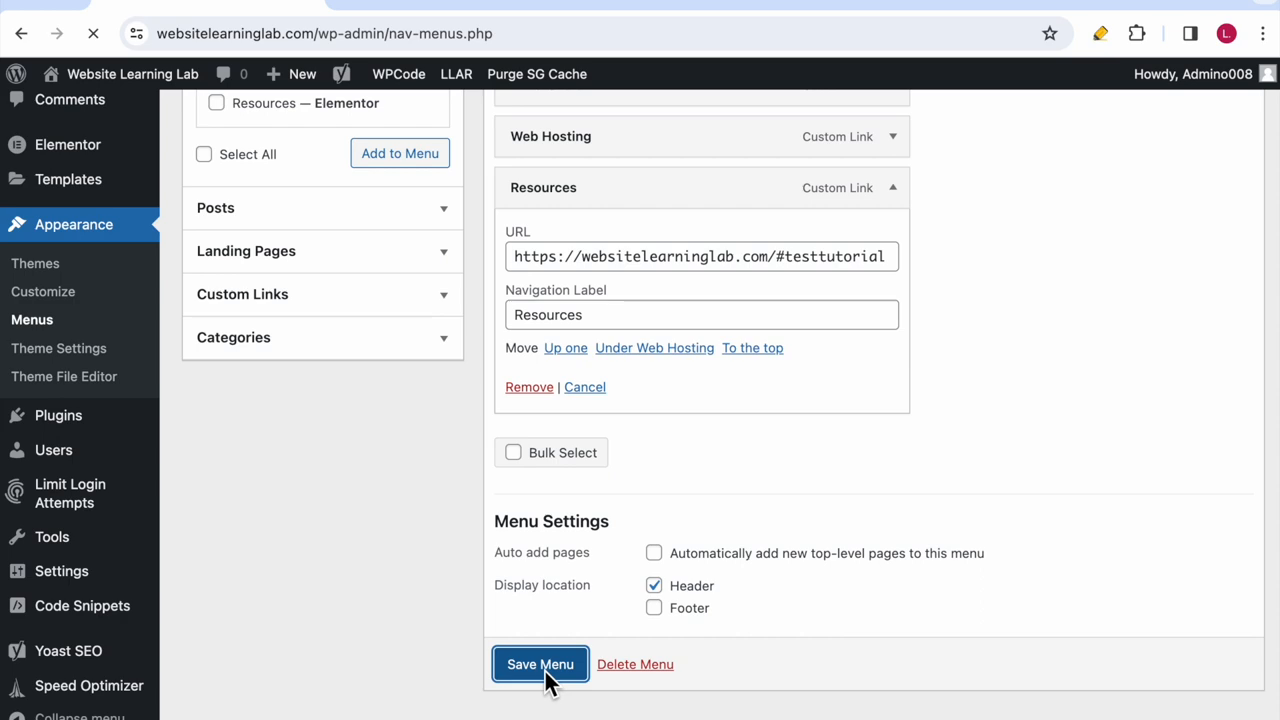
{"action": "left_click", "coordinate": [540, 664]}
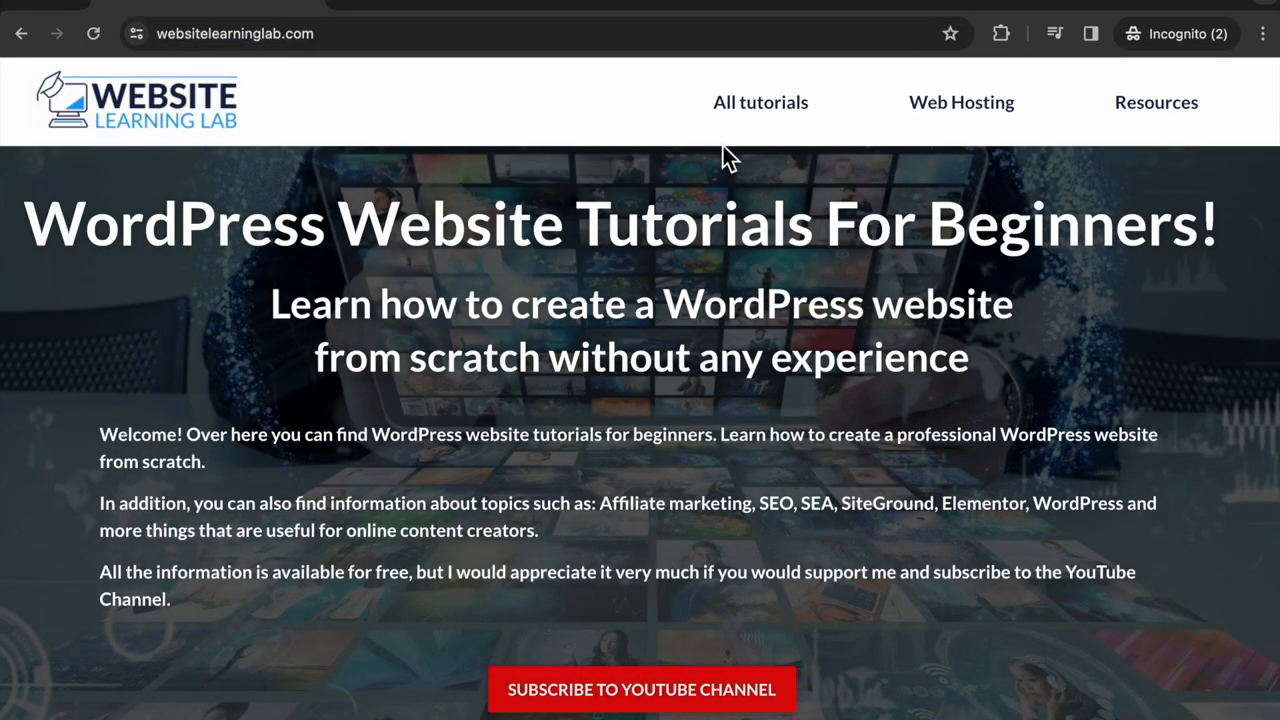
{"action": "mouse_move", "coordinate": [1156, 102]}
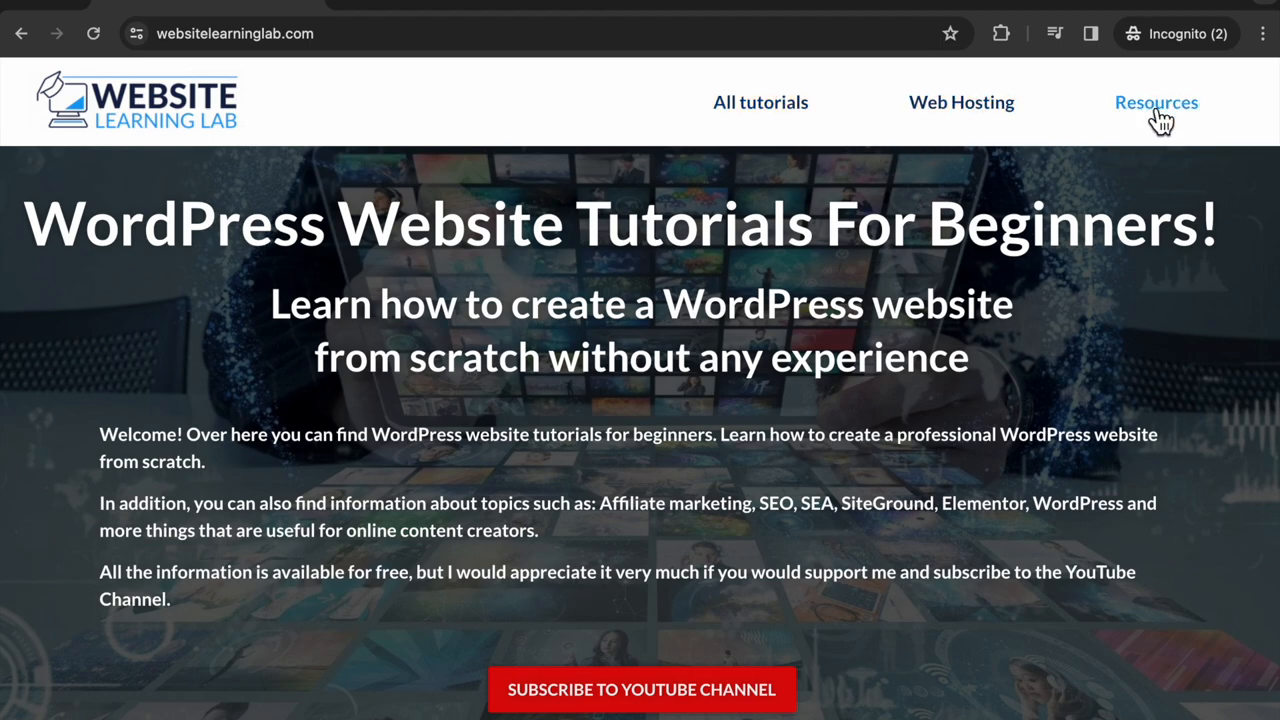
Step: Follow the header's Resources link and confirm it lands on Recommended Resources
{"action": "left_click", "coordinate": [1156, 102]}
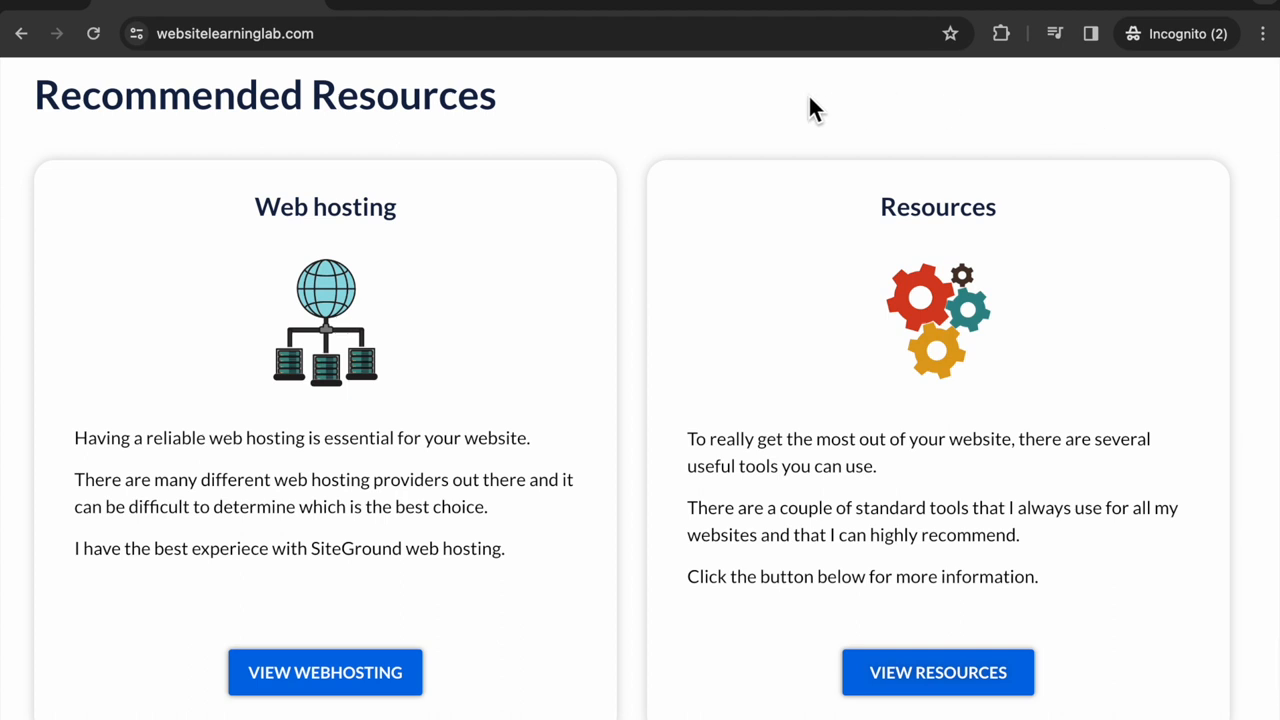
{"action": "mouse_move", "coordinate": [518, 112]}
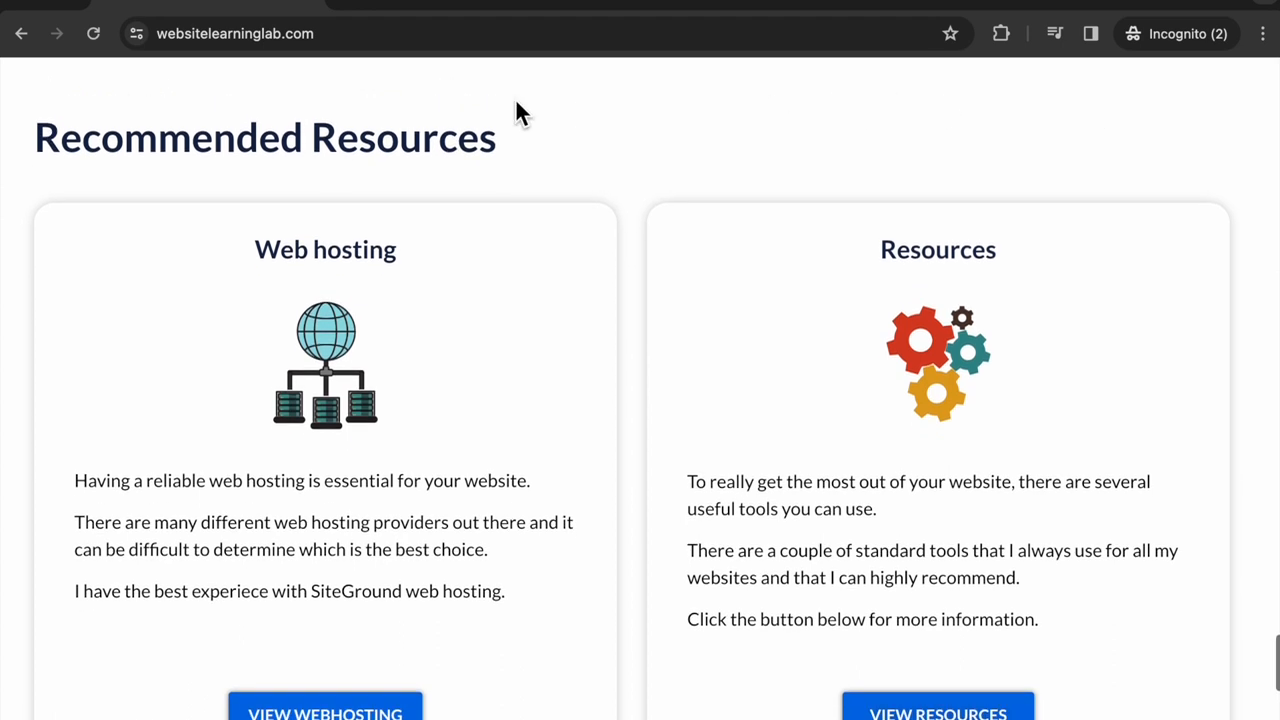
{"action": "scroll", "scroll_direction": "down", "scroll_amount": 3}
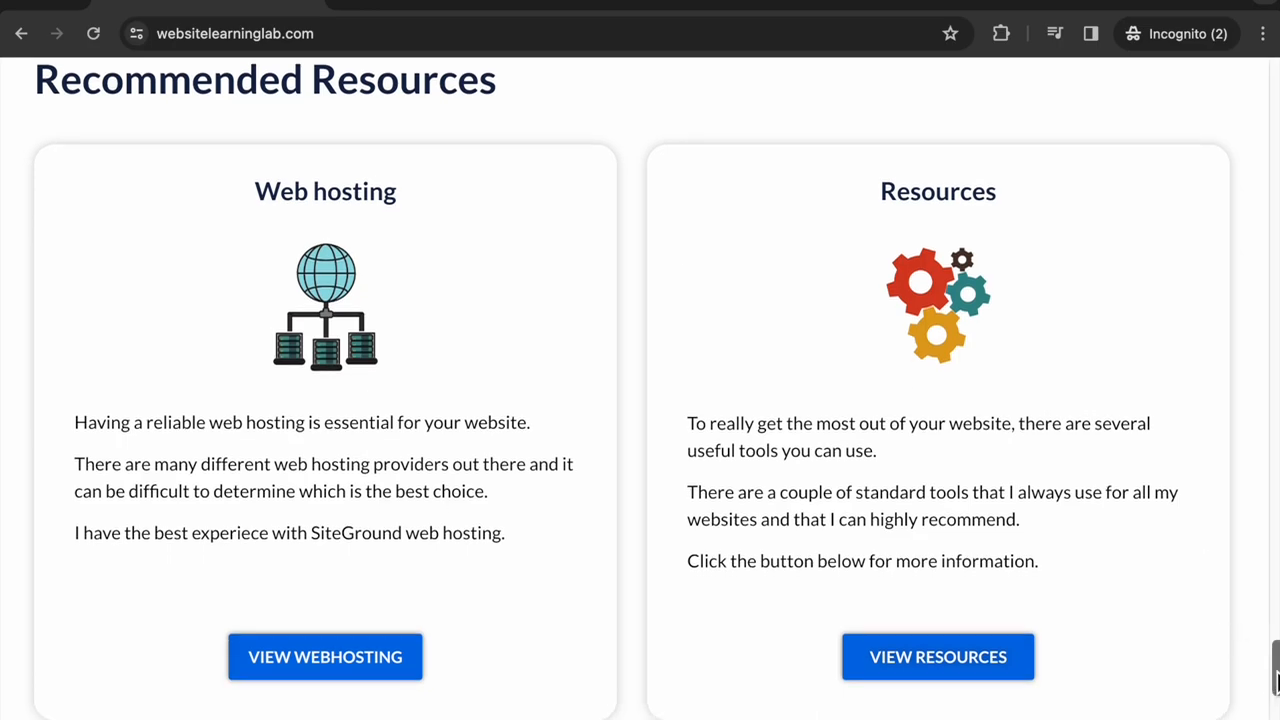
{"action": "scroll", "scroll_direction": "down", "scroll_amount": 3}
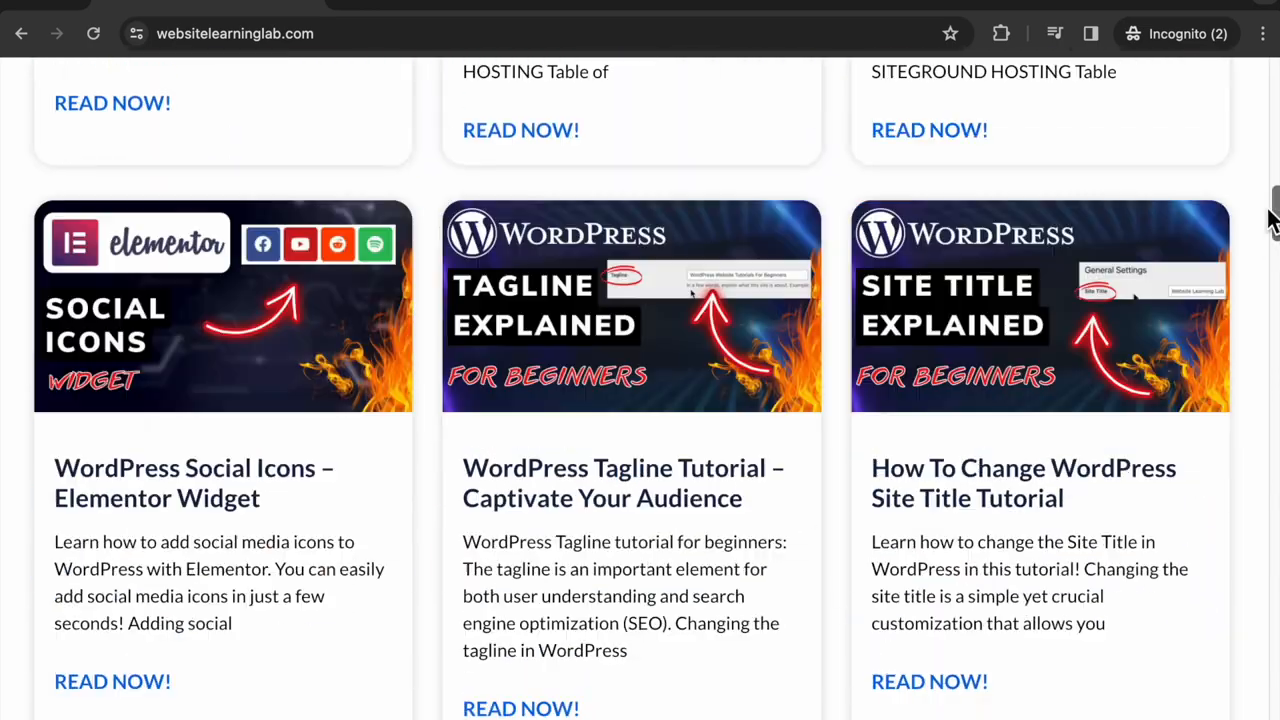
{"action": "scroll", "scroll_direction": "up", "scroll_amount": 3}
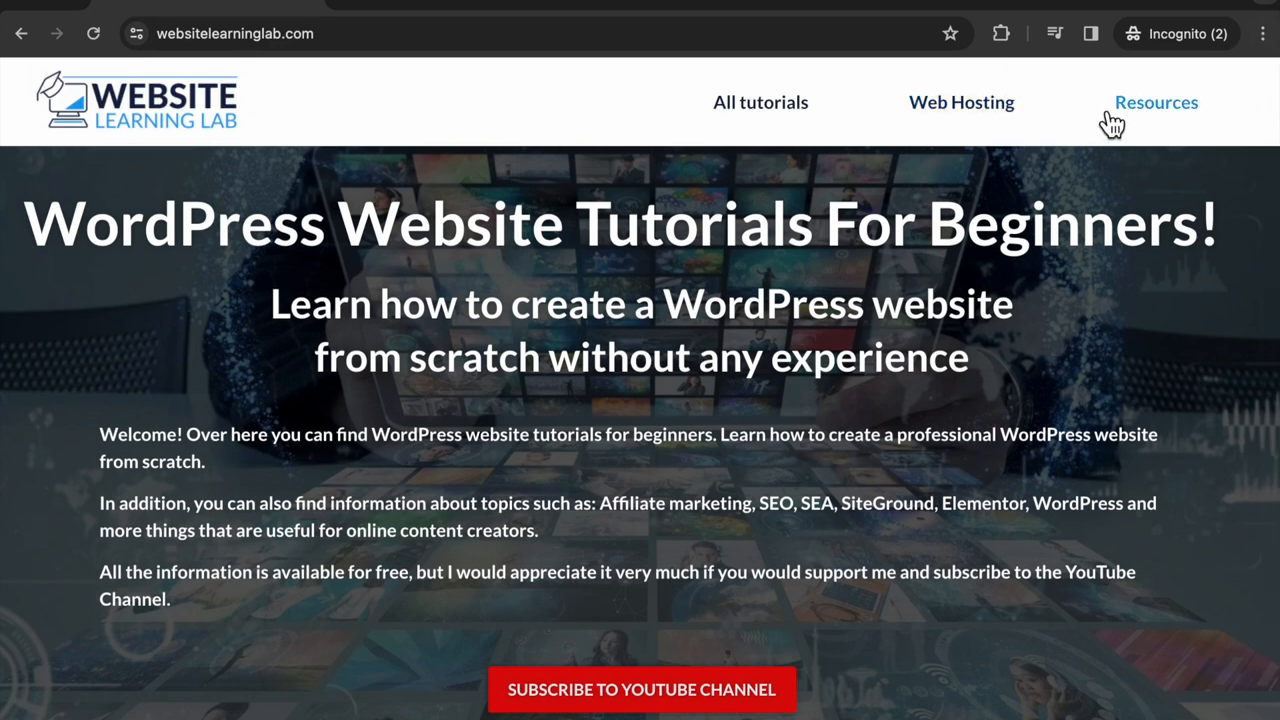
{"action": "mouse_move", "coordinate": [816, 164]}
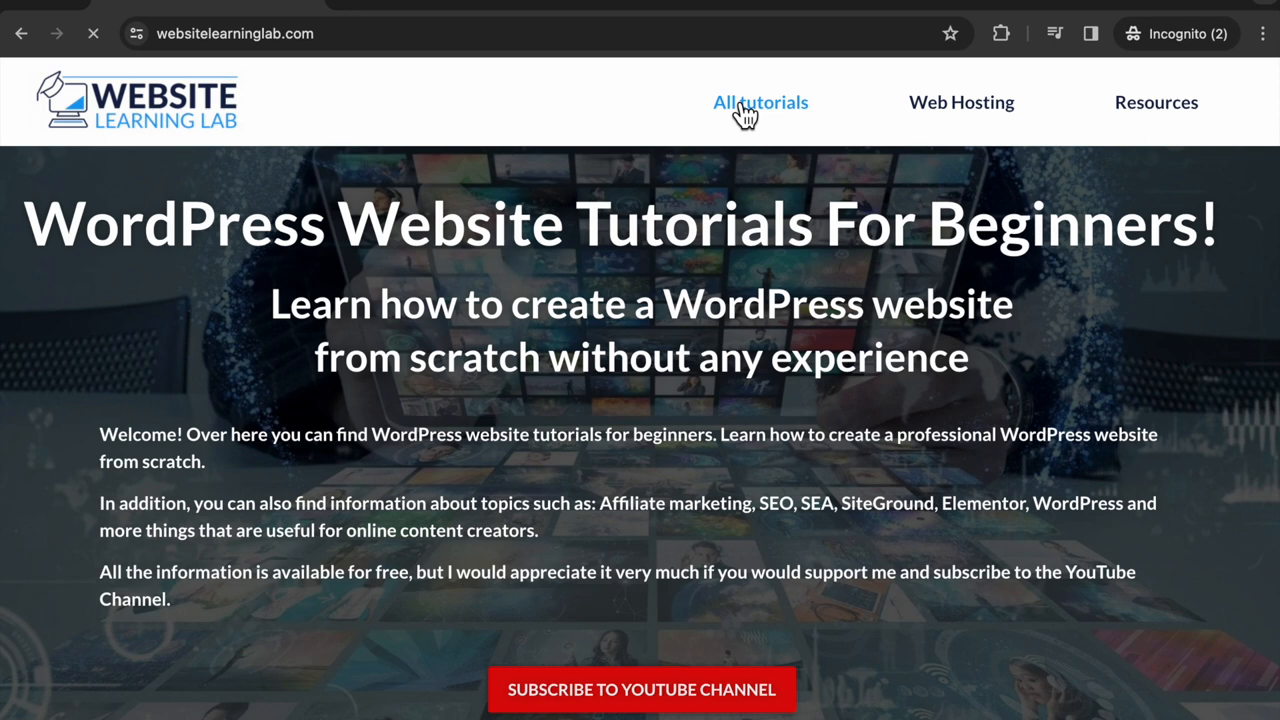
Step: From the All tutorials categories page, follow Resources again to reach the #testtutorial section
{"action": "left_click", "coordinate": [760, 102]}
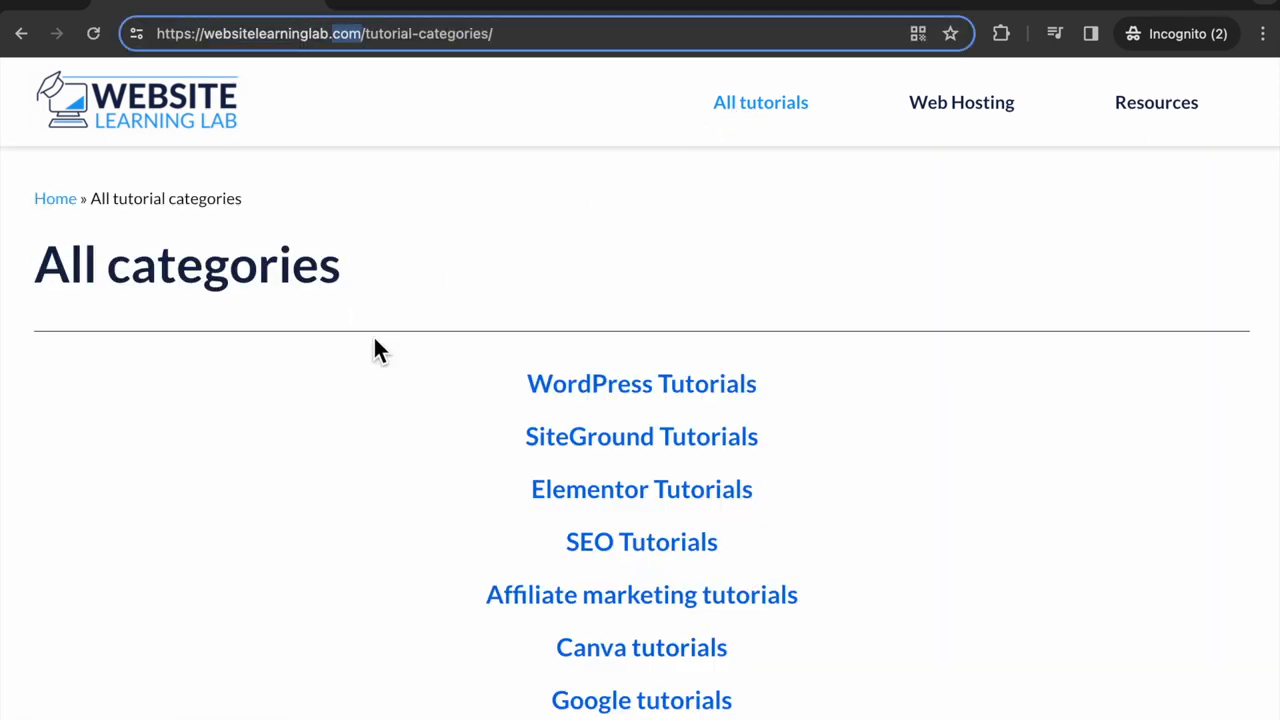
{"action": "mouse_move", "coordinate": [1156, 102]}
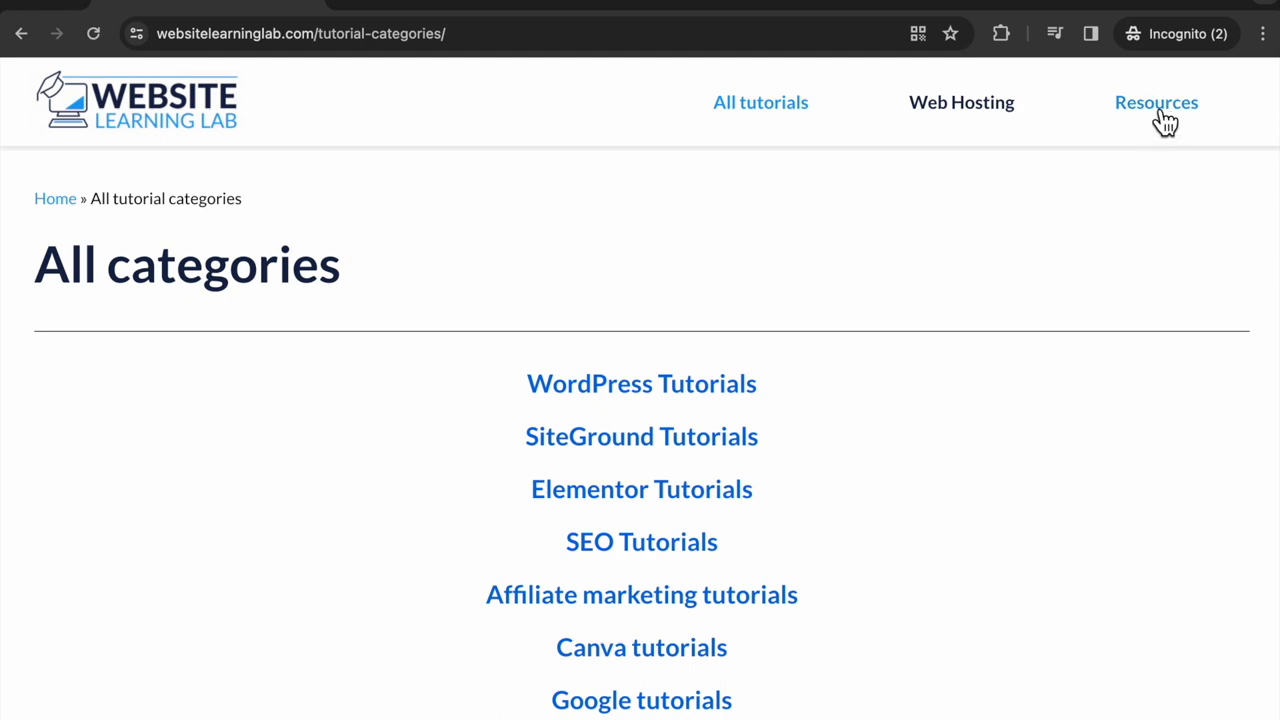
{"action": "left_click", "coordinate": [1156, 102]}
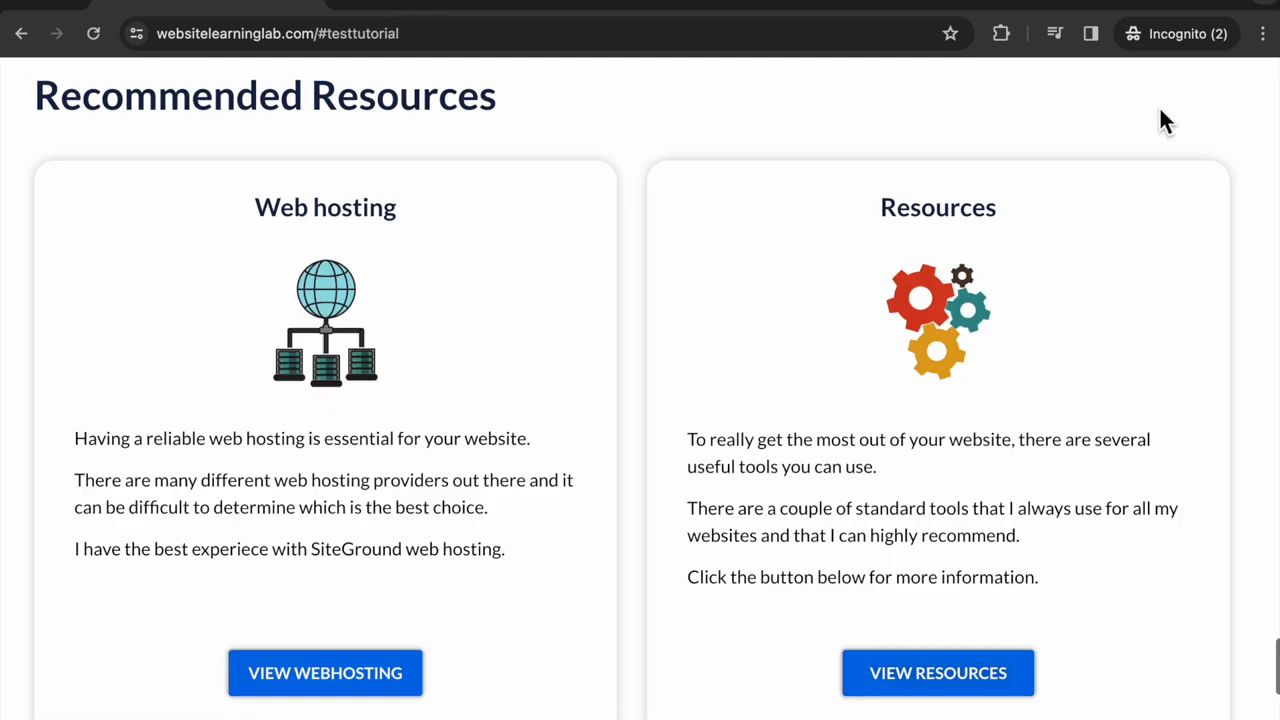
{"action": "mouse_move", "coordinate": [204, 80]}
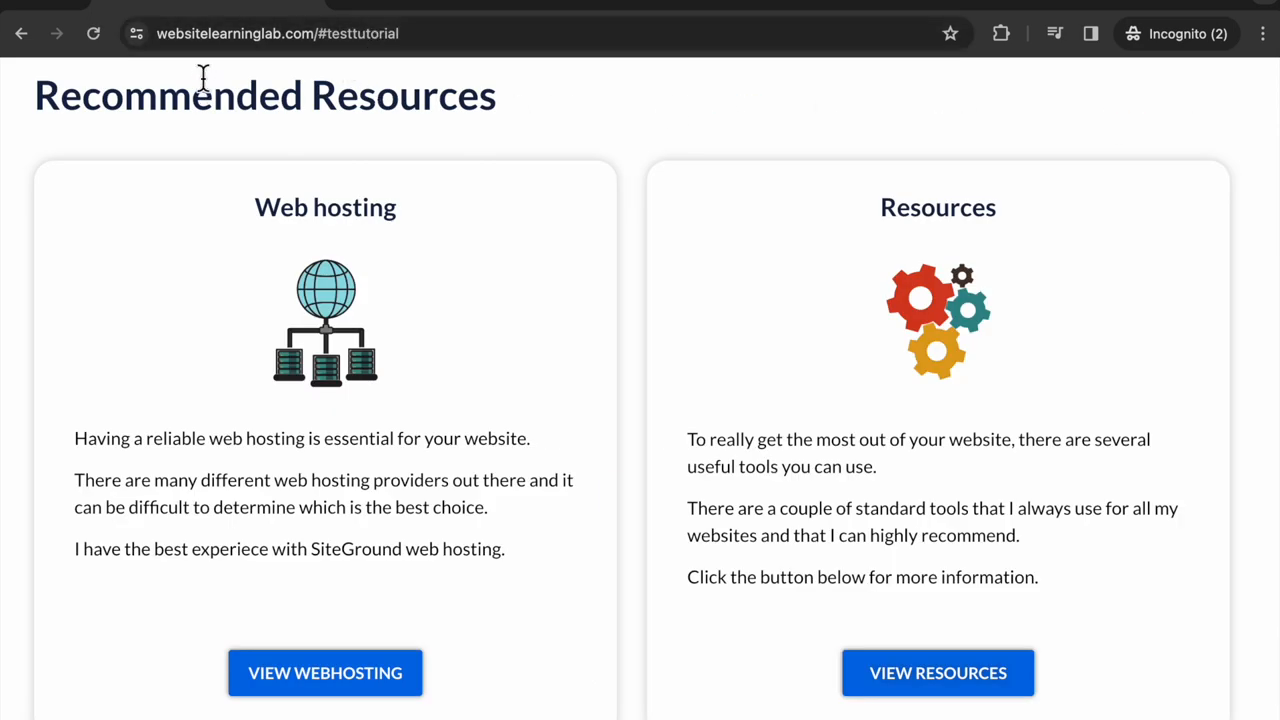
{"action": "mouse_move", "coordinate": [256, 160]}
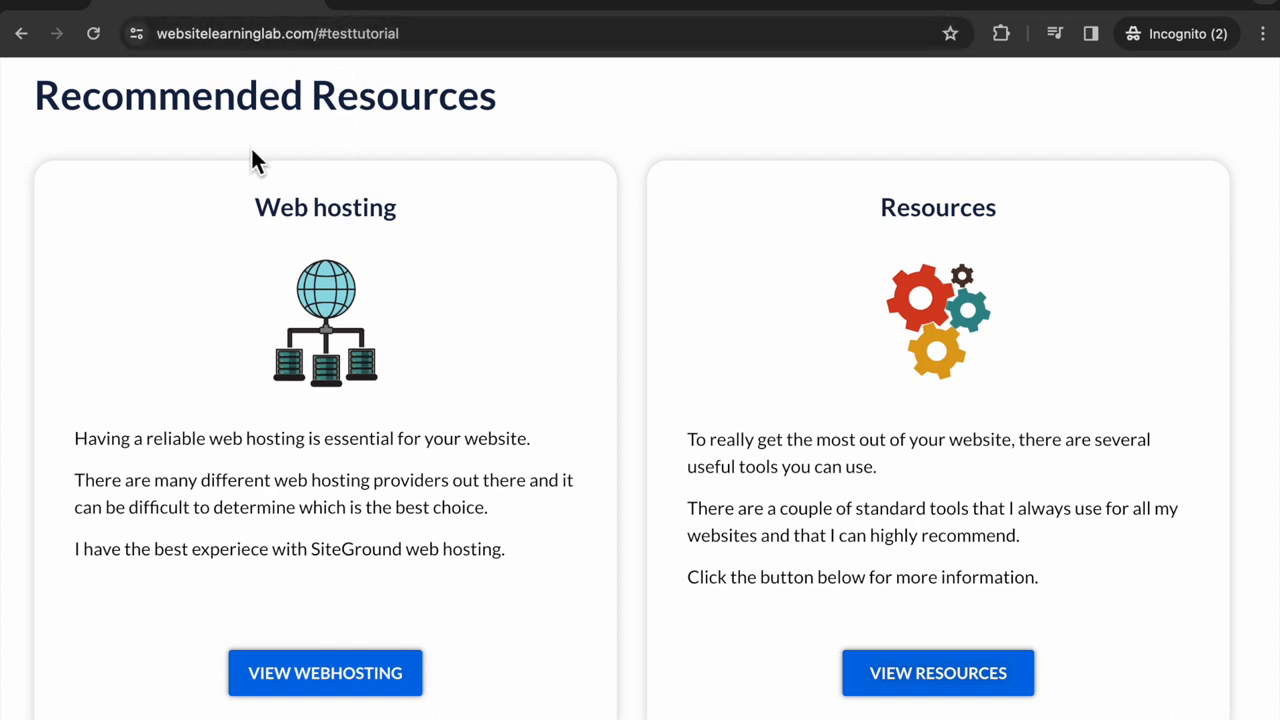
{"action": "mouse_move", "coordinate": [4, 150]}
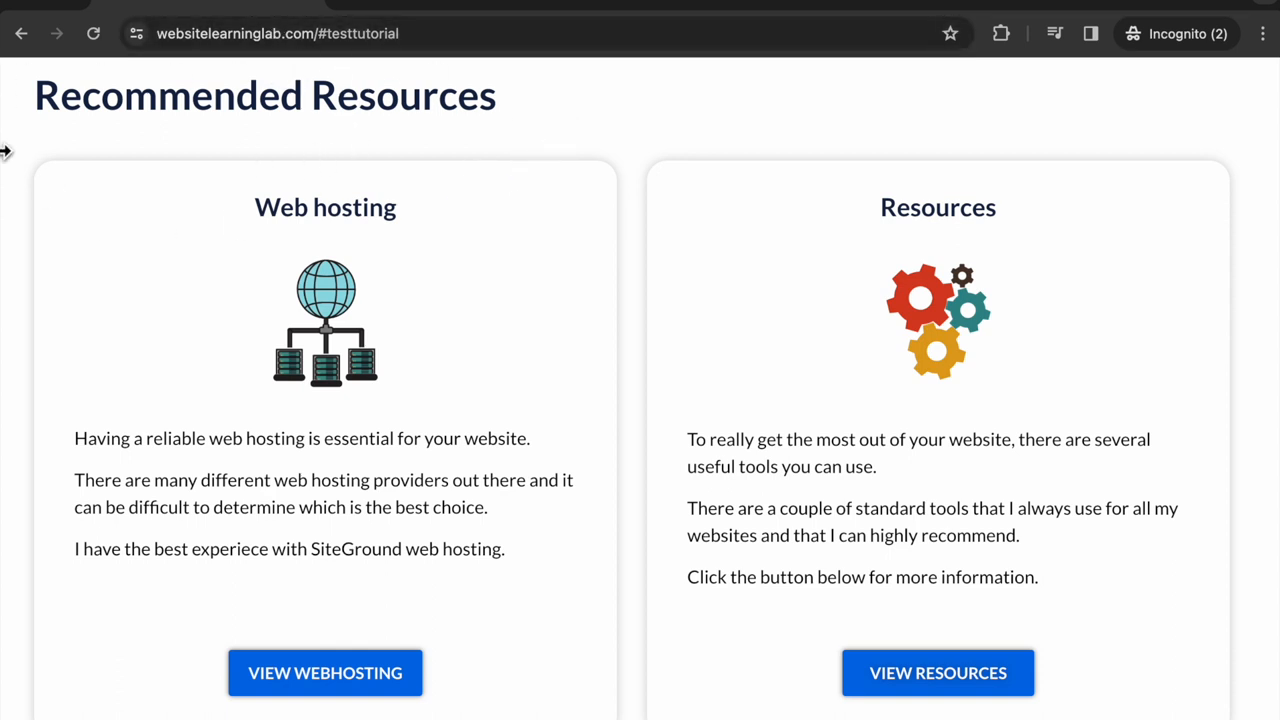